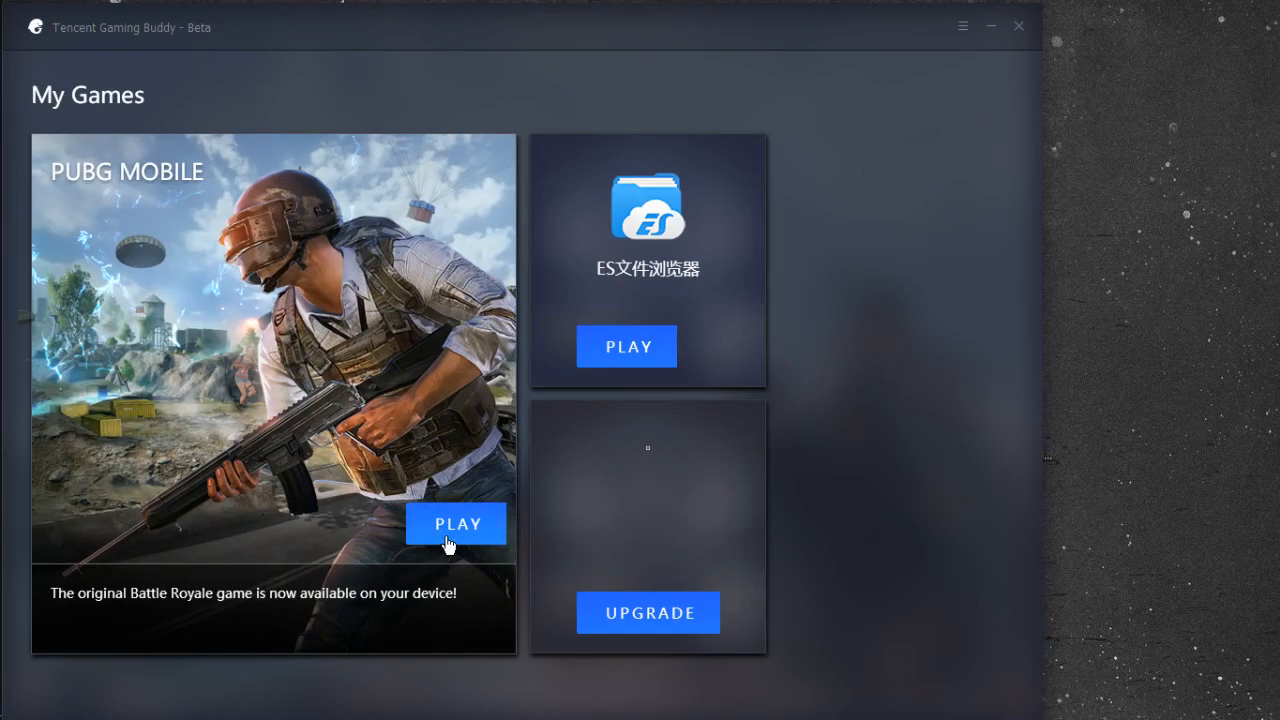
mouse_move(460, 563)
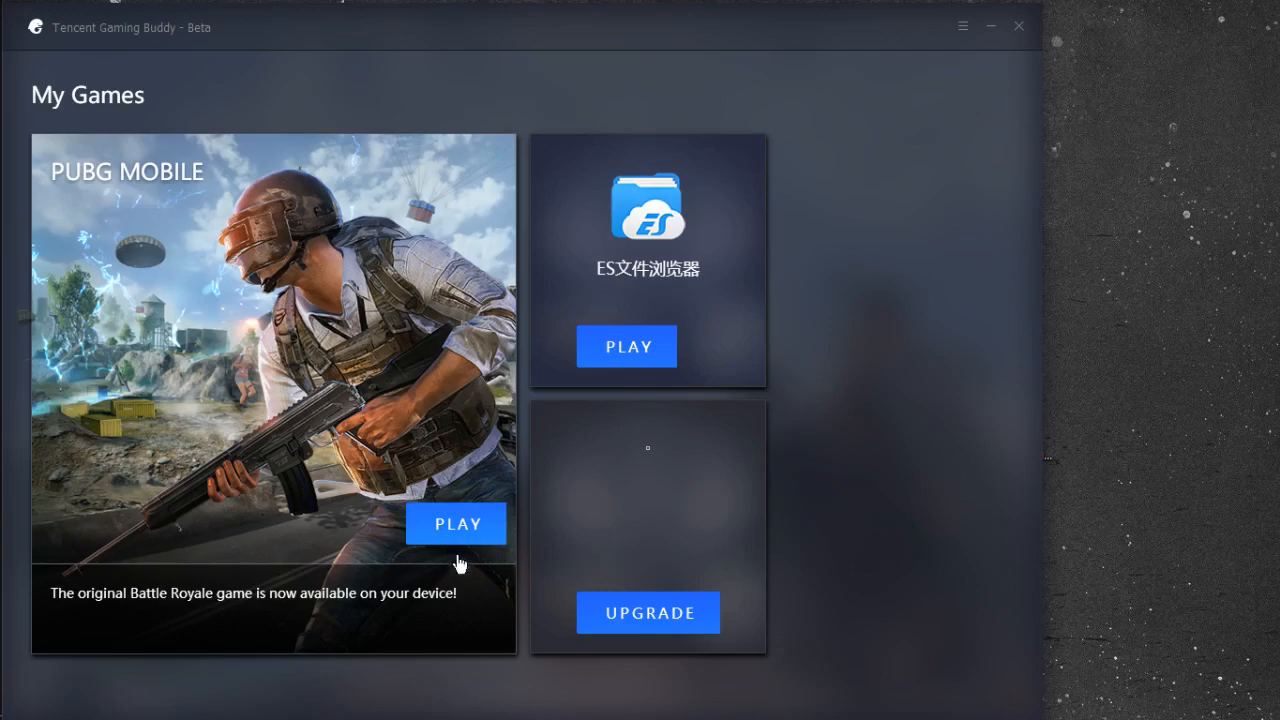
mouse_move(470, 523)
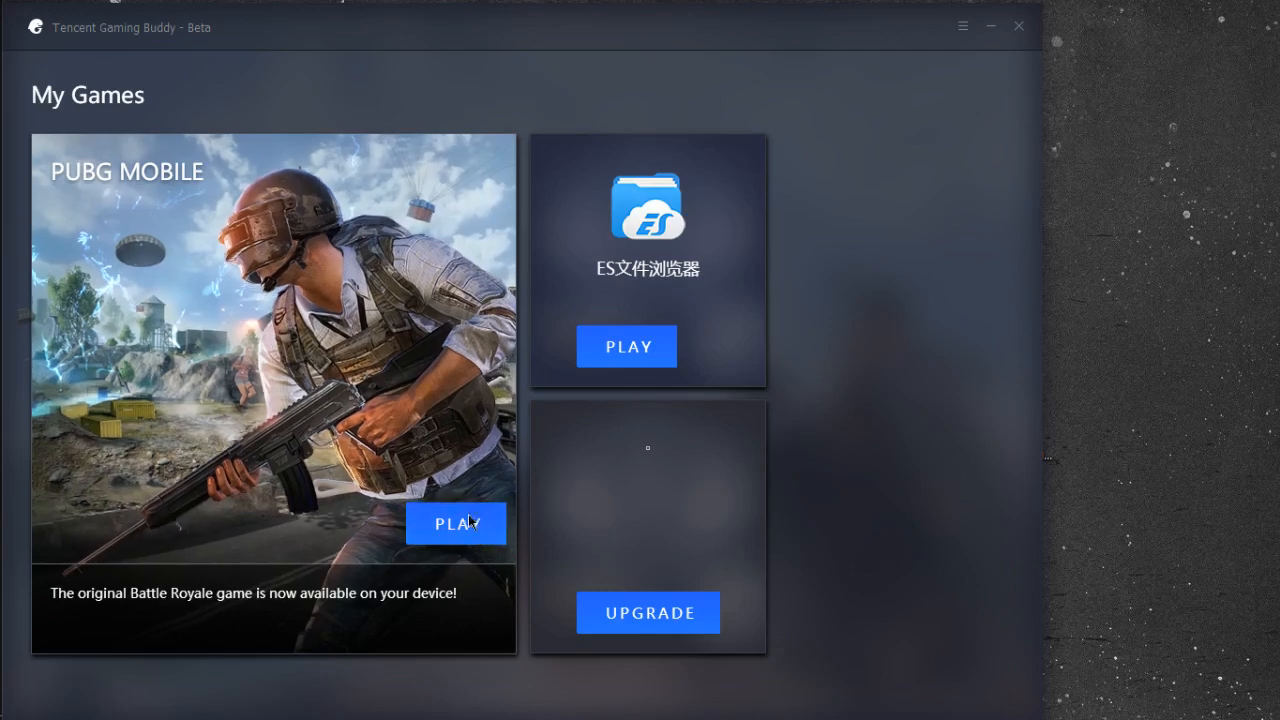
Launch PUBG MOBILE from My Games and let the Turbo AOW Engine finish loading.
click(456, 523)
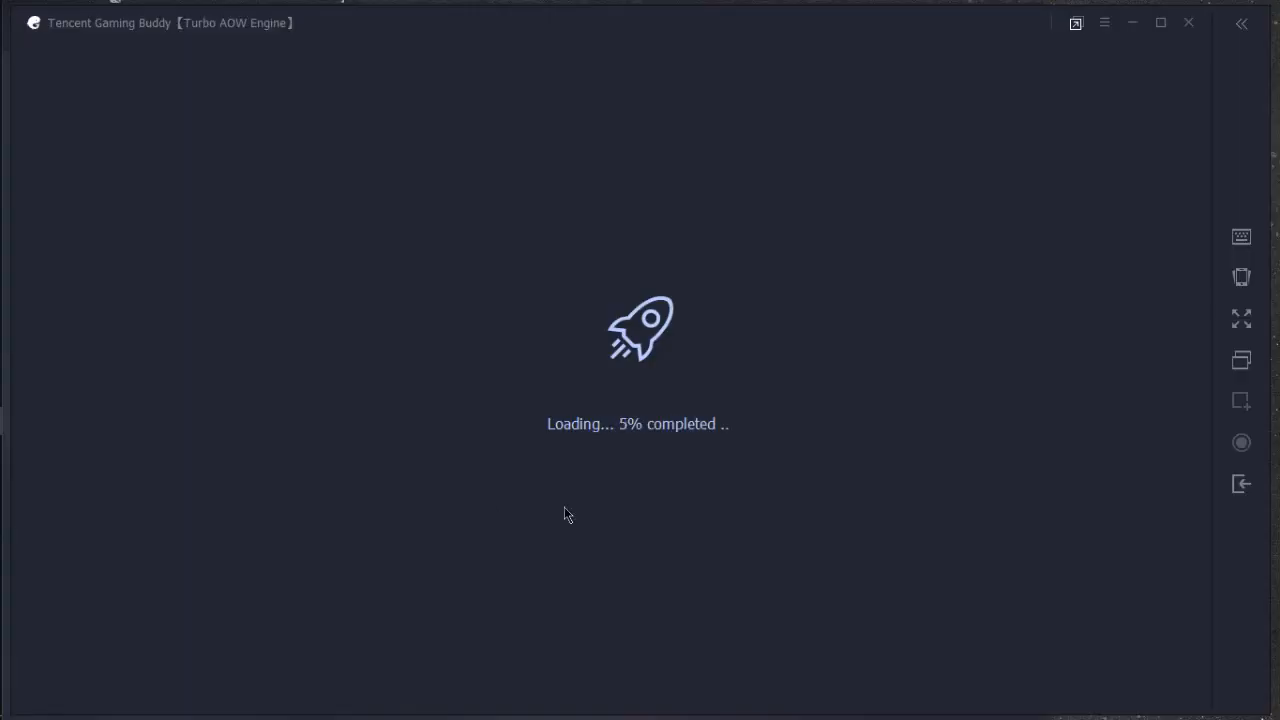
click(1104, 23)
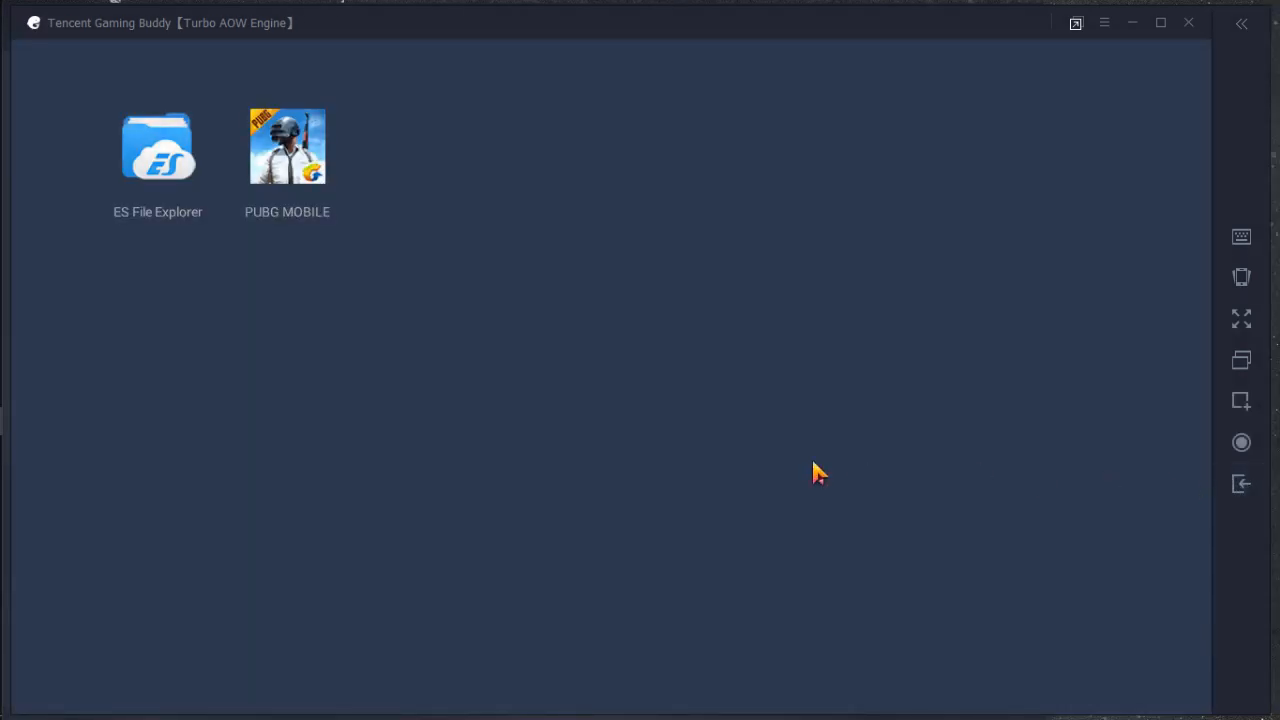
mouse_move(703, 382)
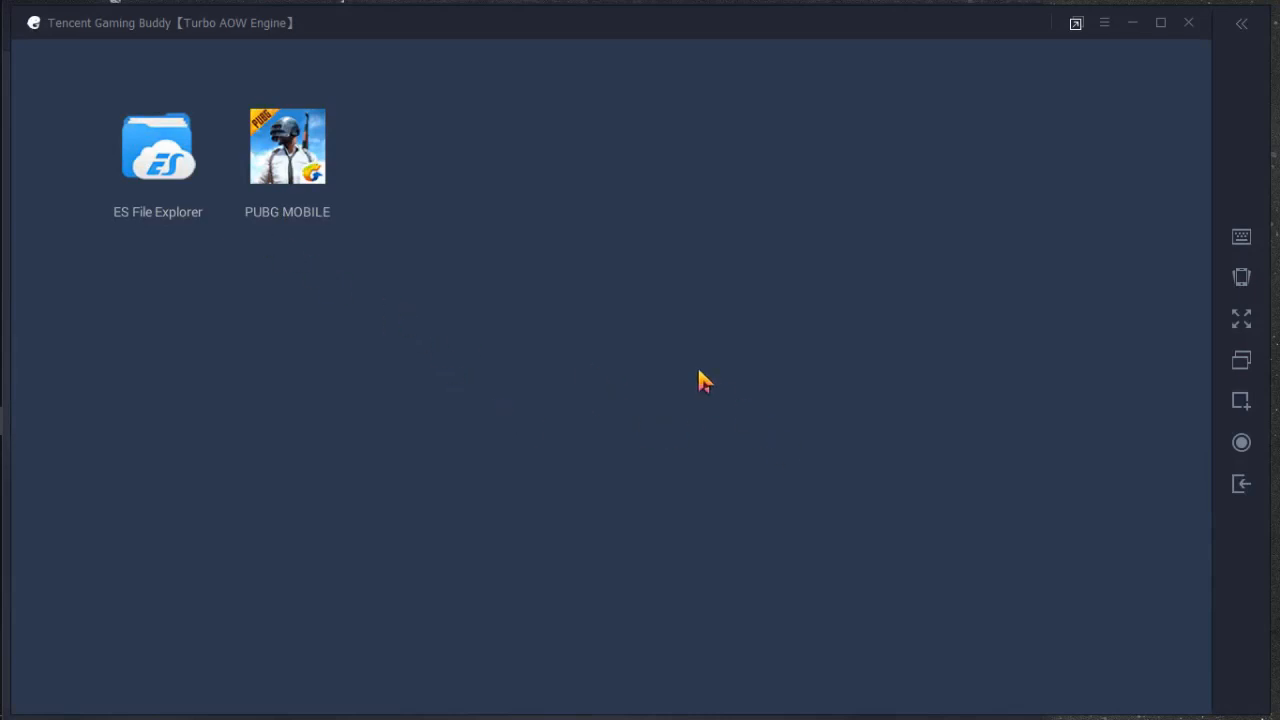
Start PUBG MOBILE from the emulator home screen and wait through its loading screens.
double_click(287, 146)
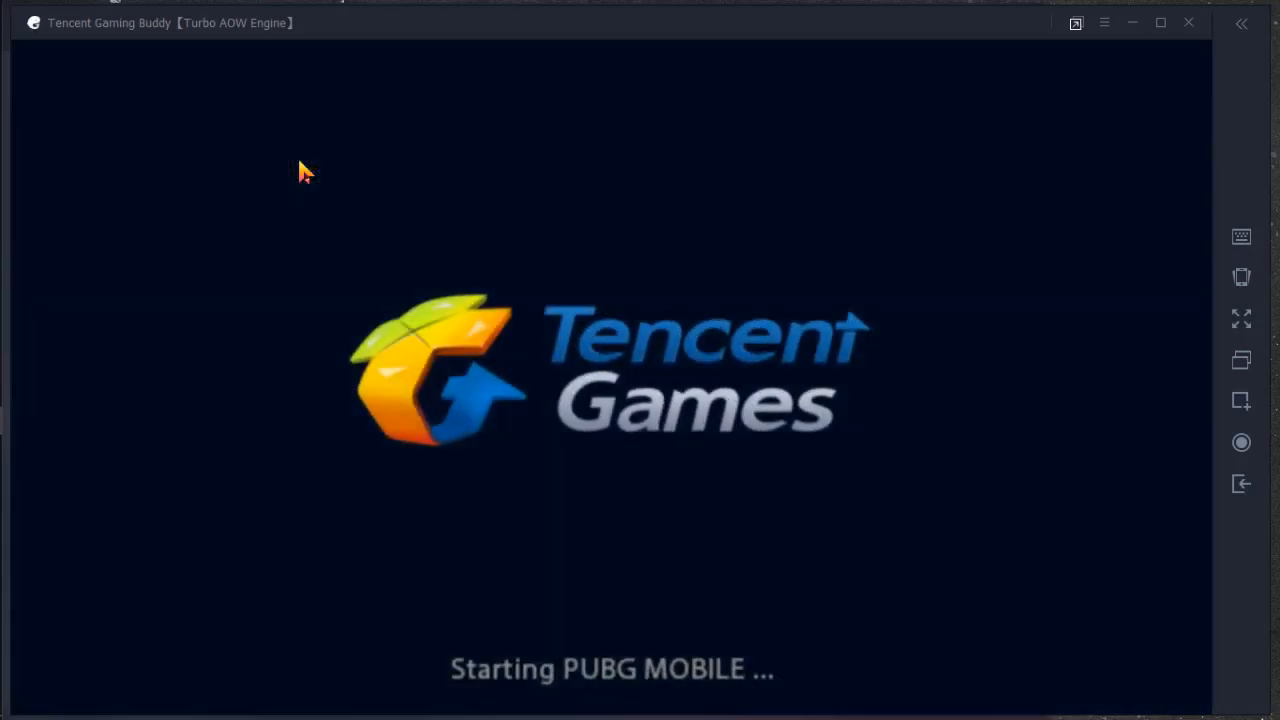
mouse_move(400, 395)
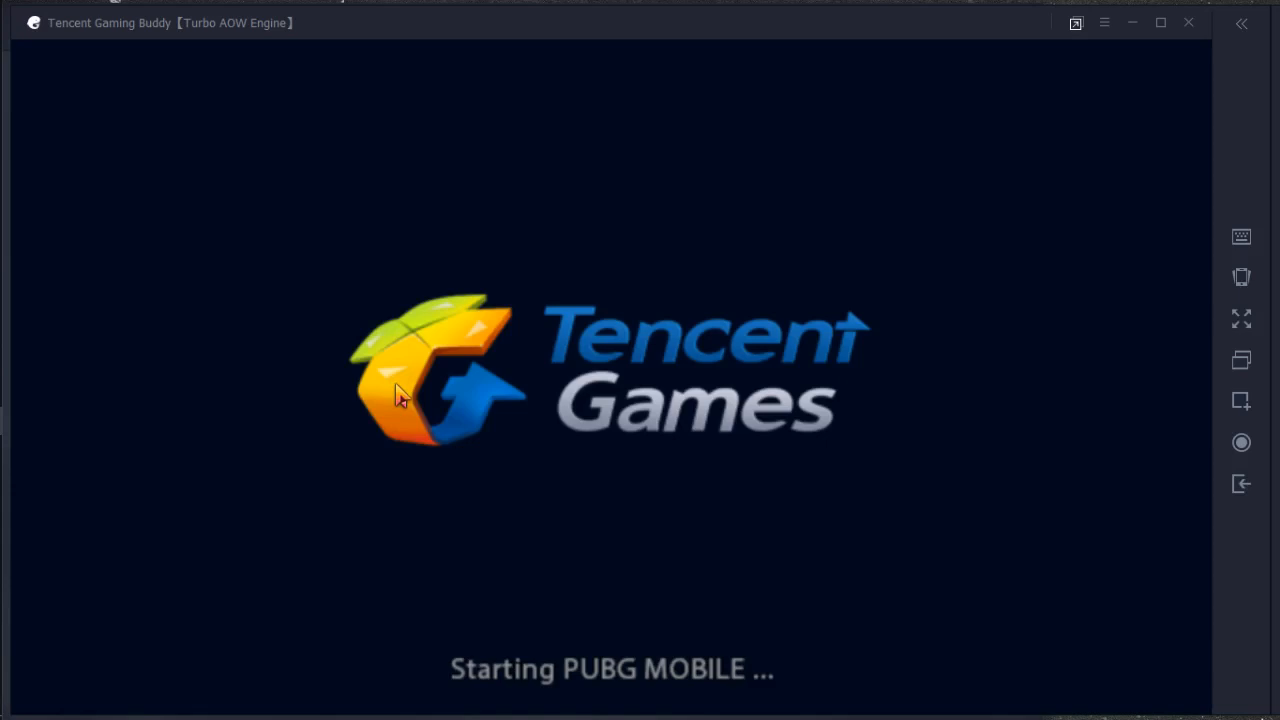
mouse_move(415, 415)
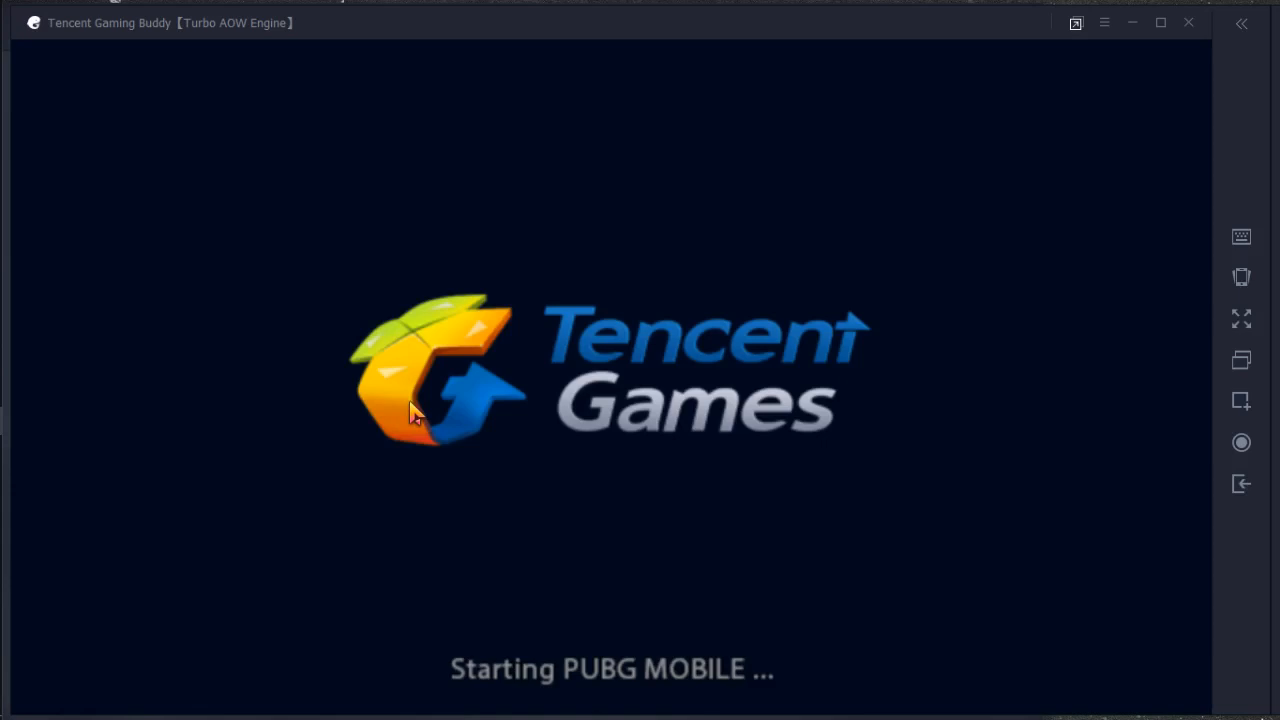
mouse_move(413, 421)
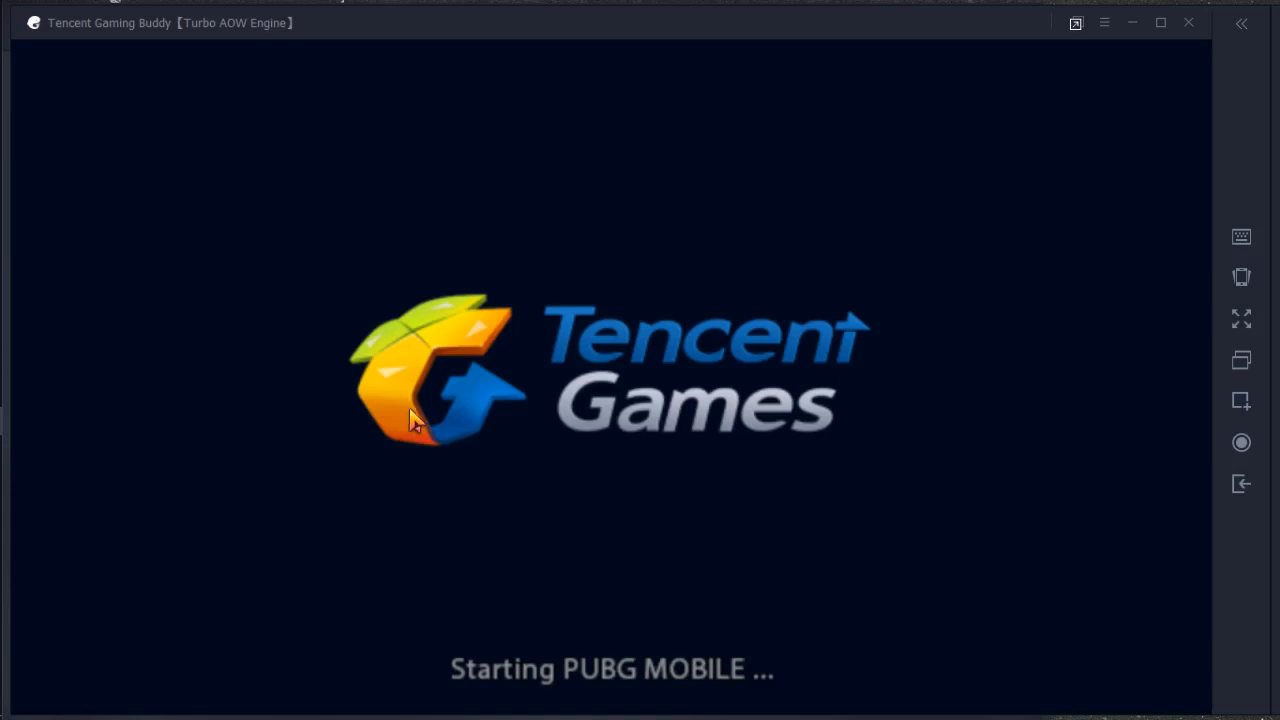
mouse_move(578, 310)
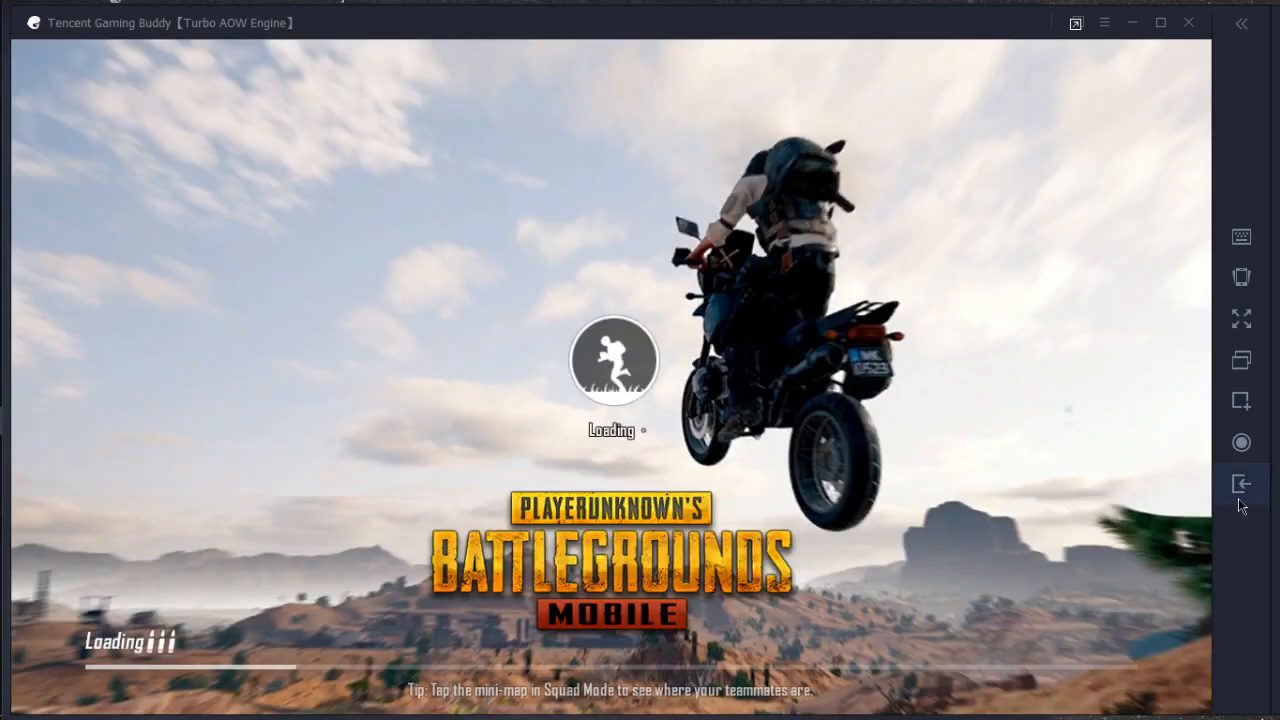
mouse_move(1241, 484)
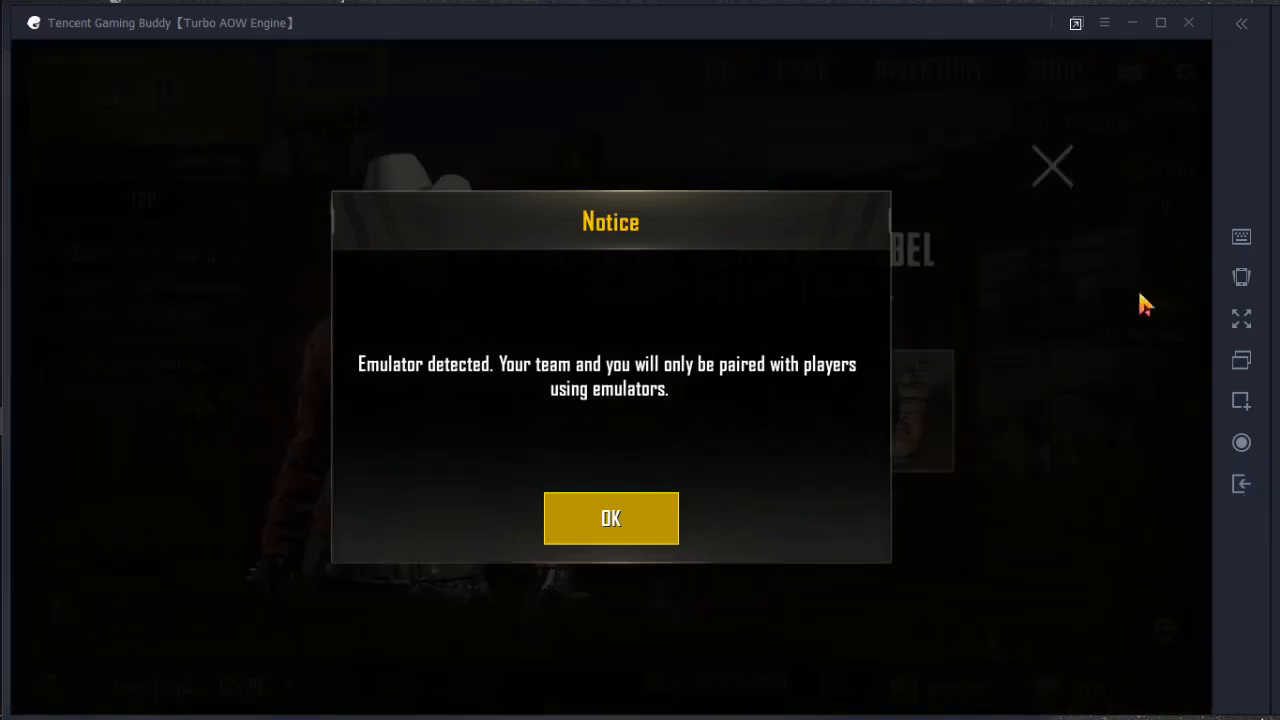
Dismiss the emulator-detected notice, quit PUBG MOBILE, and confirm Clear Cache.
click(610, 518)
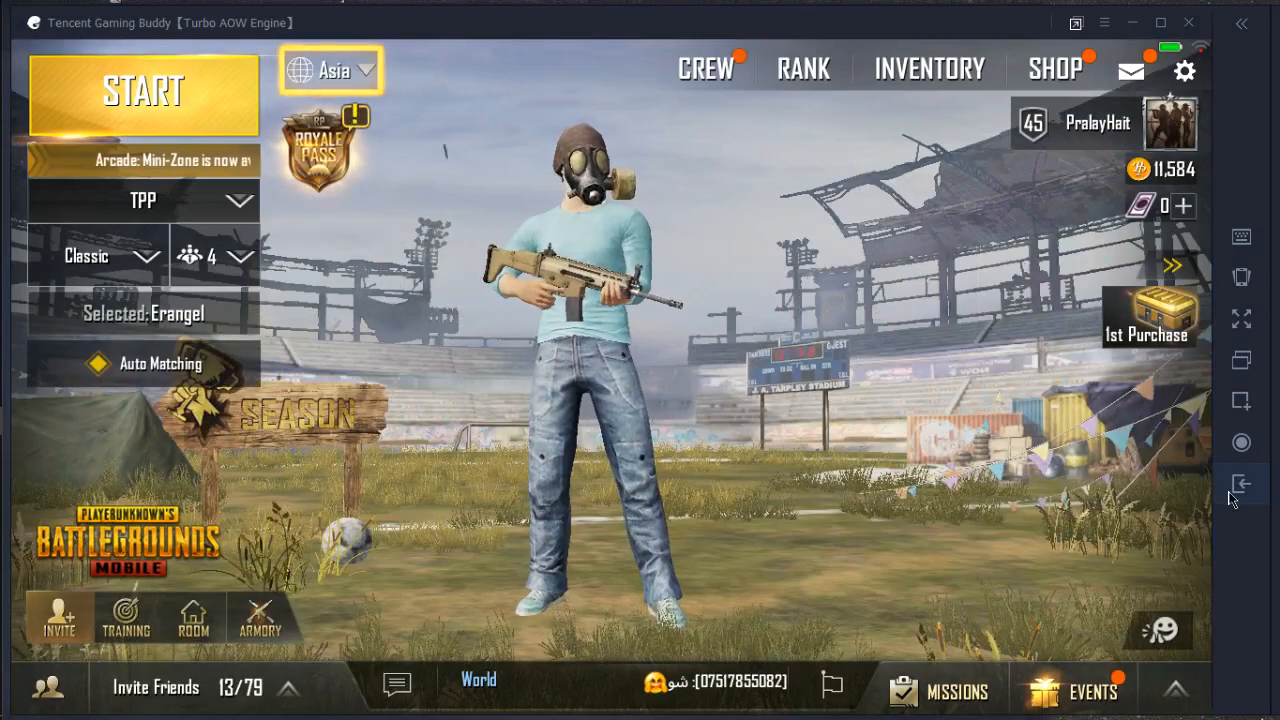
click(1241, 484)
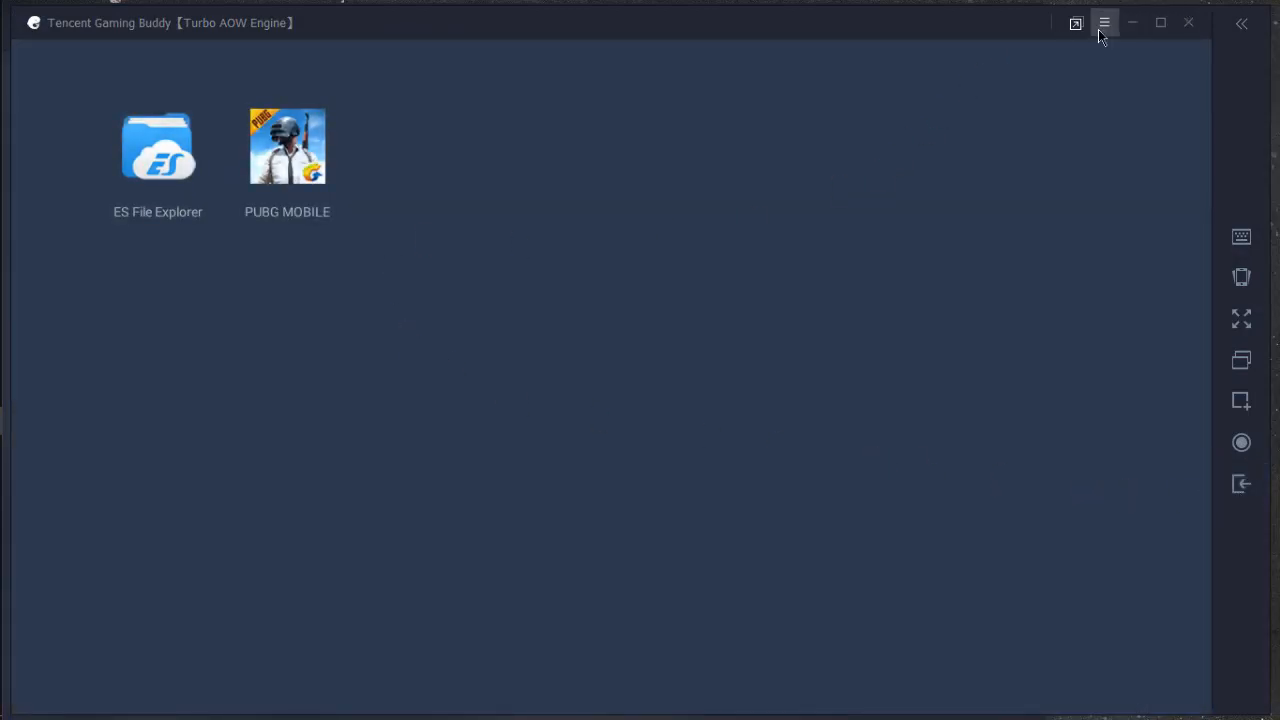
click(1104, 22)
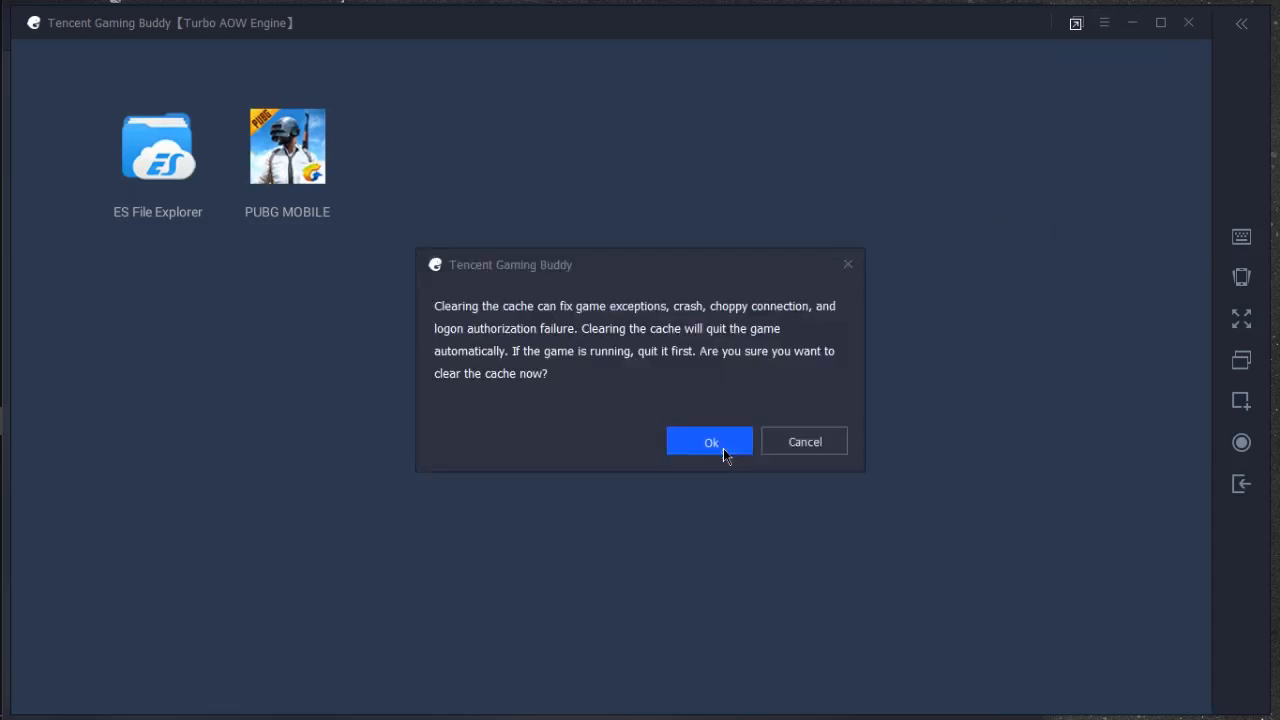
click(711, 442)
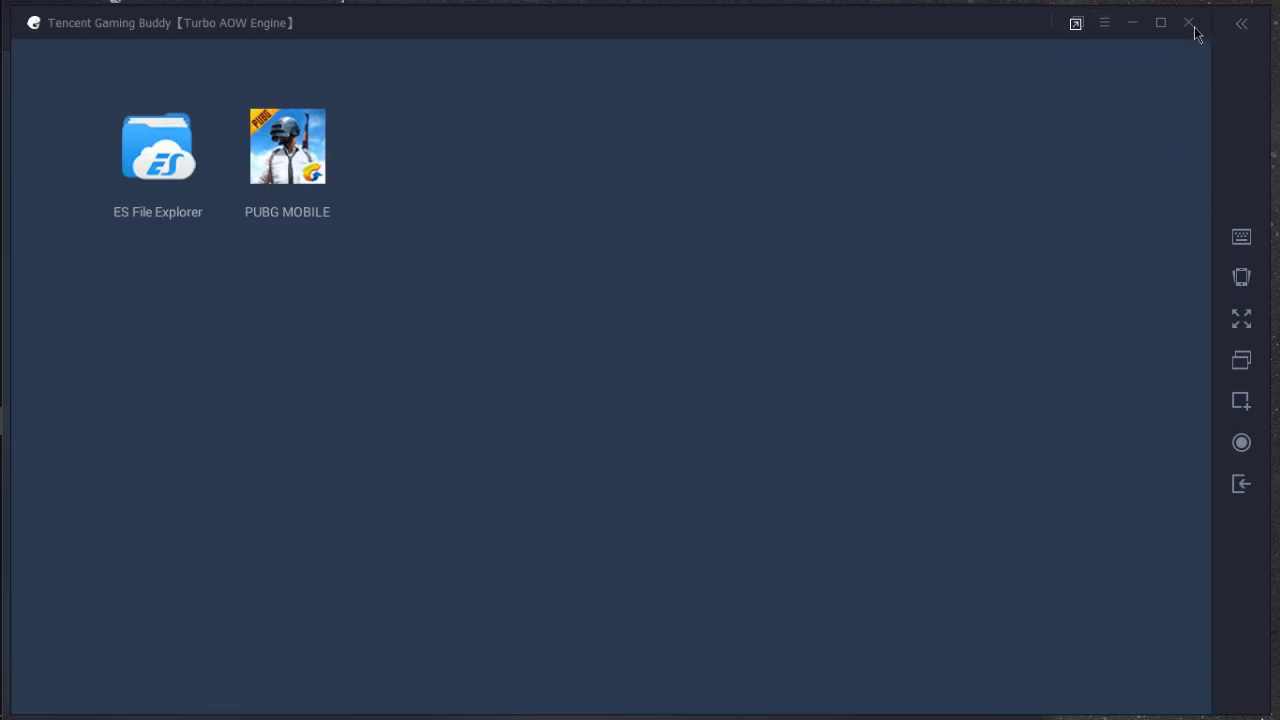
mouse_move(337, 167)
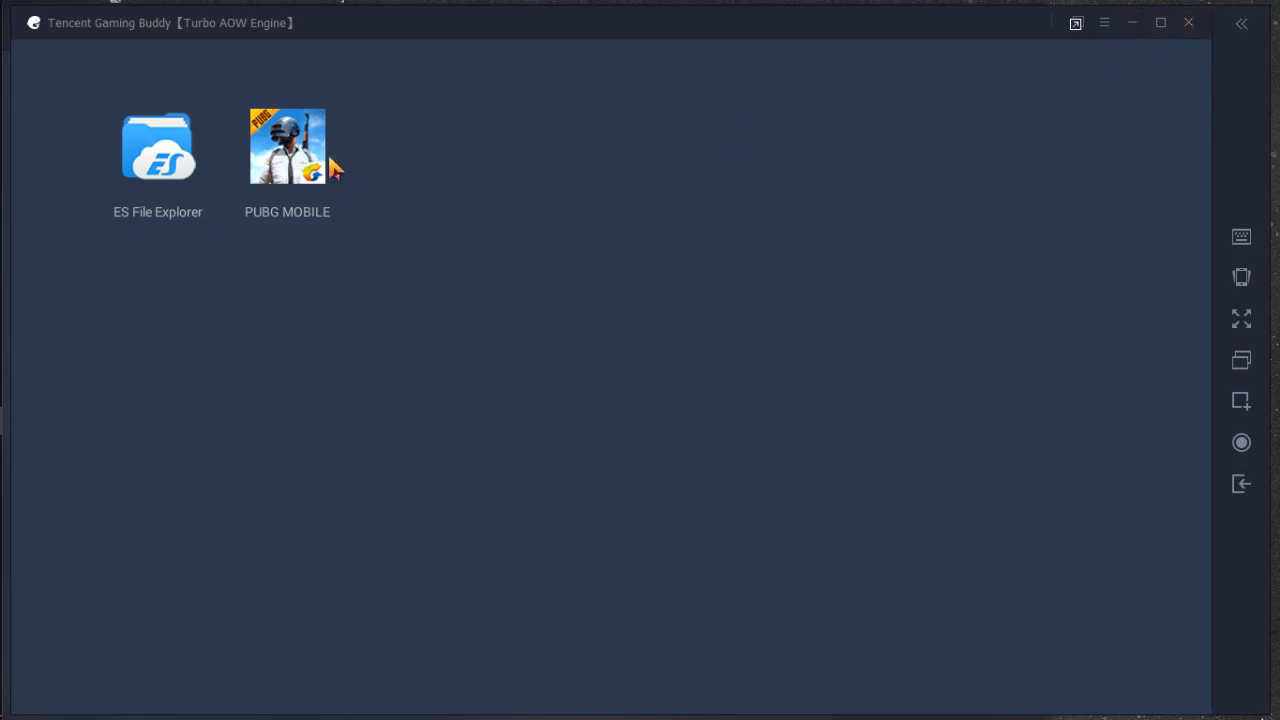
Relaunch PUBG MOBILE and wait for the Guest/Twitter/Facebook login screen.
double_click(287, 146)
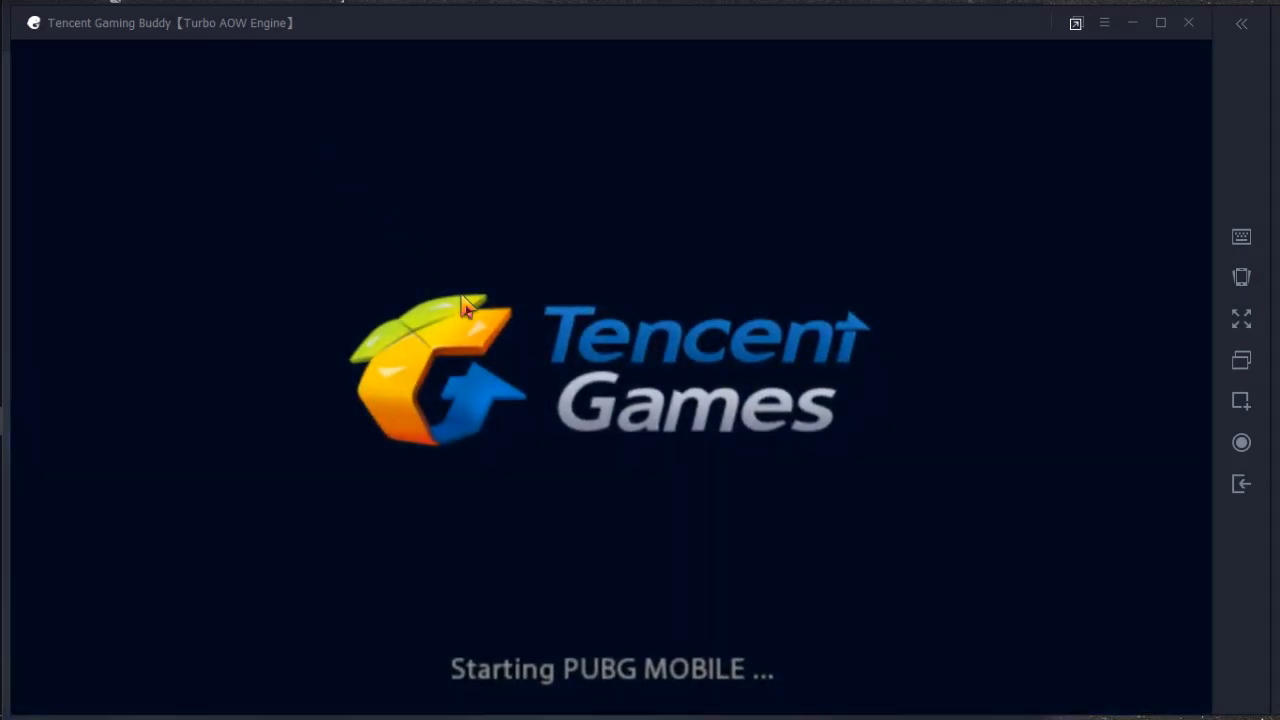
mouse_move(475, 290)
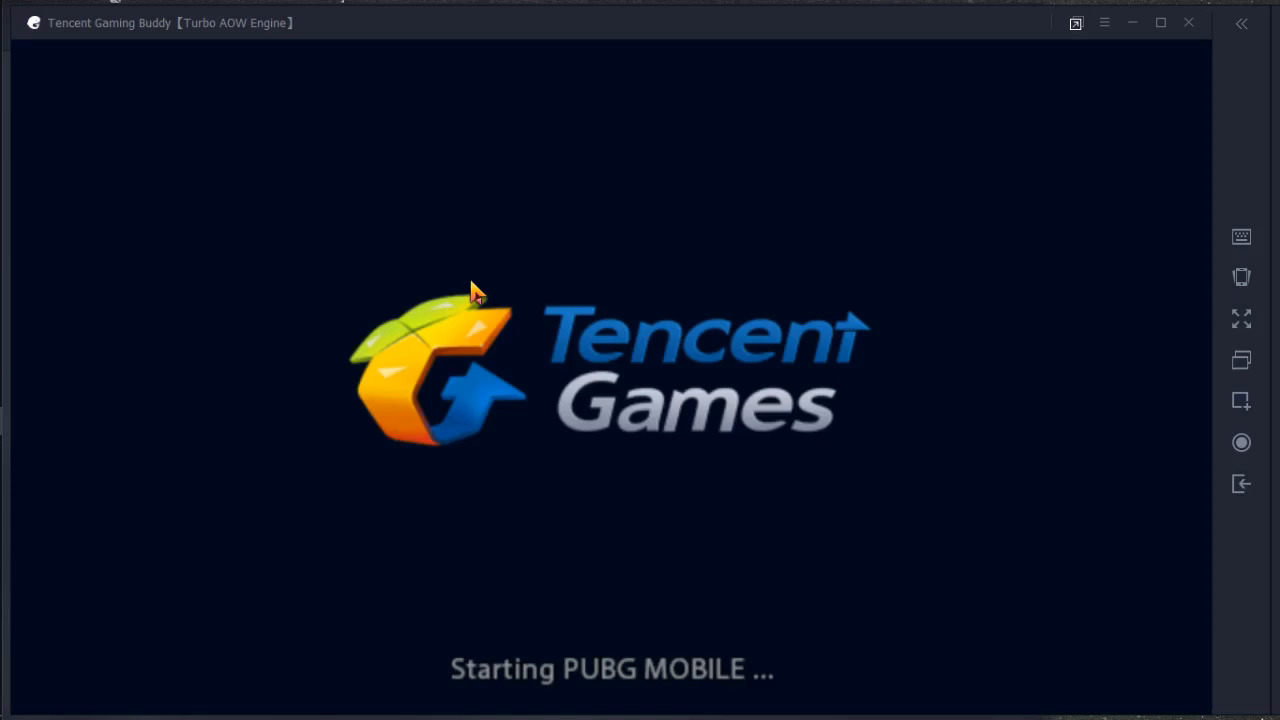
mouse_move(492, 328)
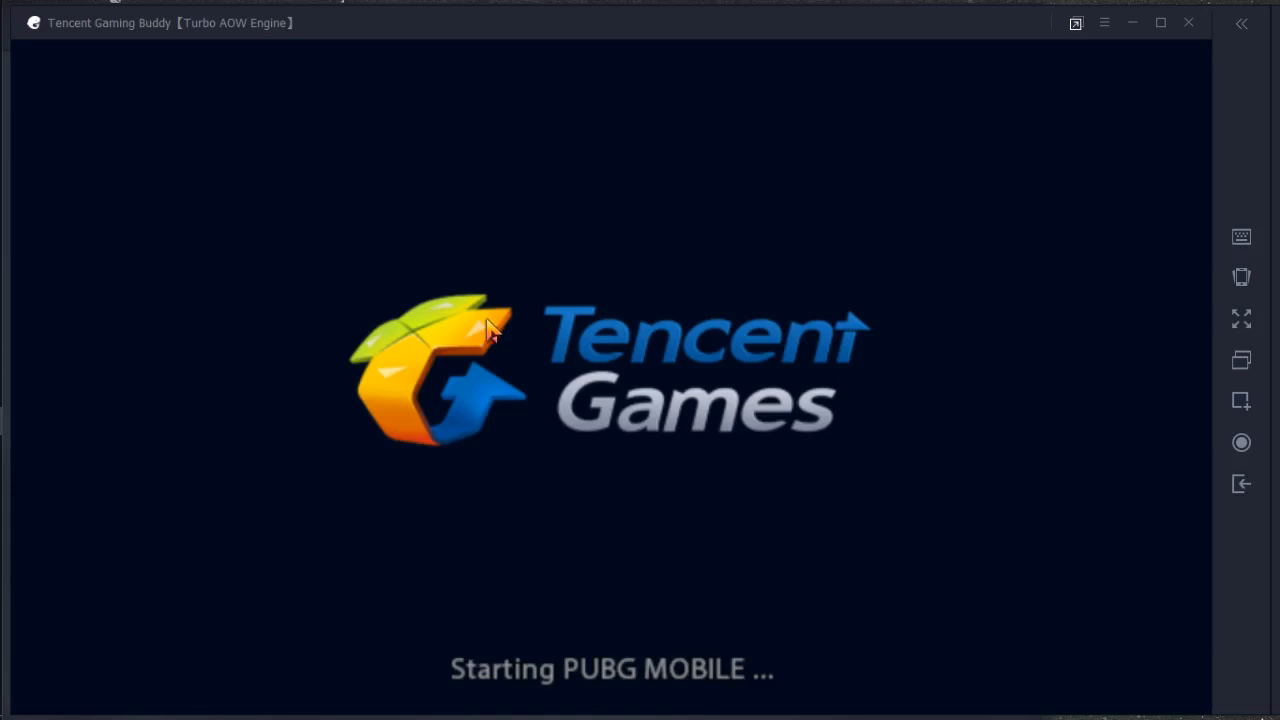
mouse_move(500, 446)
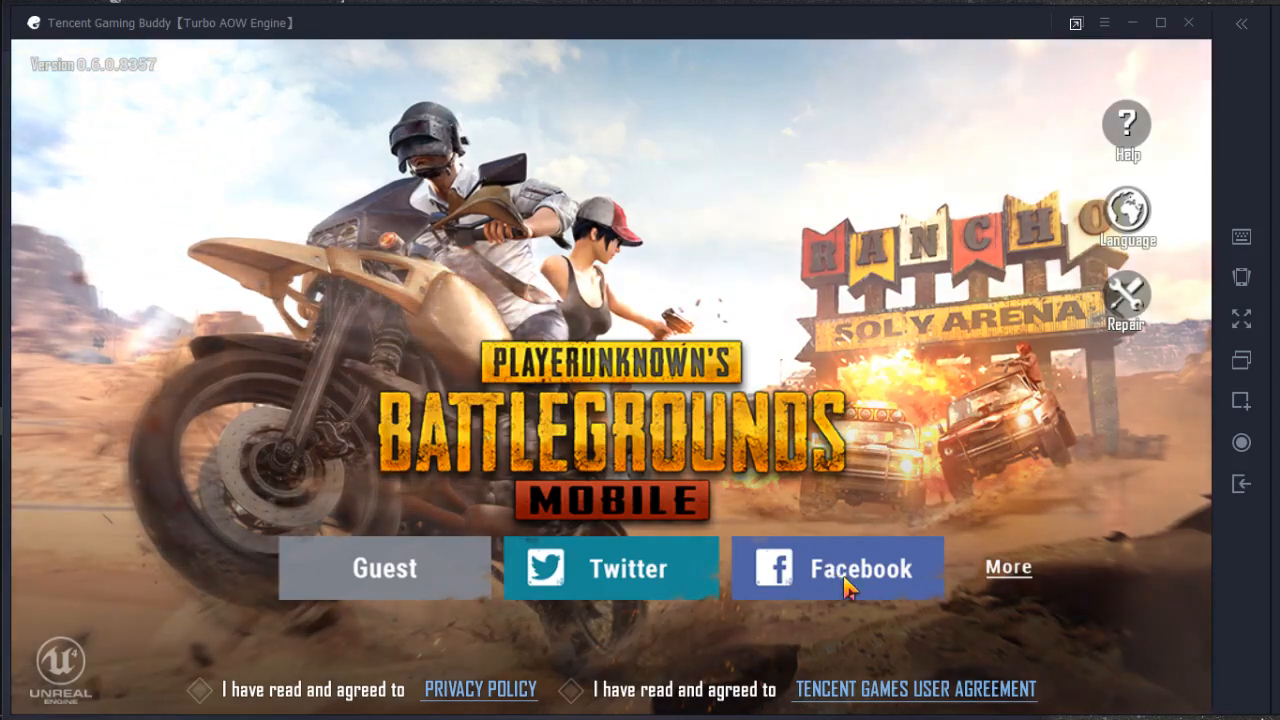
mouse_move(698, 545)
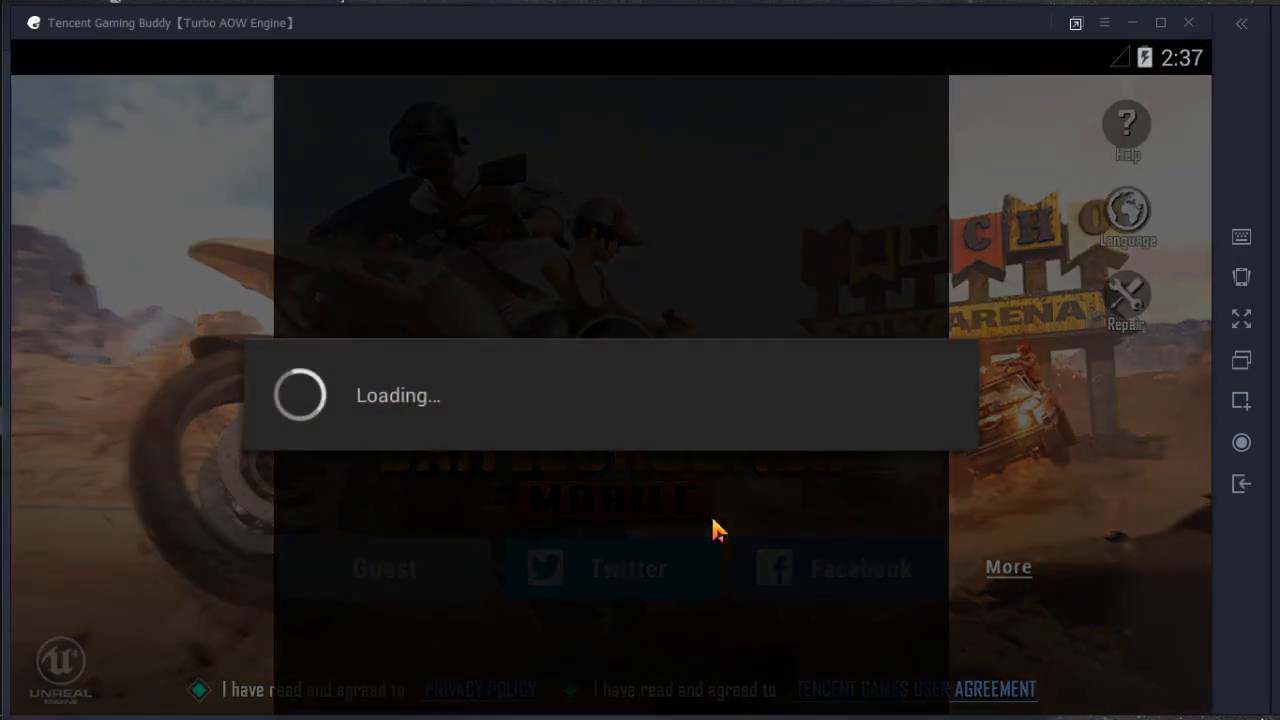
Choose Facebook sign-in and open Create account on the Join Facebook page.
click(835, 568)
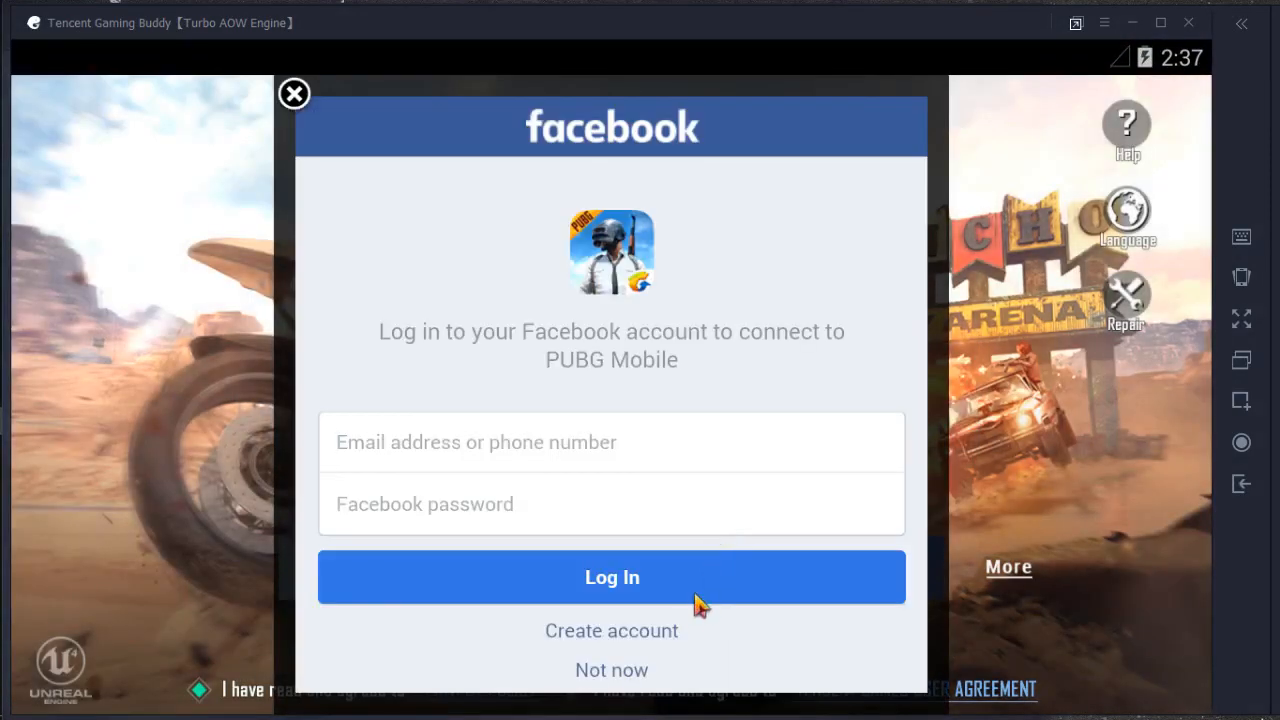
mouse_move(680, 640)
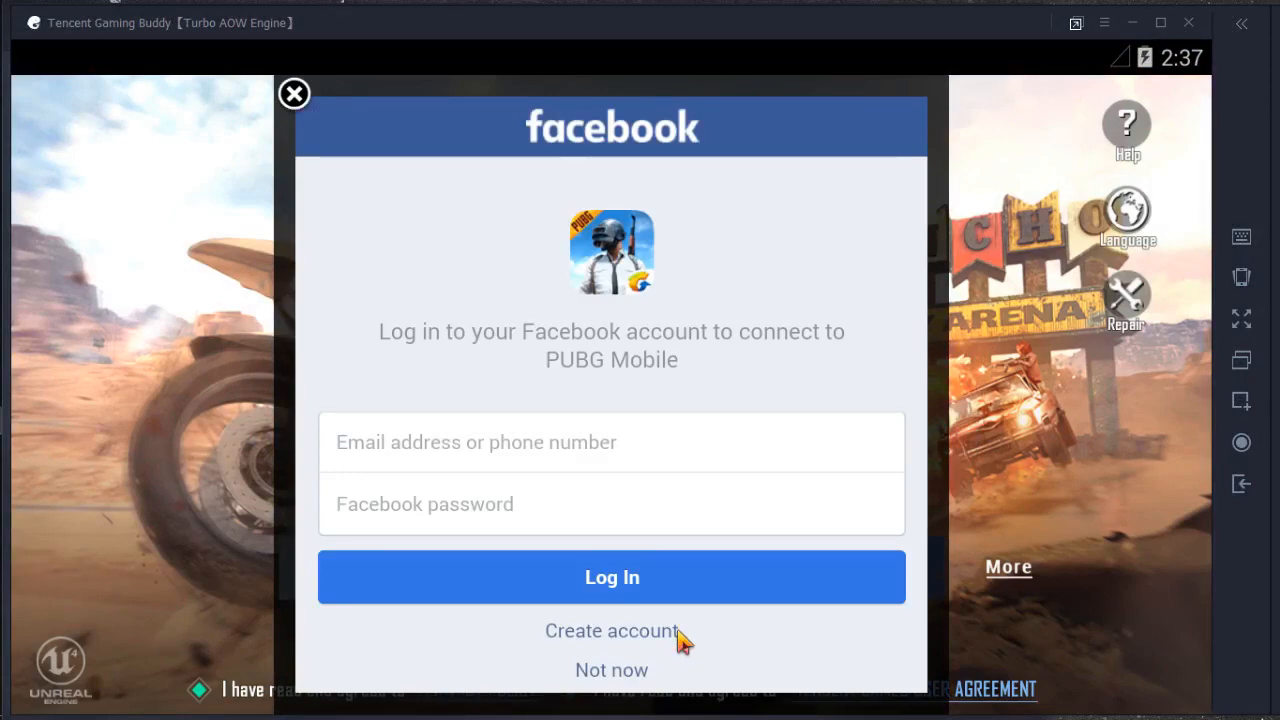
click(611, 630)
text(es)
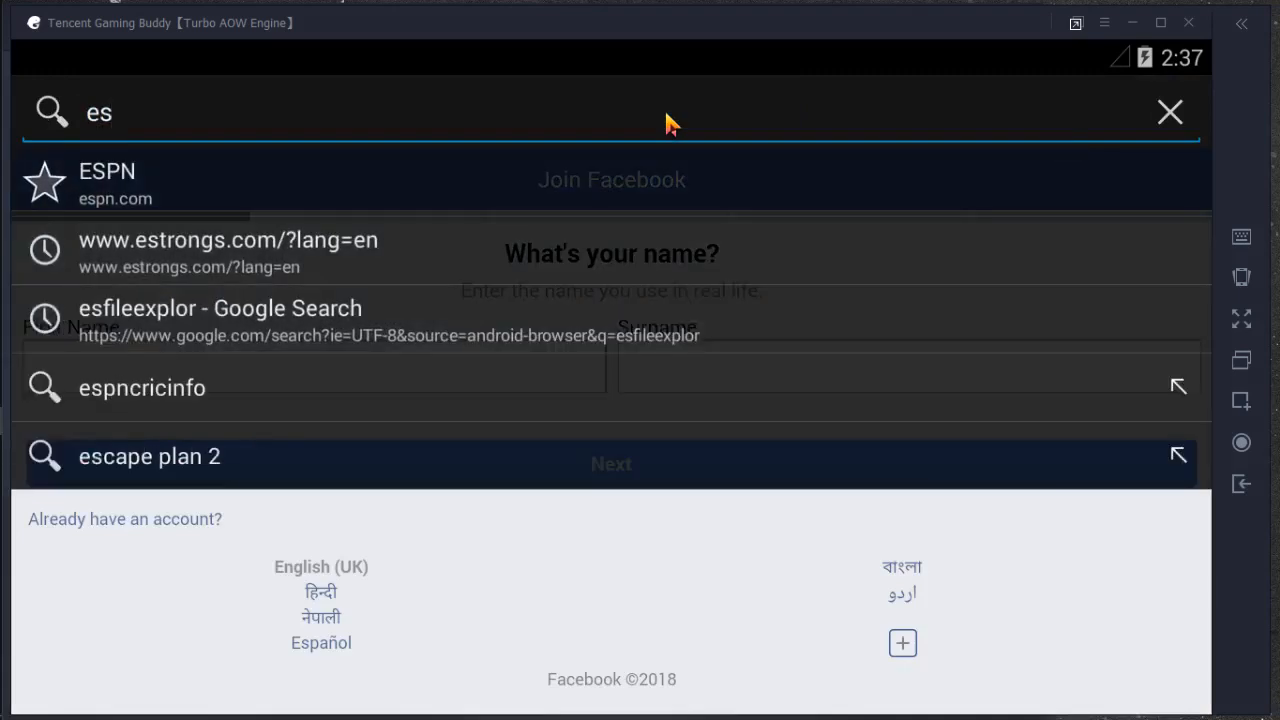
text(file)
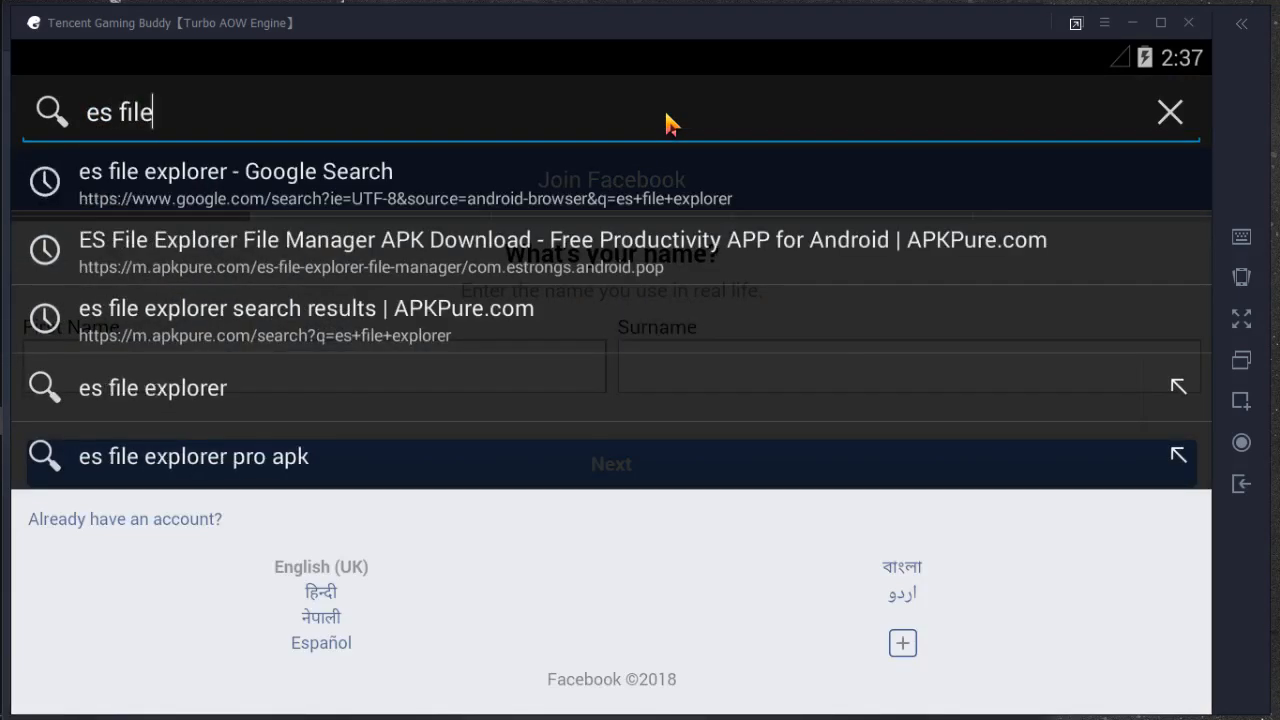
click(235, 184)
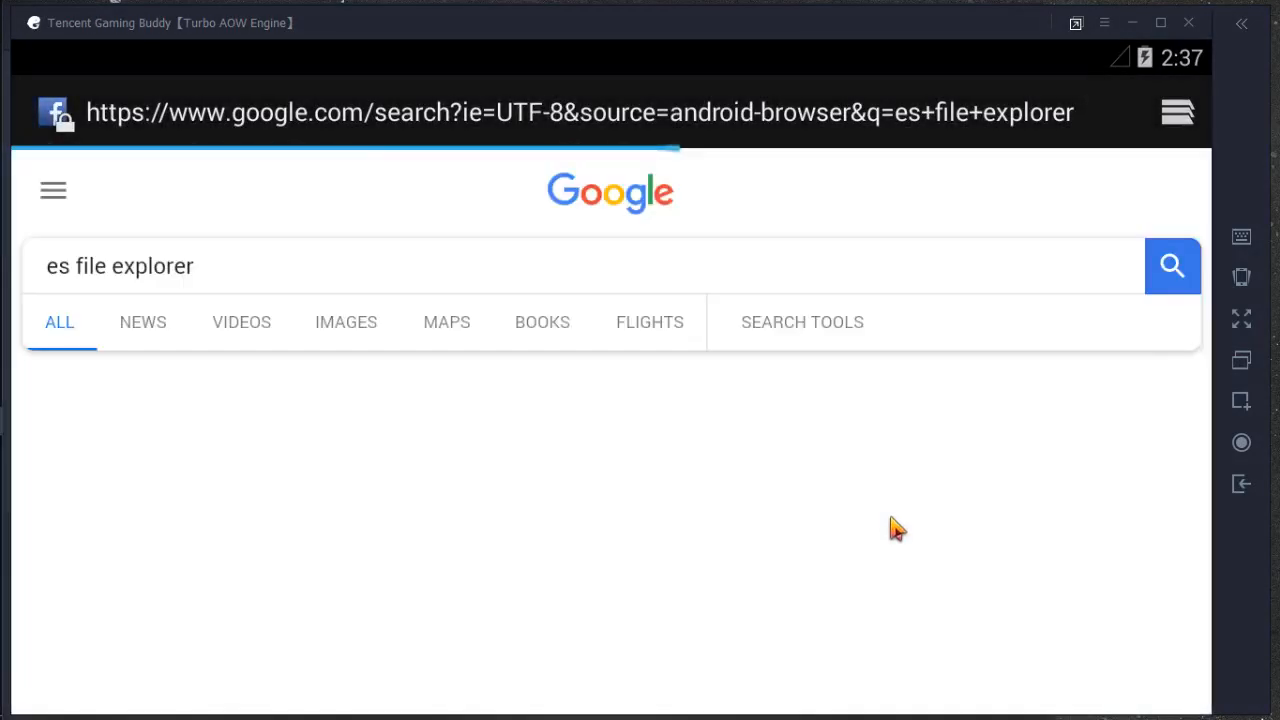
scroll(down, 3)
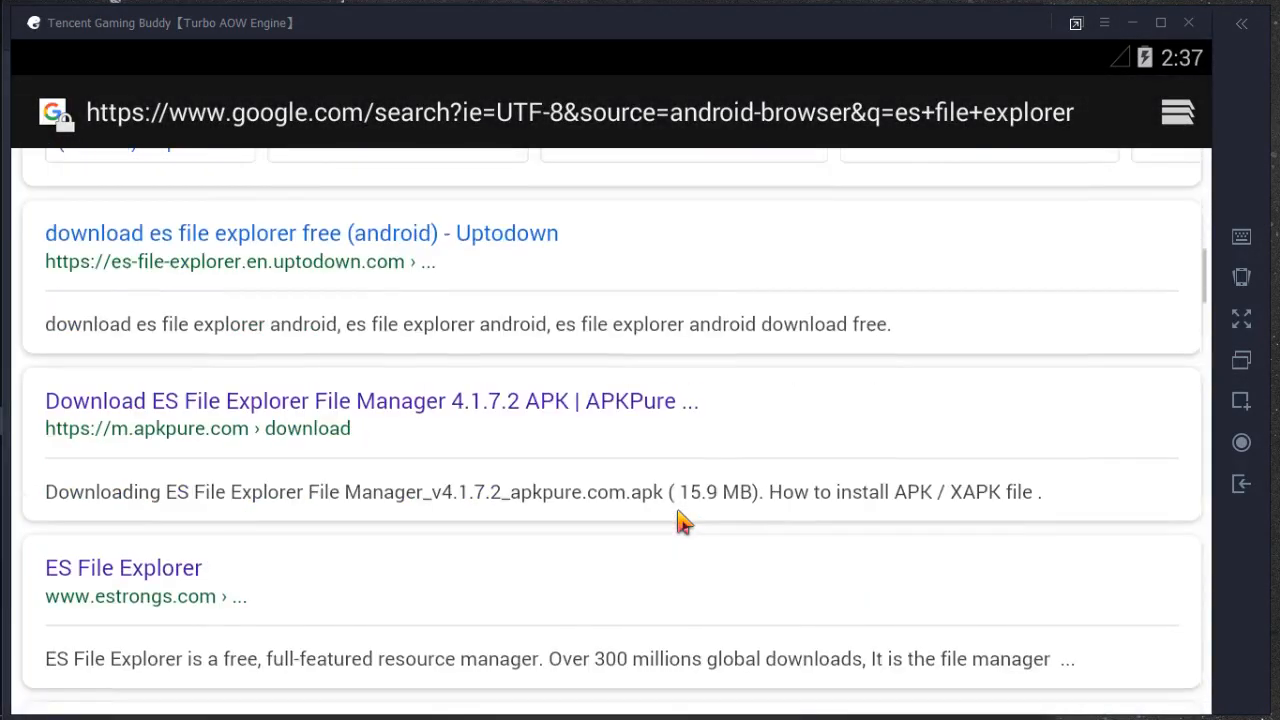
scroll(up, 3)
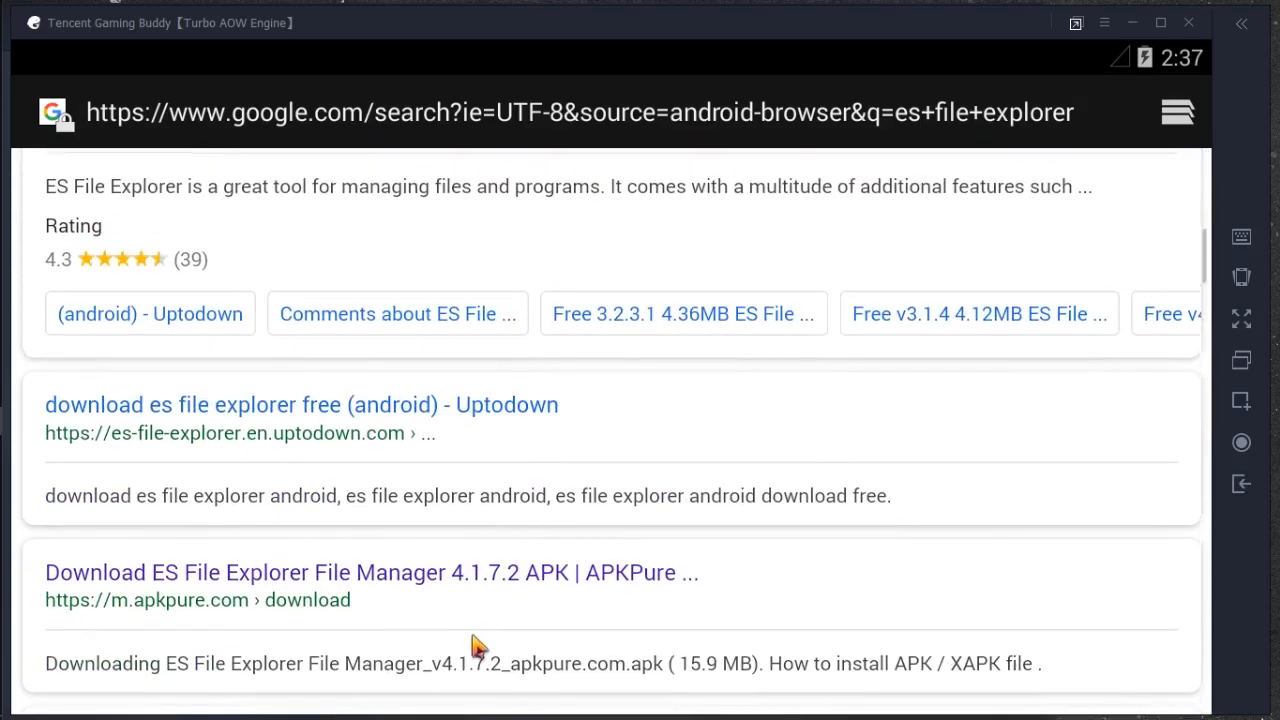
scroll(down, 3)
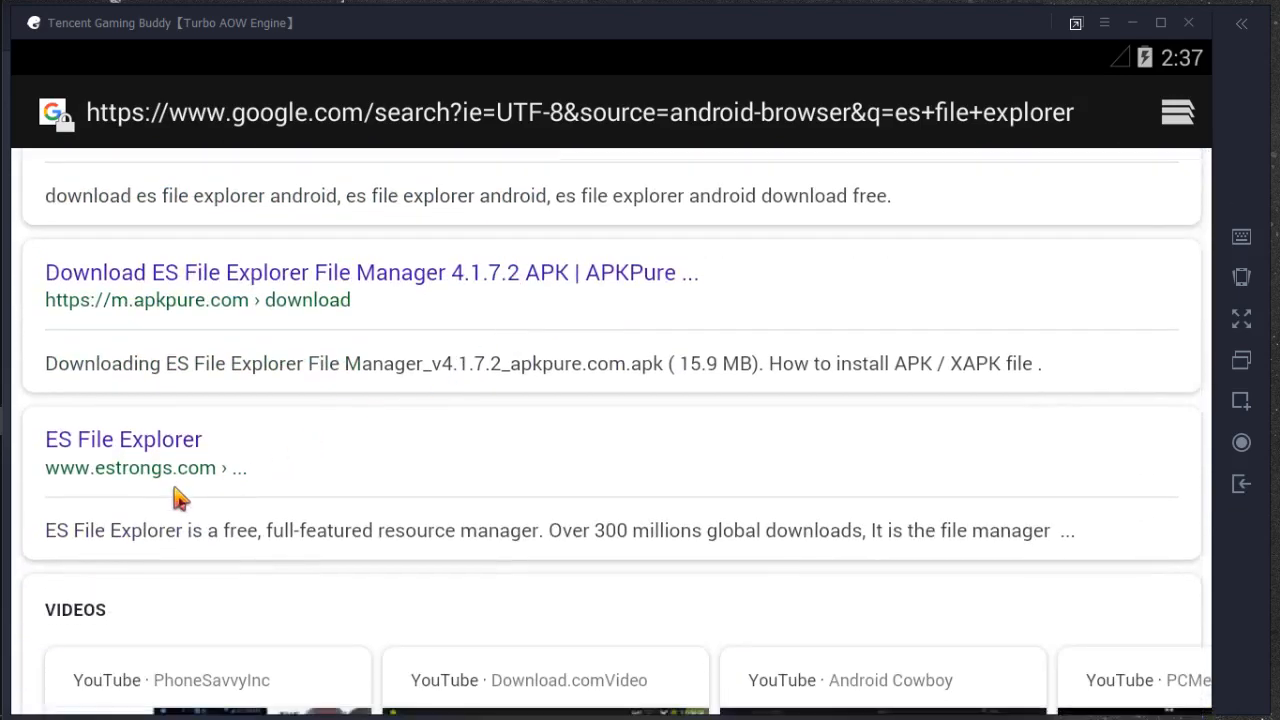
Download the ES File Explorer APK from estrongs.com, completing it with Browser.
click(123, 439)
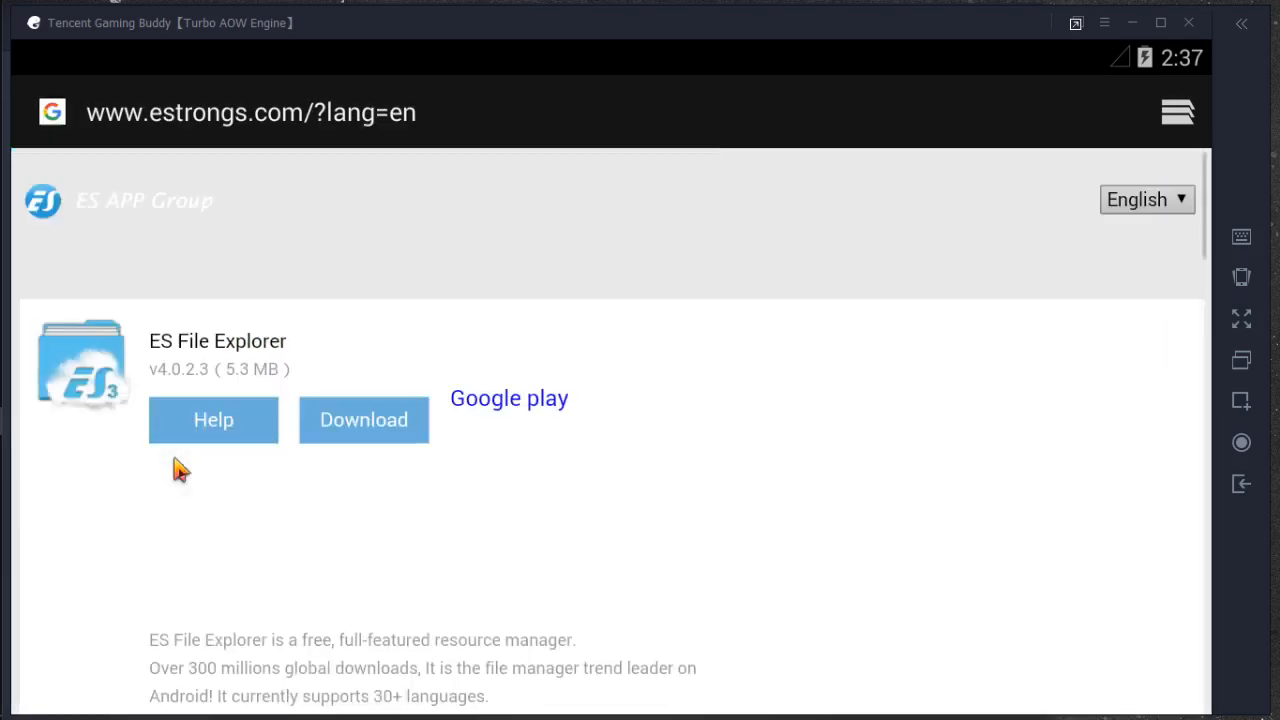
scroll(down, 3)
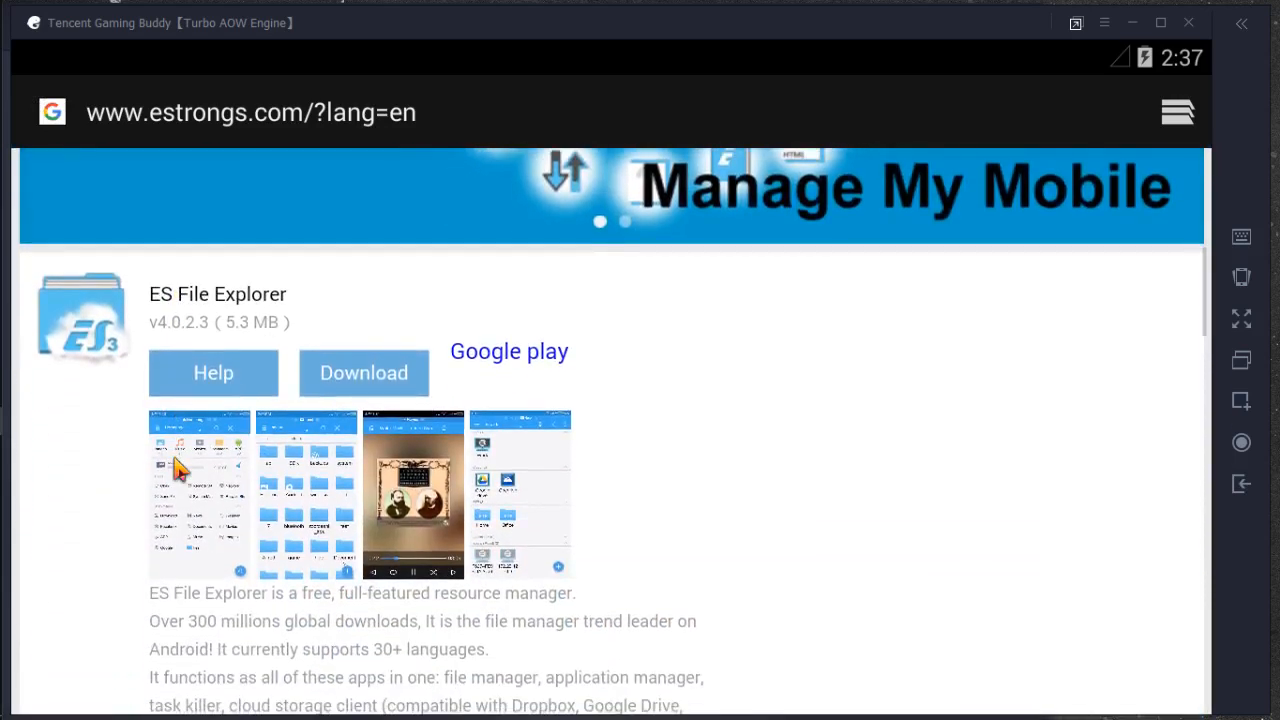
mouse_move(218, 465)
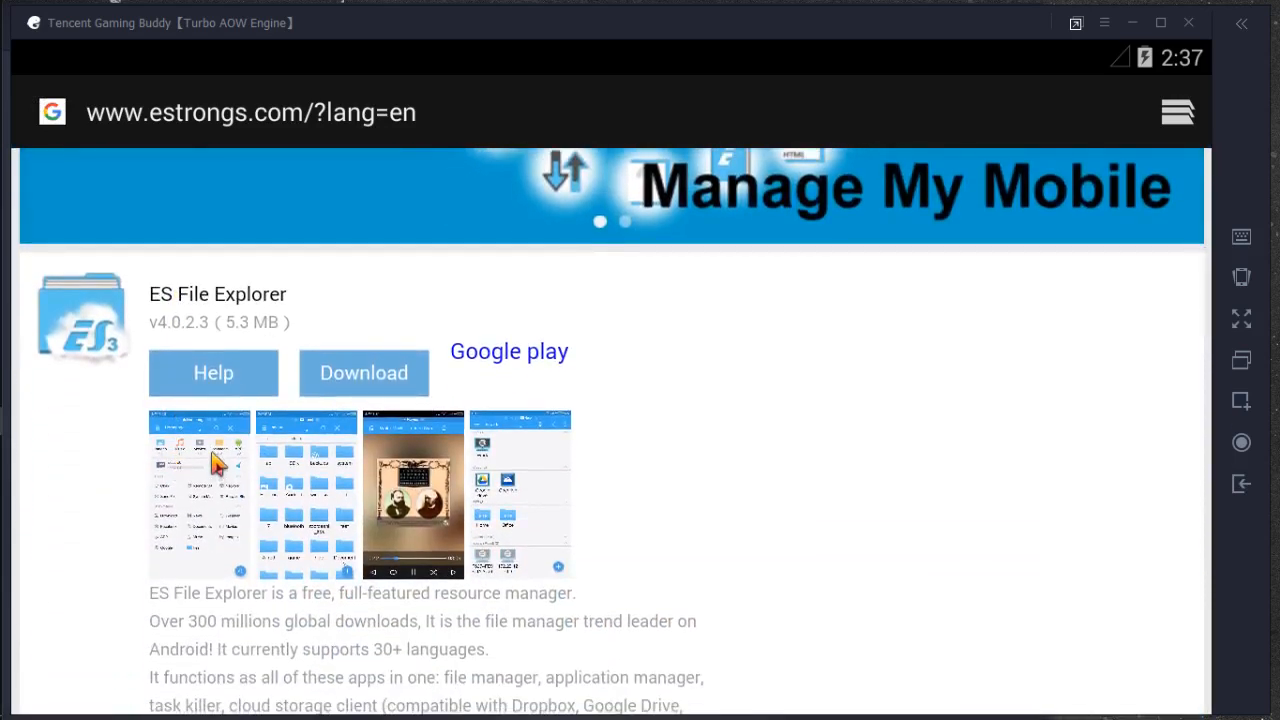
mouse_move(670, 470)
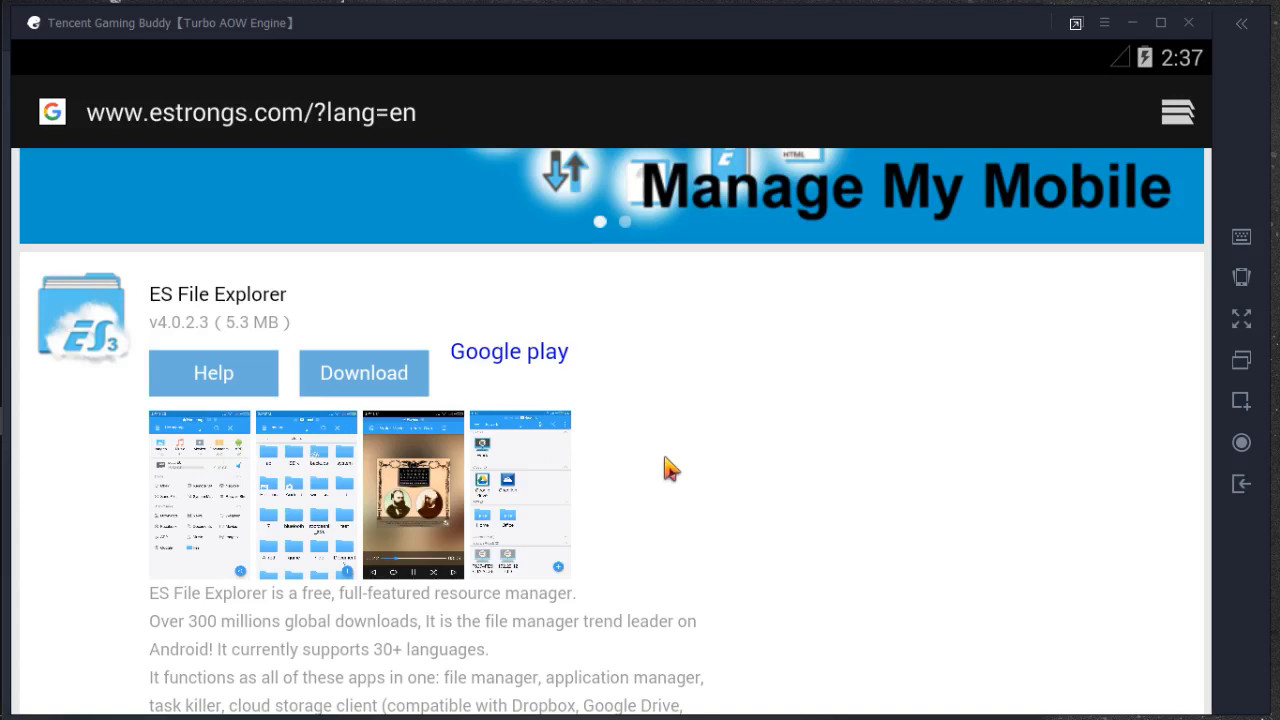
mouse_move(605, 460)
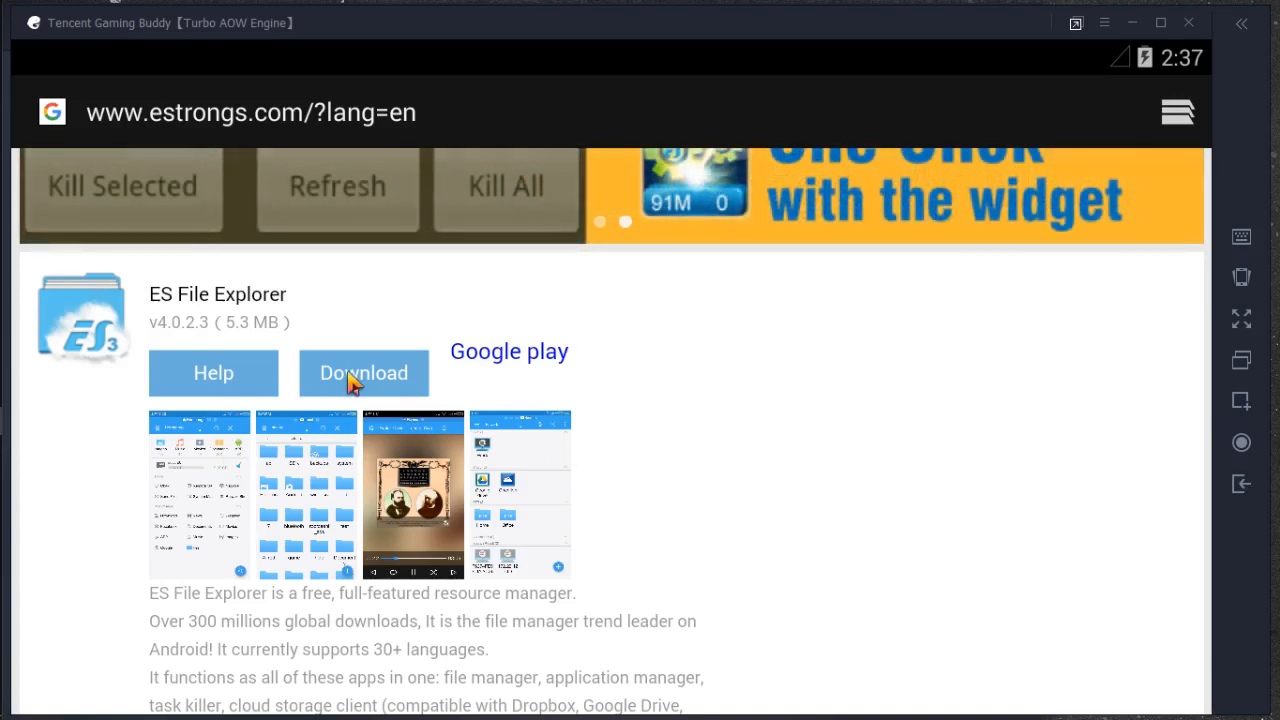
click(364, 372)
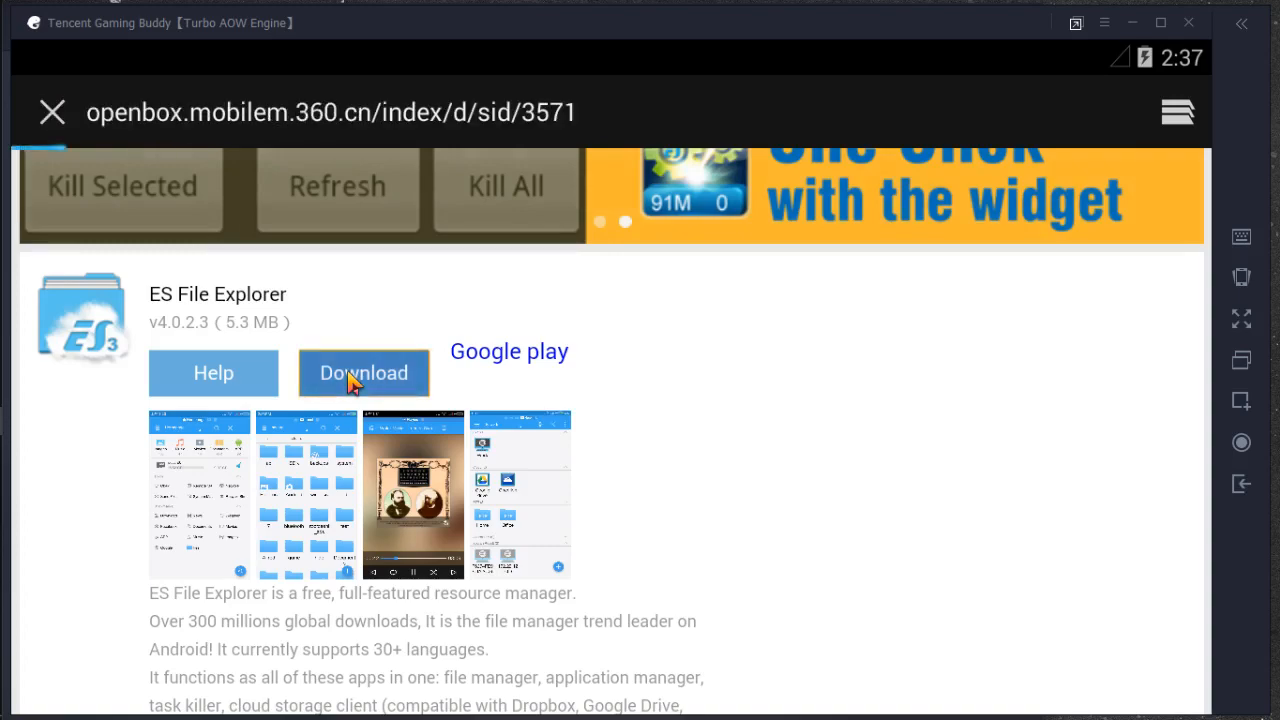
click(364, 372)
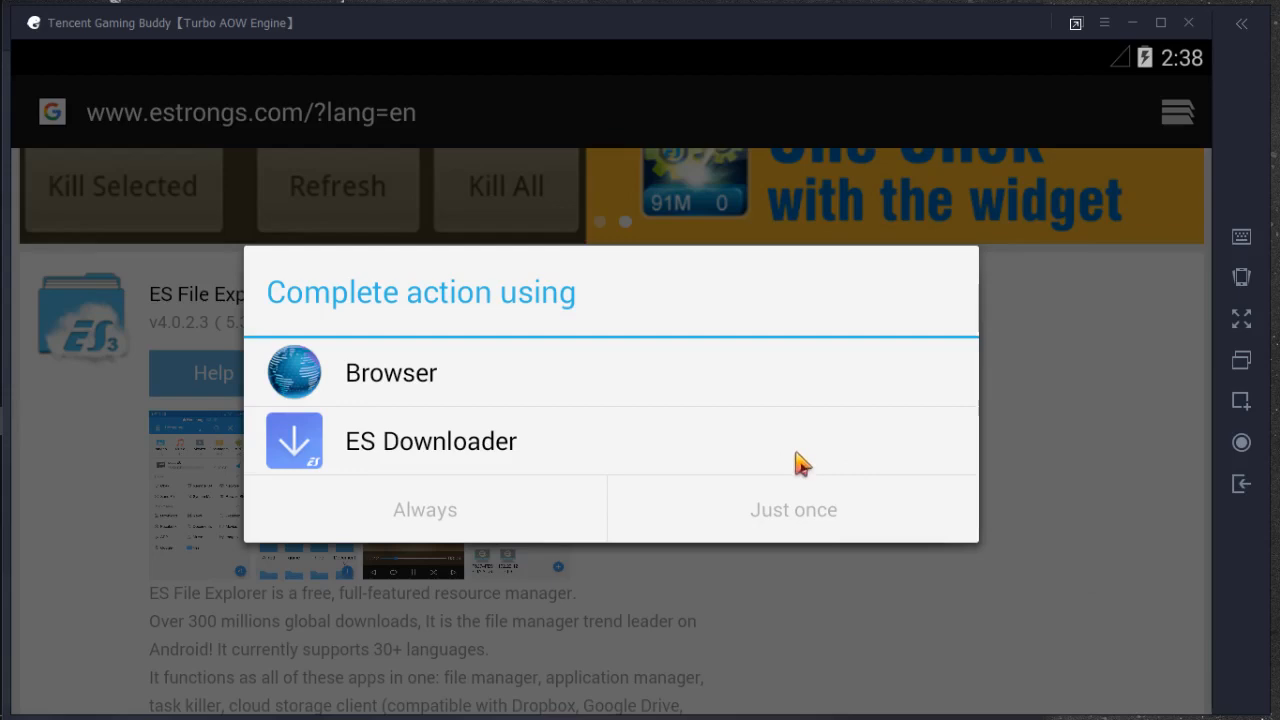
mouse_move(740, 435)
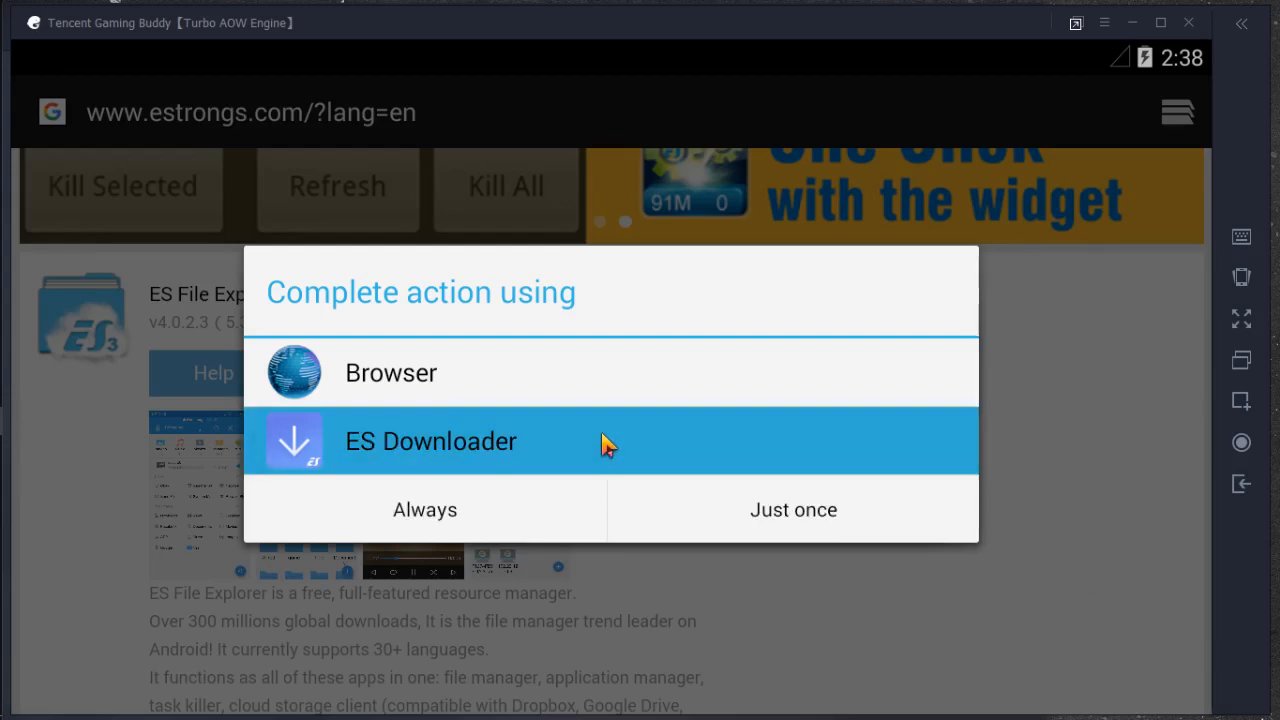
mouse_move(658, 458)
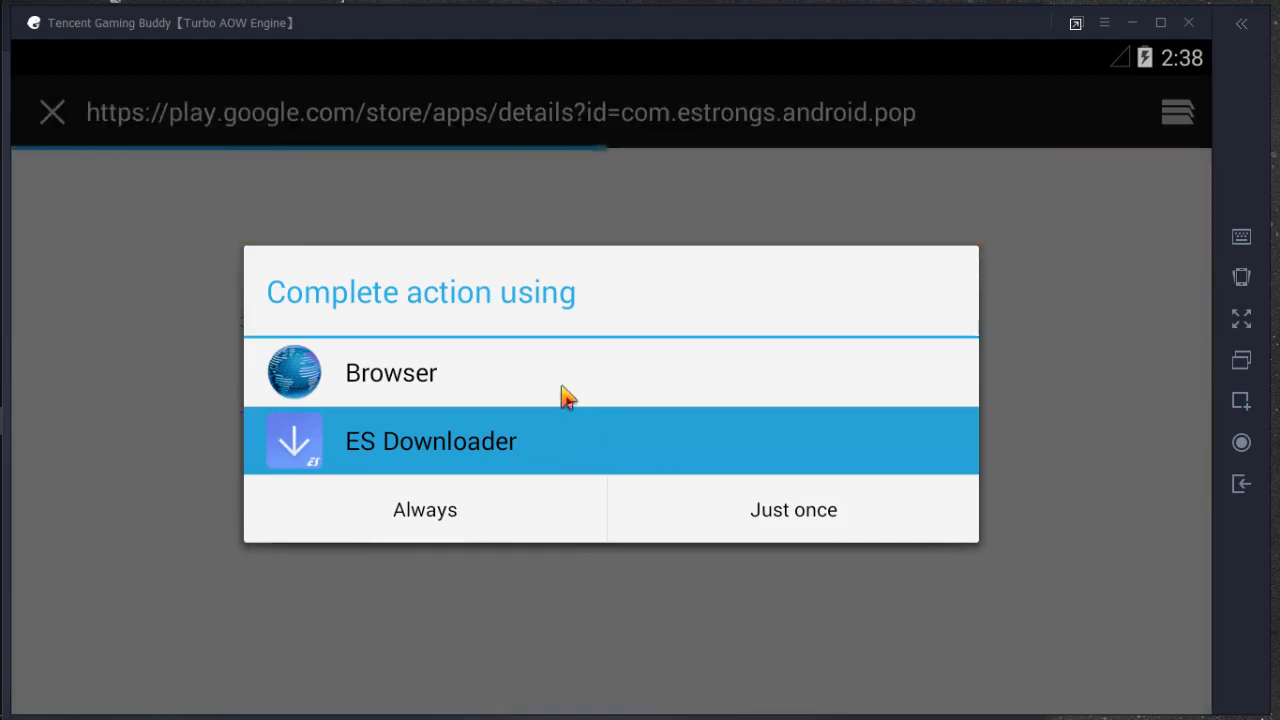
click(793, 509)
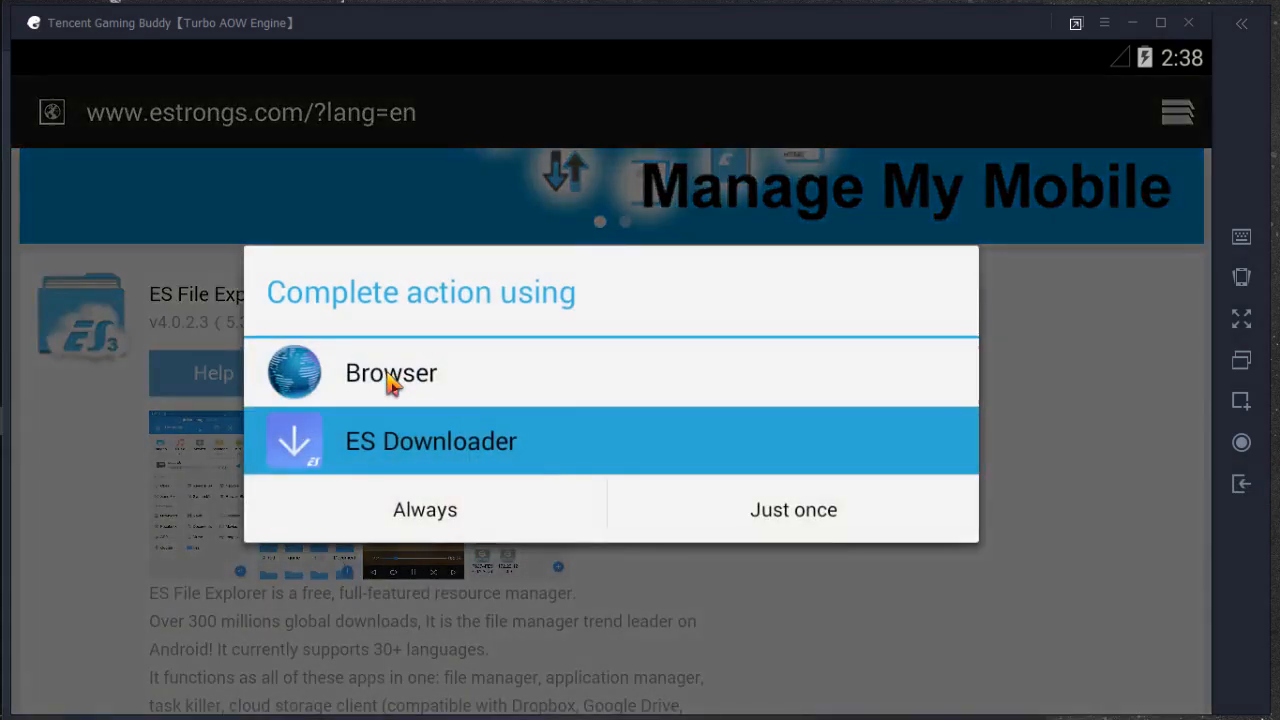
click(793, 509)
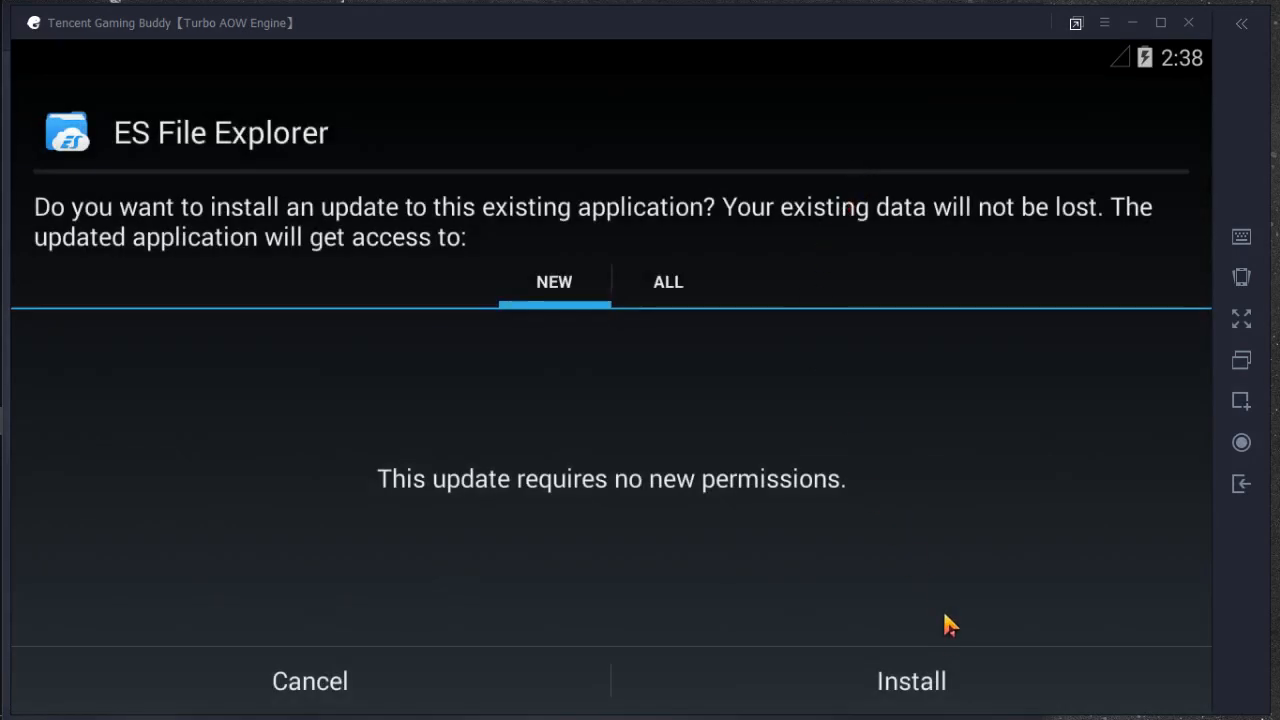
Install the ES File Explorer update and launch the app.
click(910, 681)
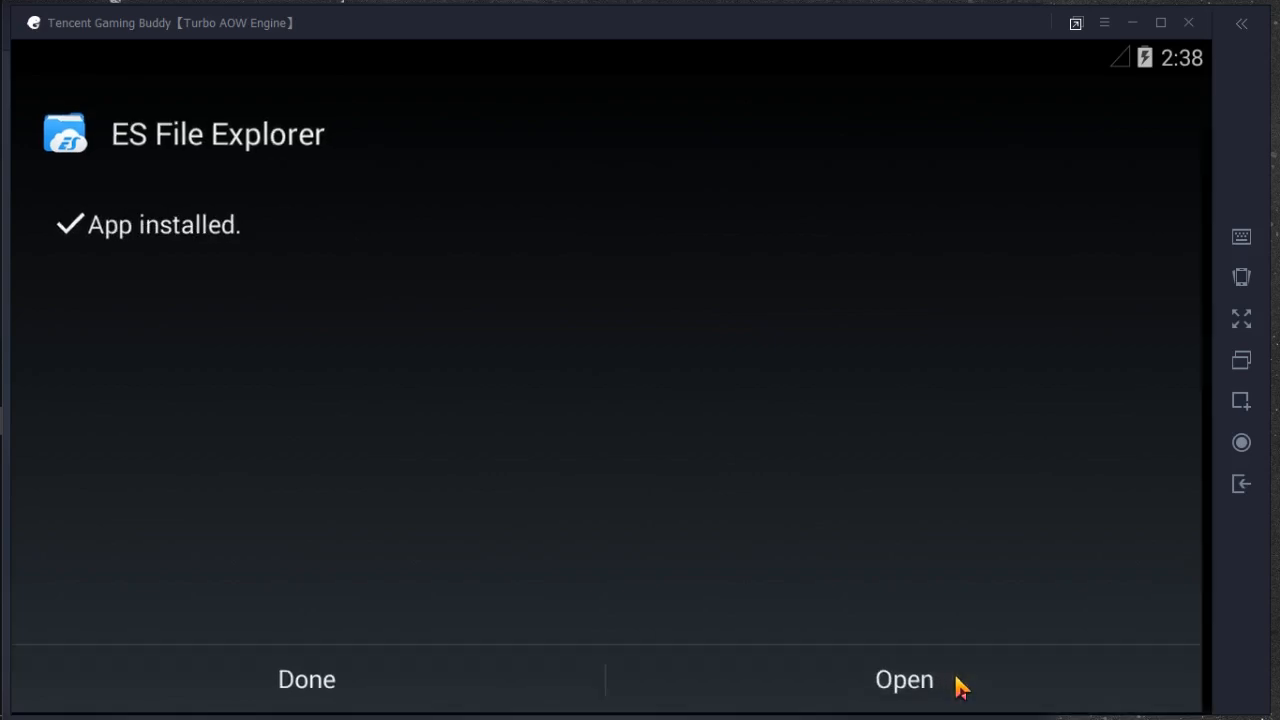
click(903, 679)
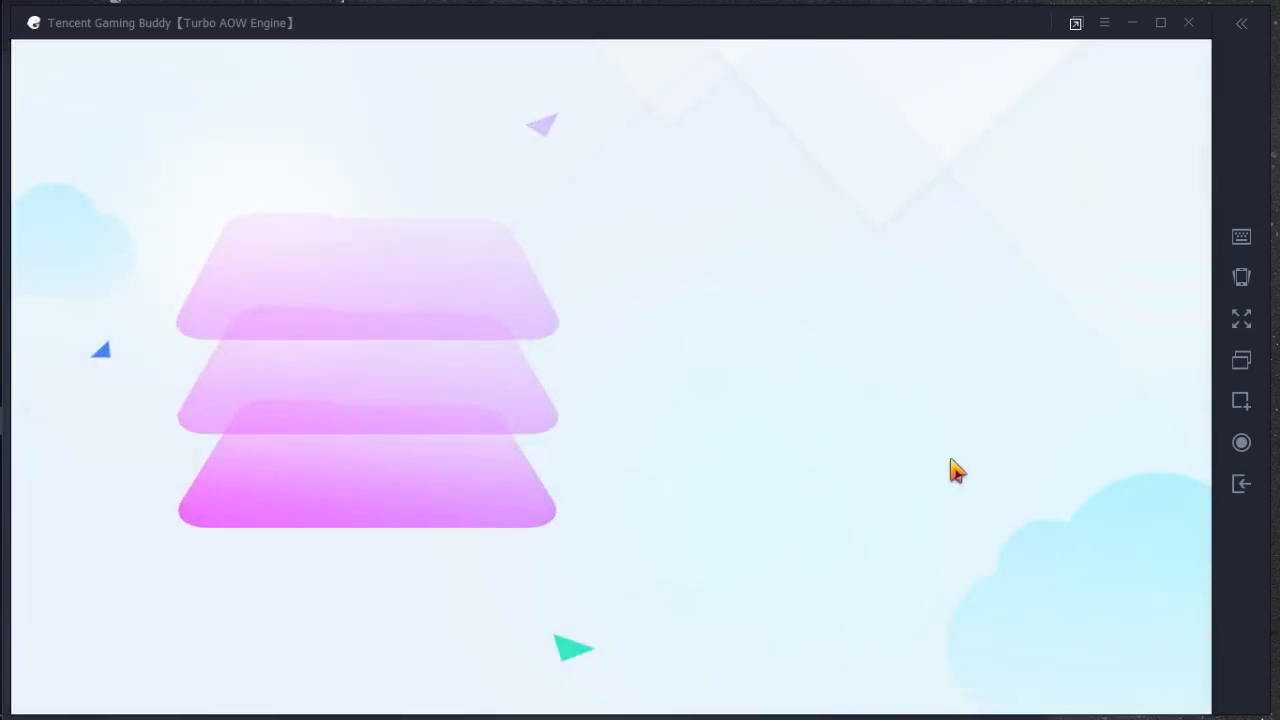
mouse_move(1085, 553)
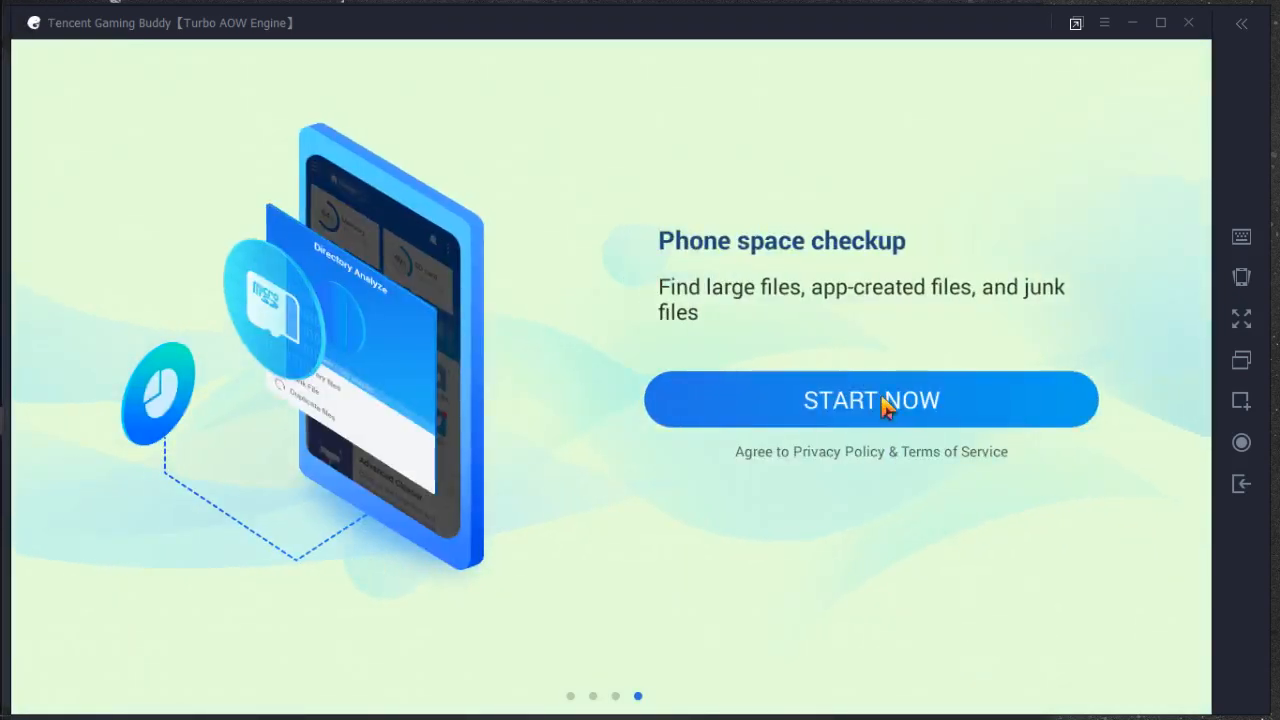
mouse_move(1225, 529)
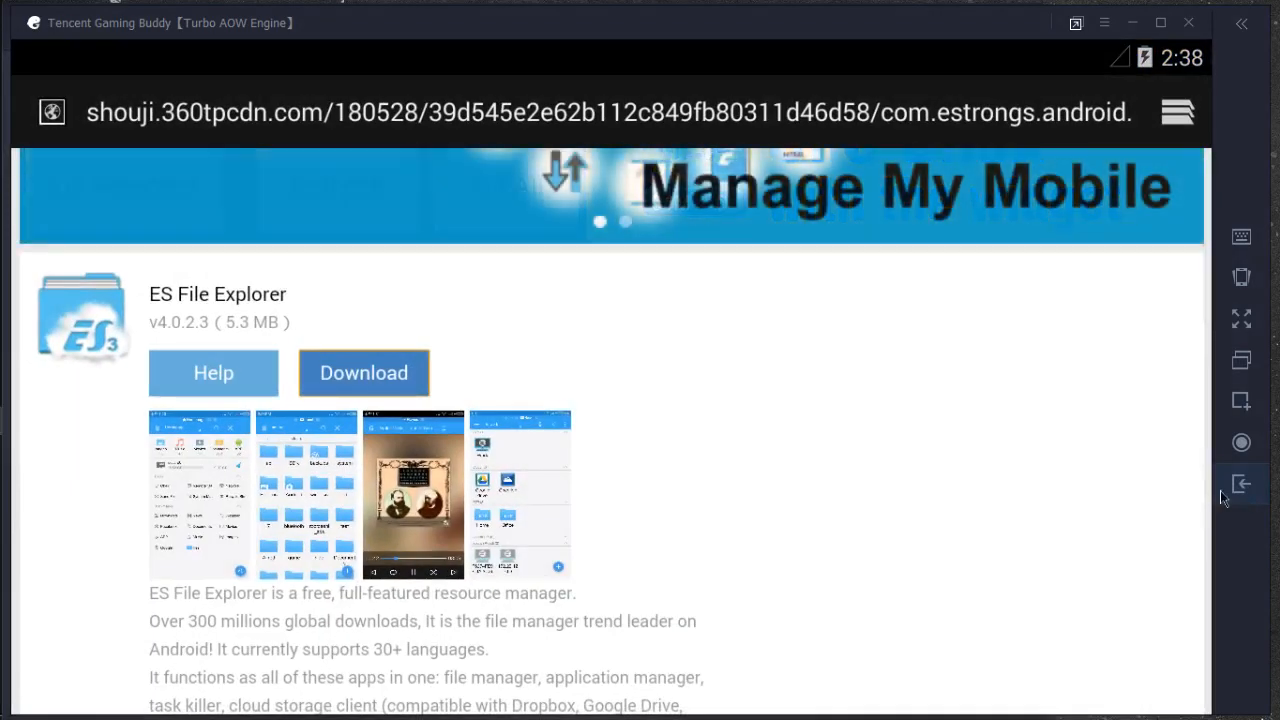
Find PUBG MOBILE 0.6.0 on APKPure and start its 1.3 GB XAPK download.
text(apkpure)
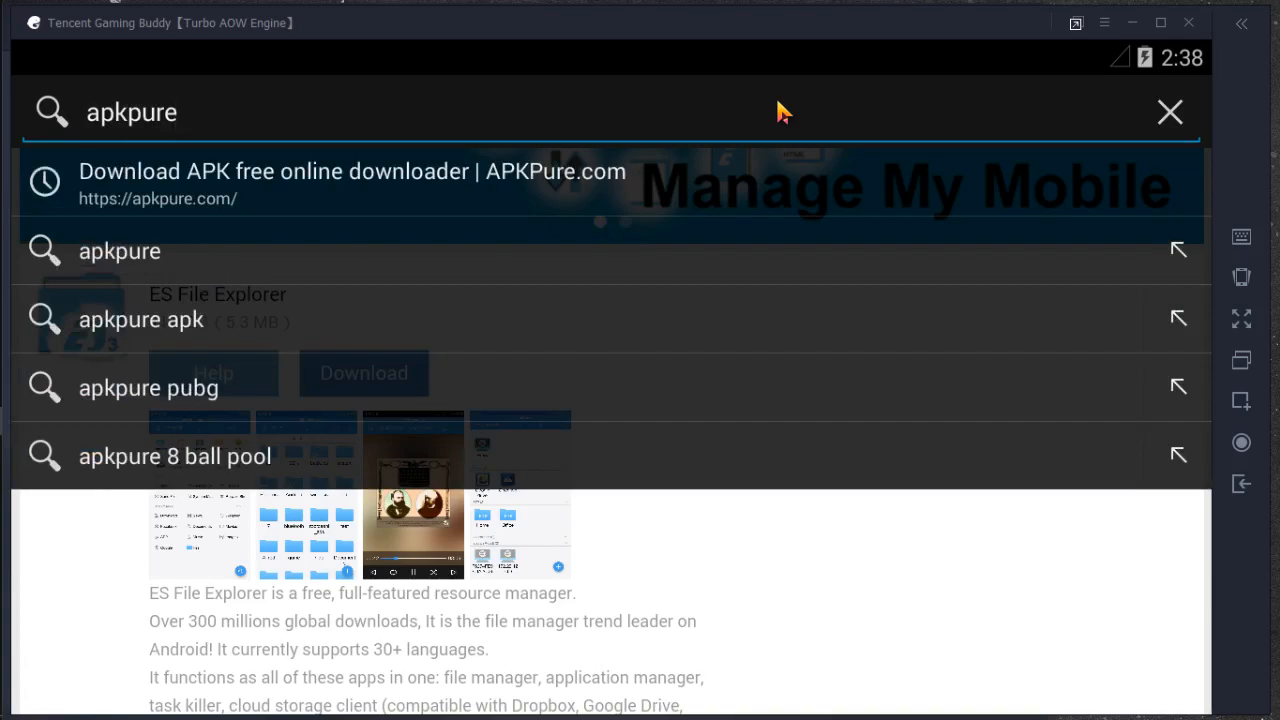
click(352, 184)
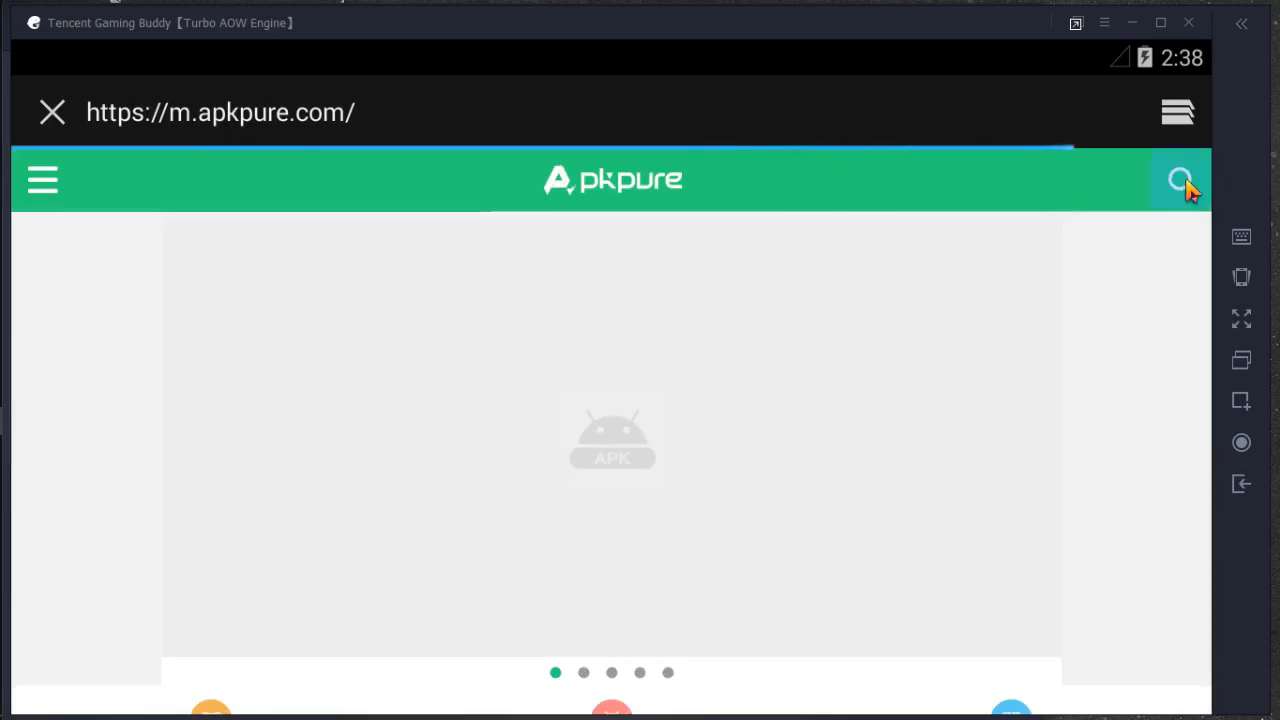
click(1181, 180)
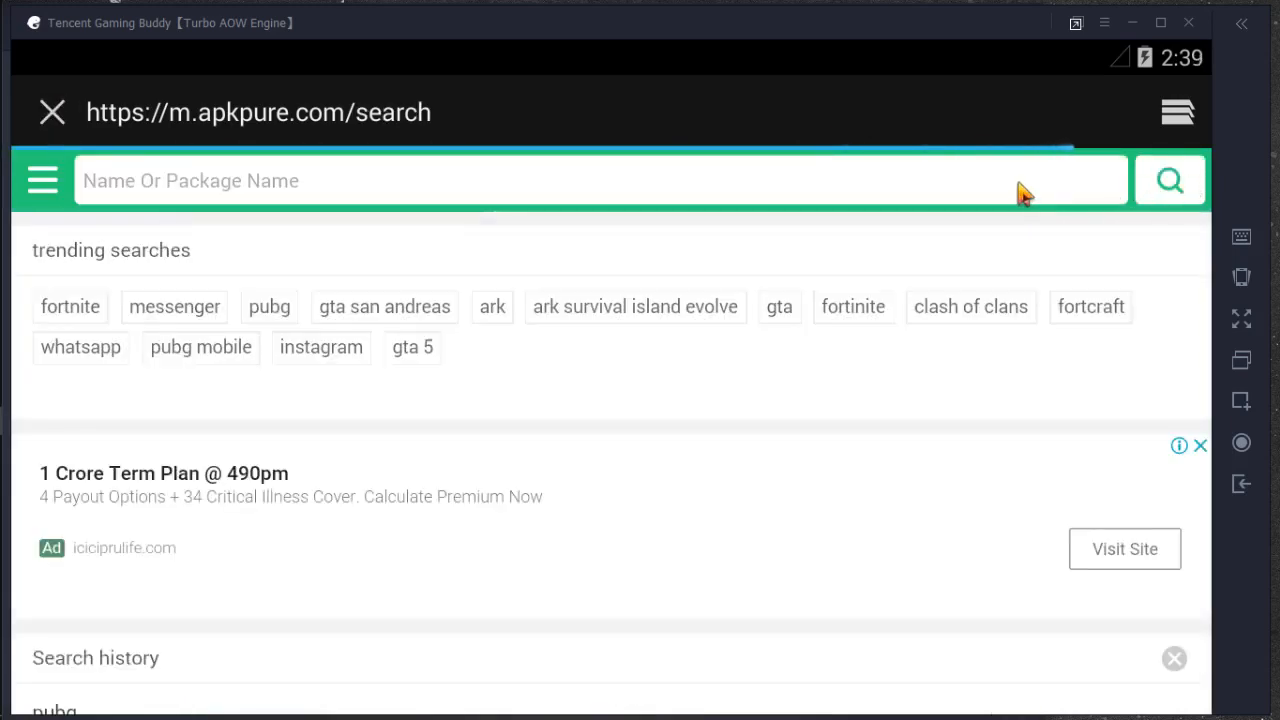
text(pubf)
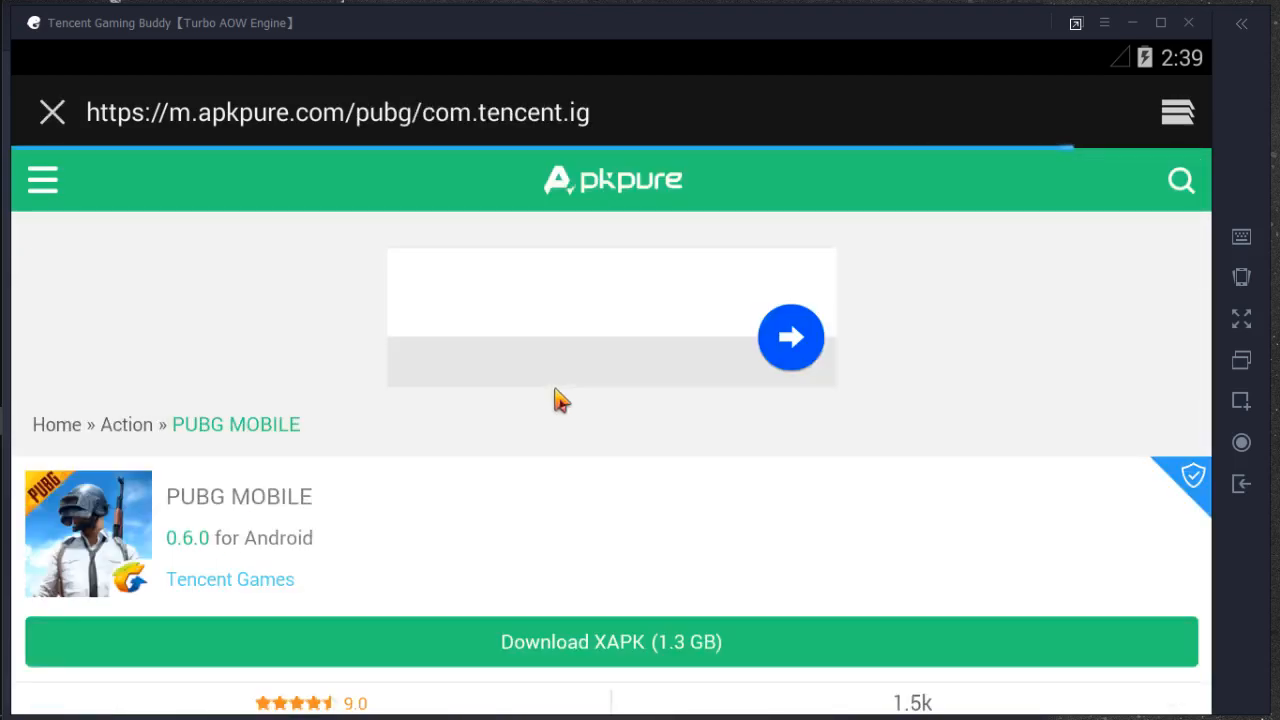
scroll(down, 3)
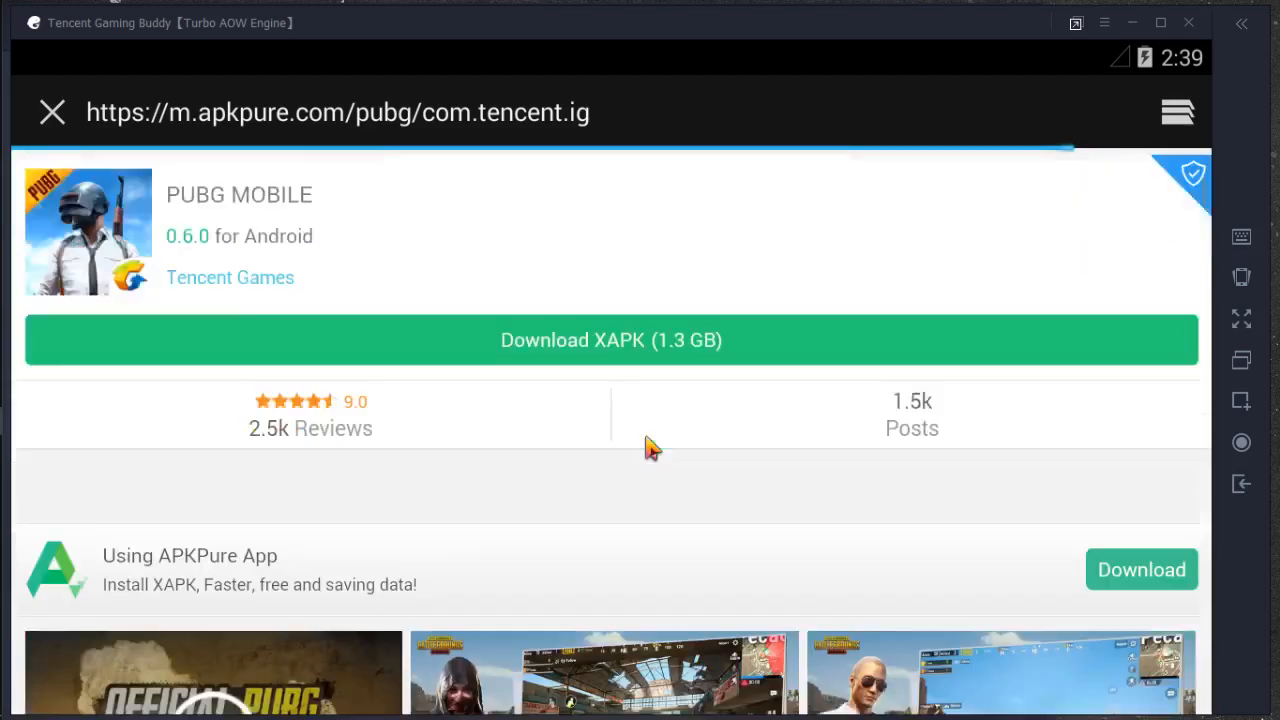
scroll(down, 3)
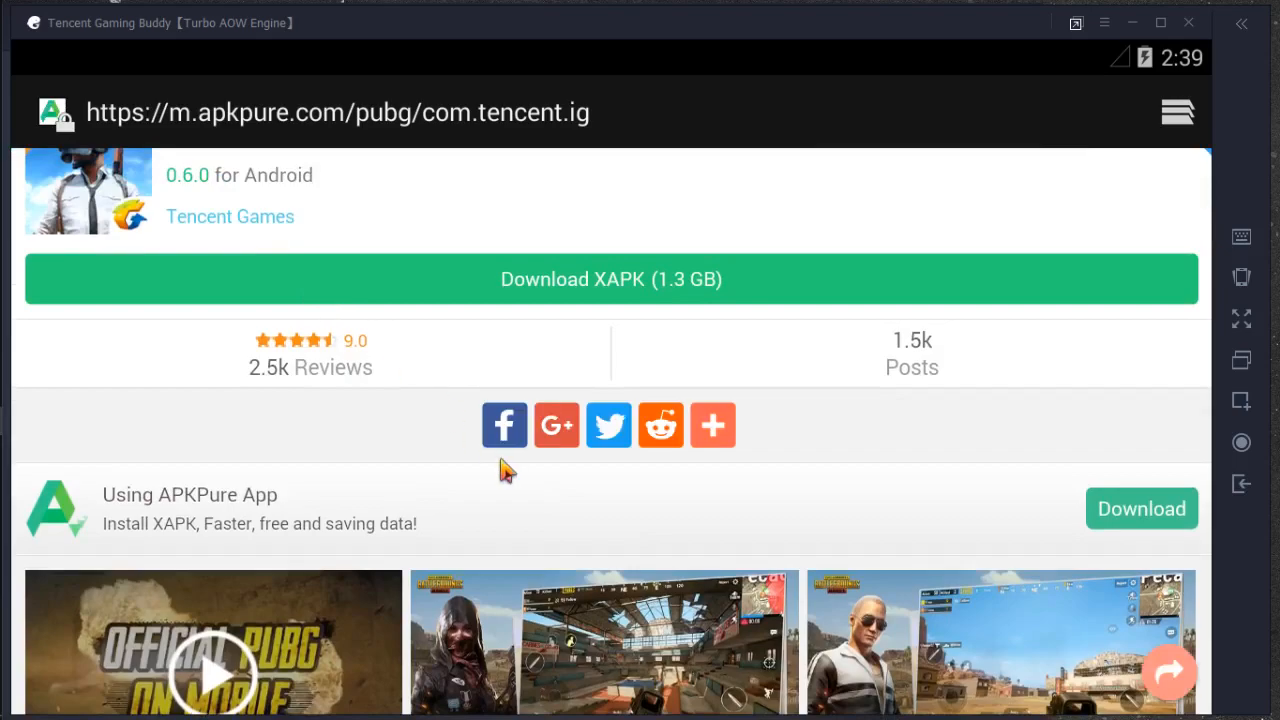
scroll(down, 3)
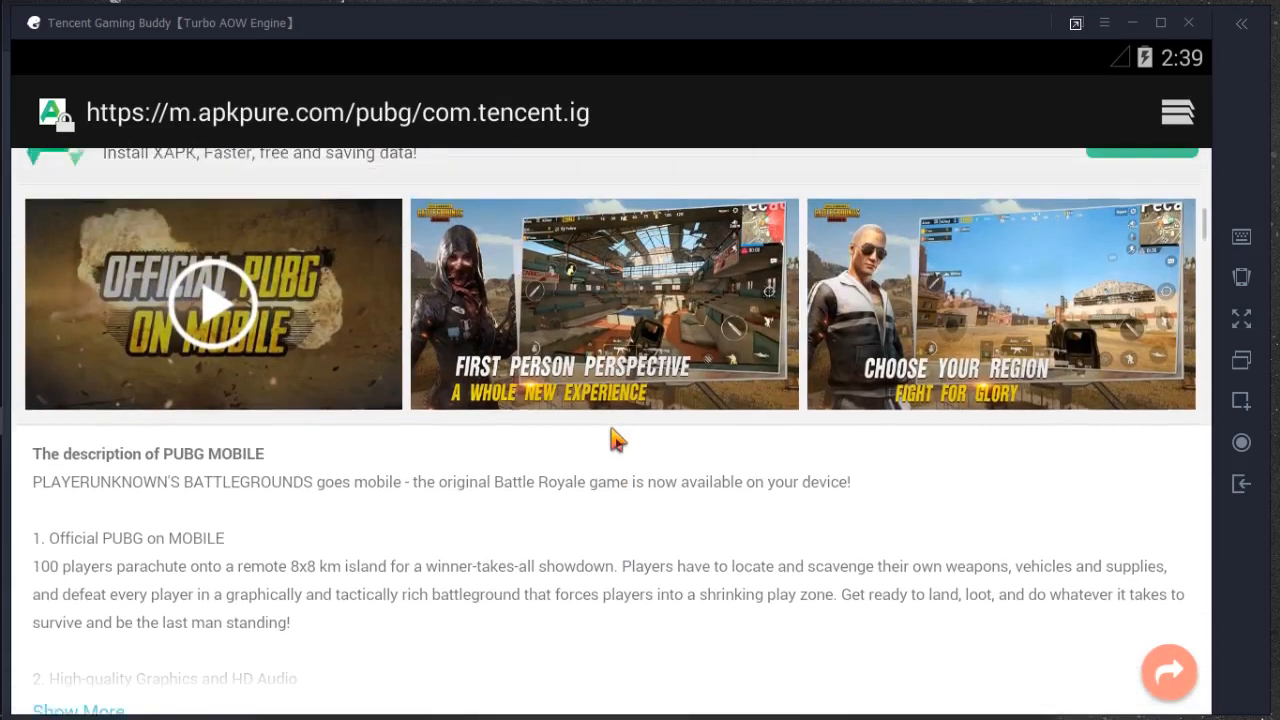
scroll(up, 3)
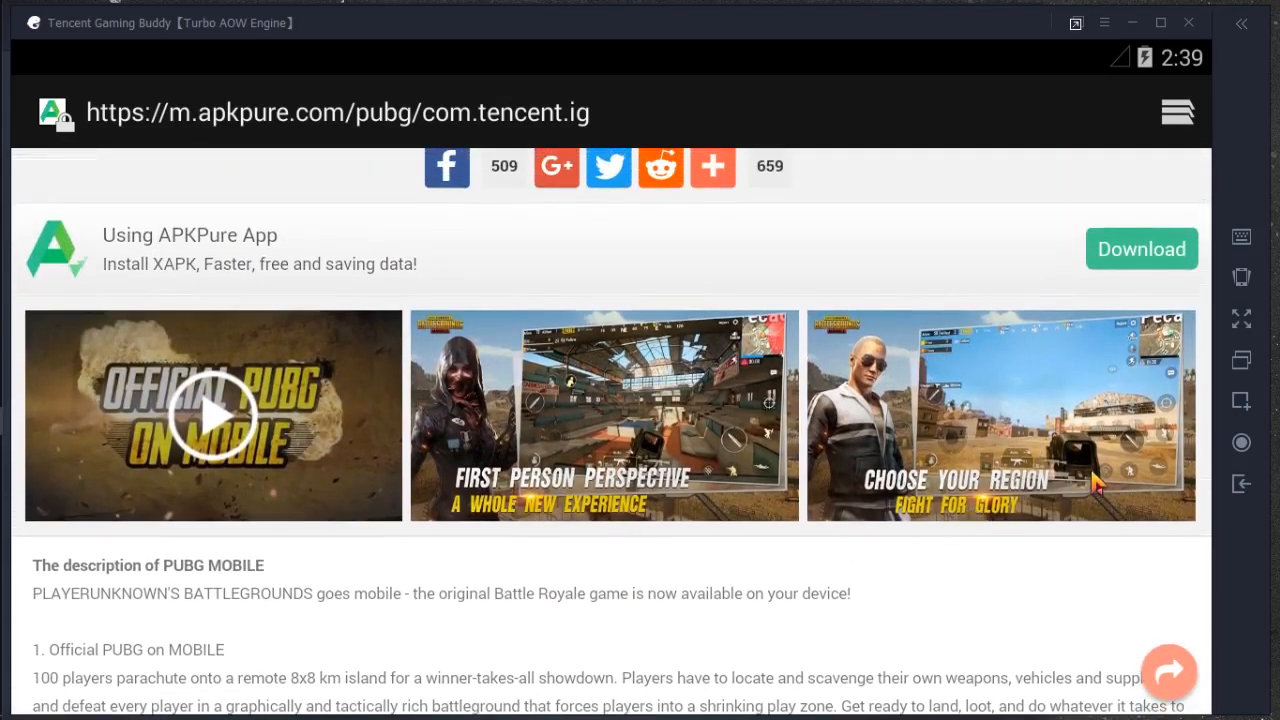
scroll(up, 3)
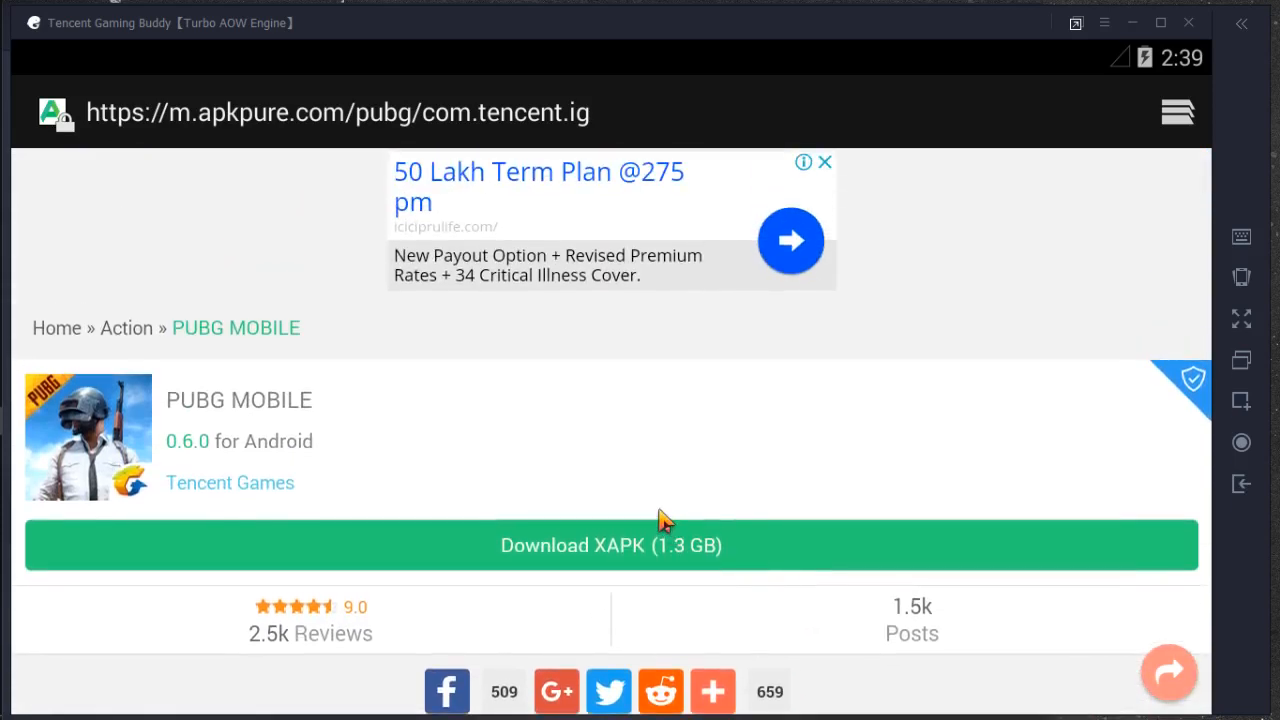
mouse_move(665, 555)
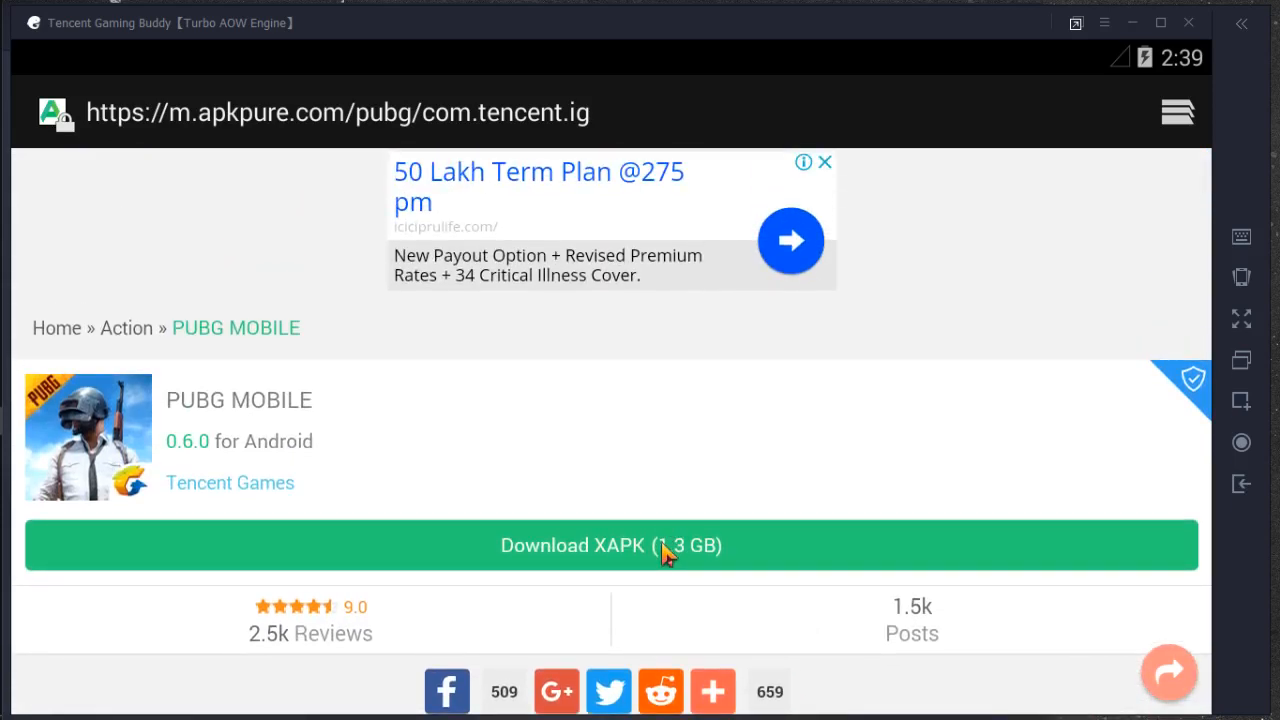
click(610, 545)
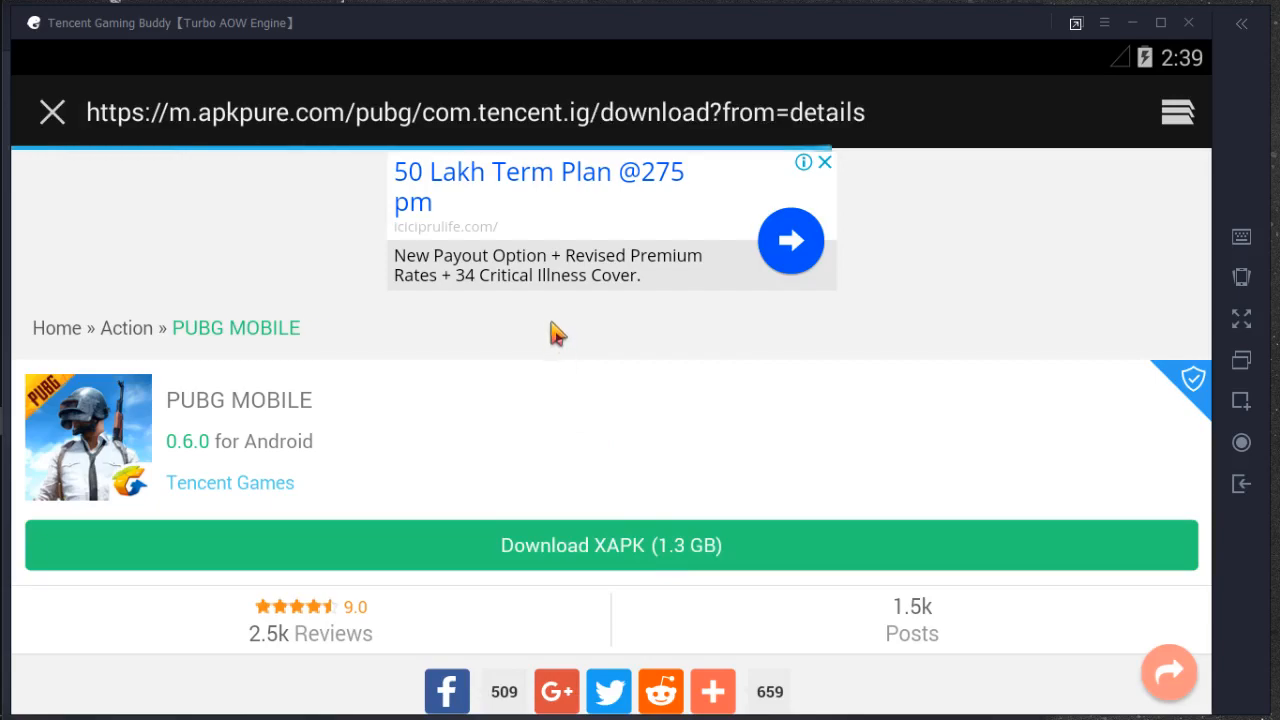
Remove the duplicate PUBG XAPK download, force-stop Download Manager, and return home.
click(610, 545)
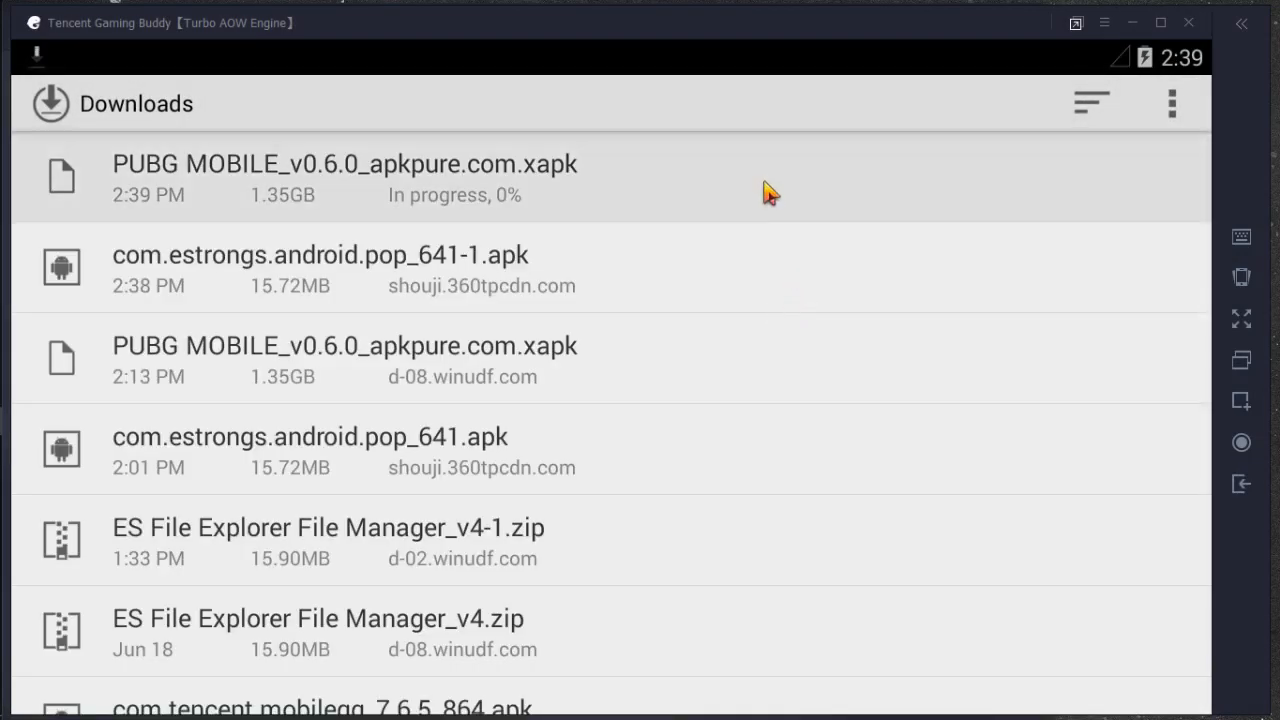
scroll(down, 3)
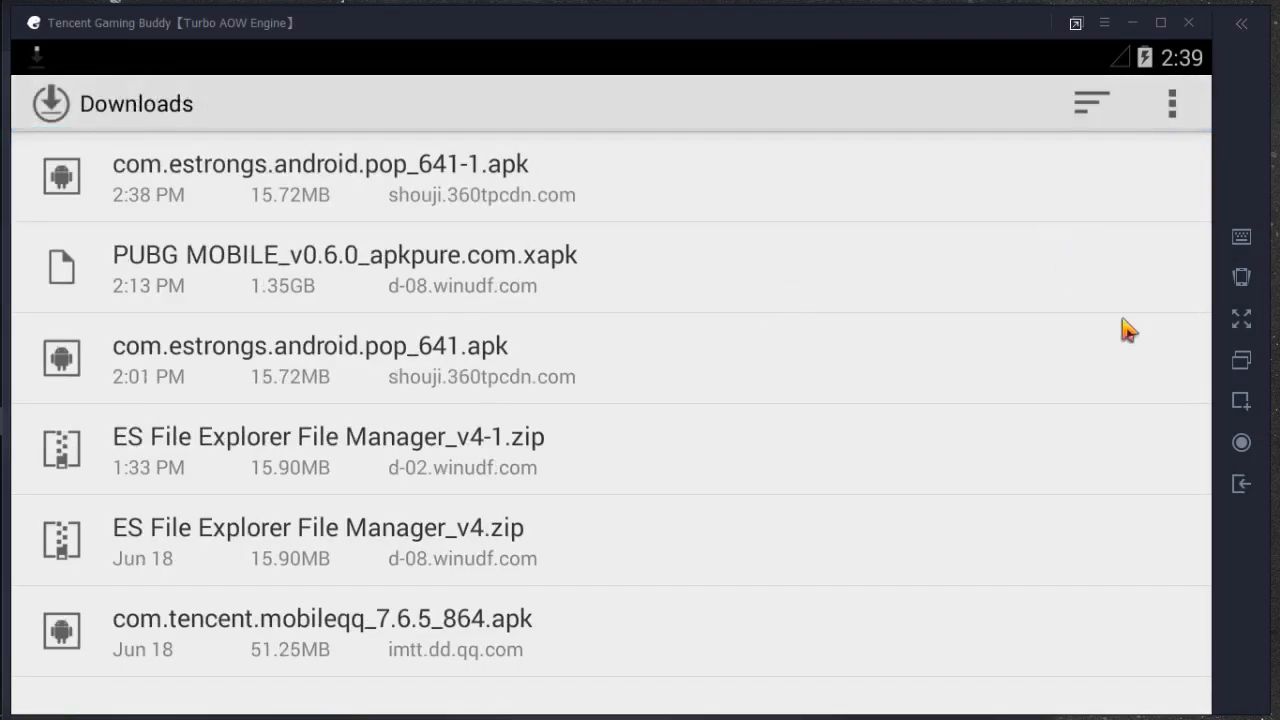
mouse_move(1240, 483)
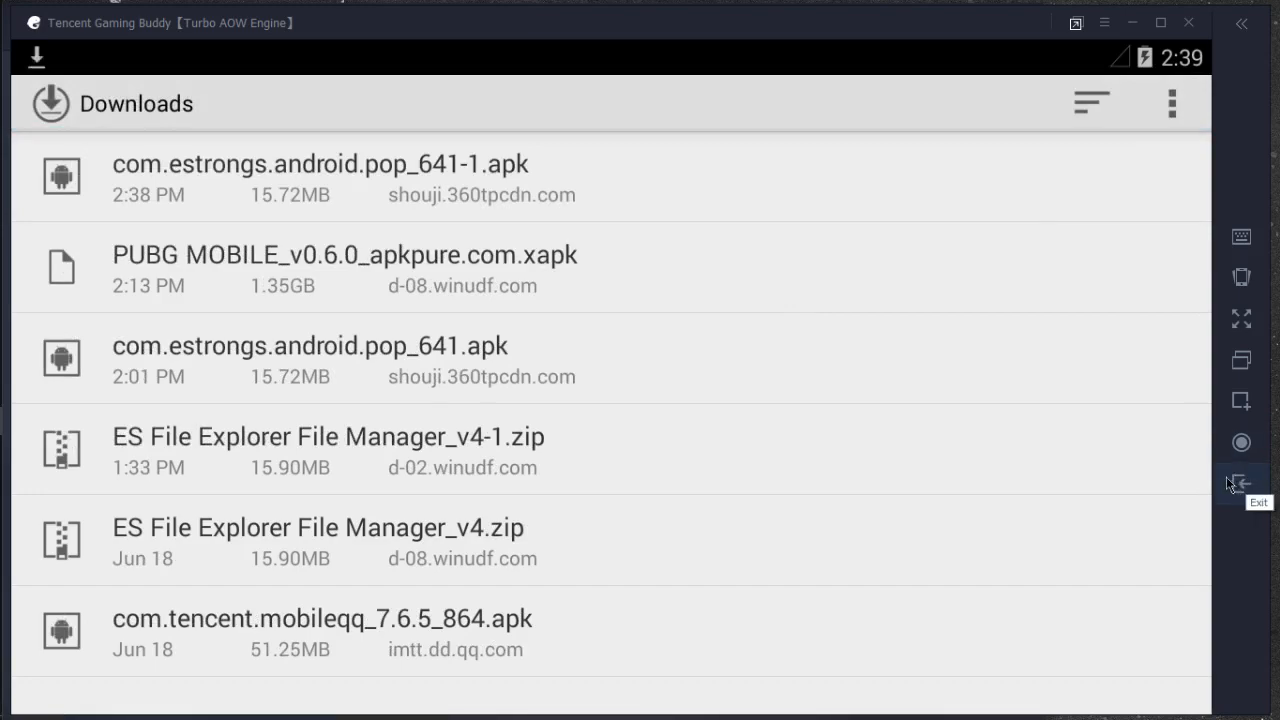
mouse_move(710, 110)
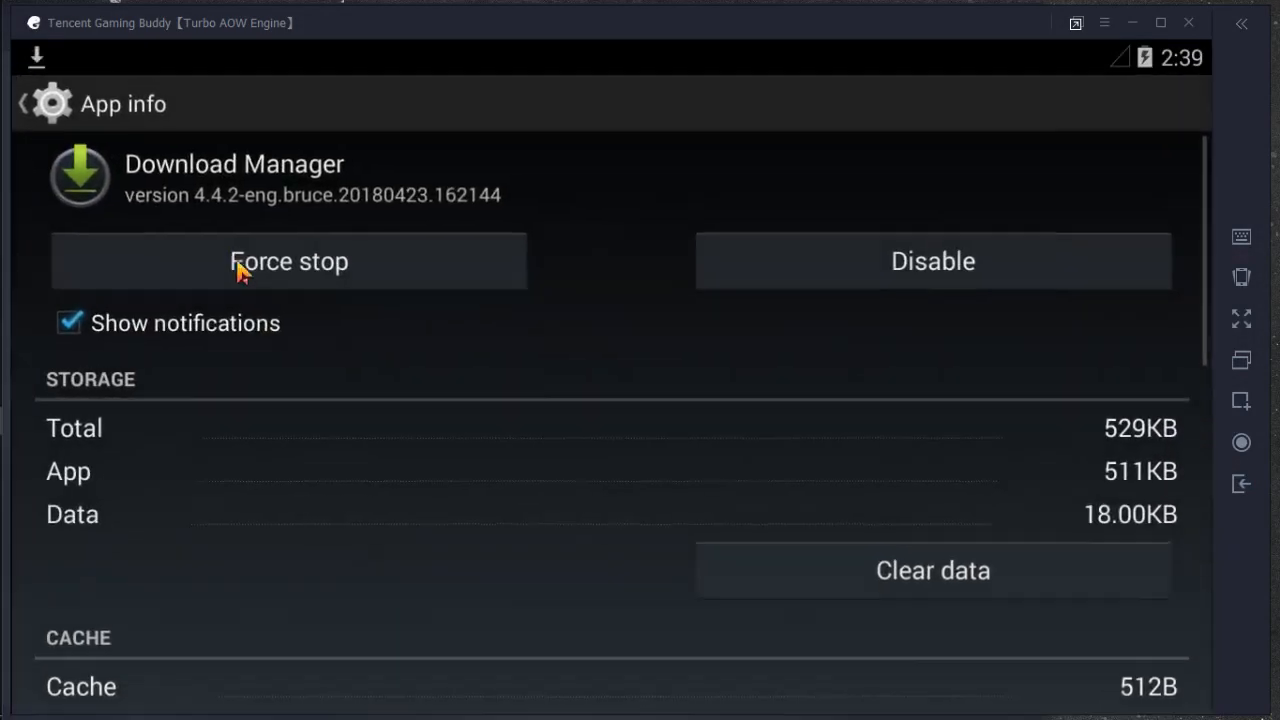
click(288, 261)
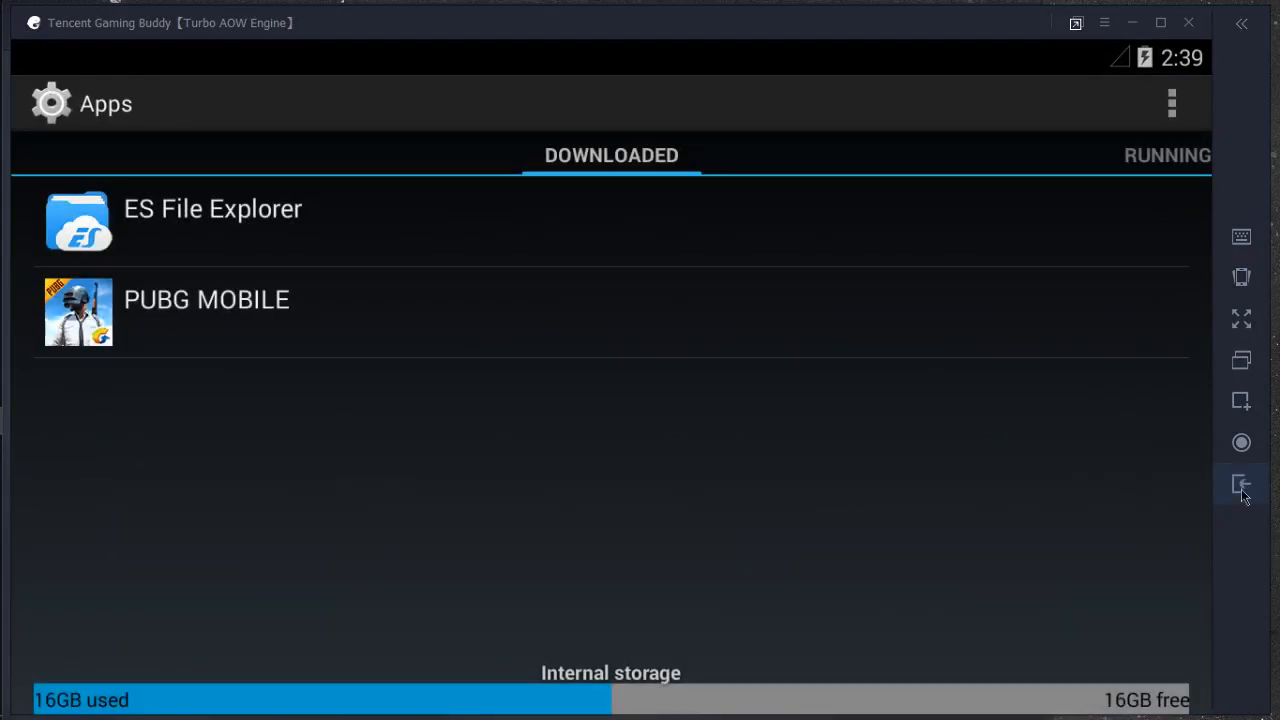
click(1241, 484)
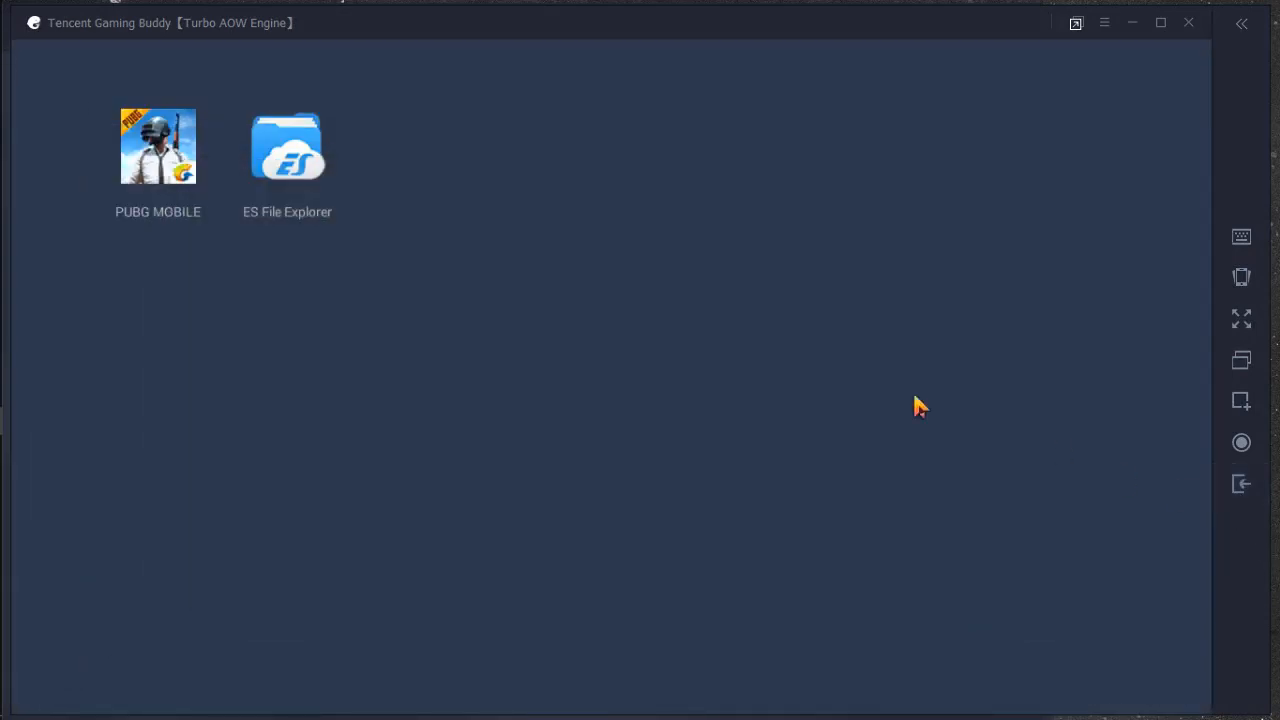
Open ES File Explorer full screen (F11), dismissing the welcome and What's New notices.
double_click(287, 147)
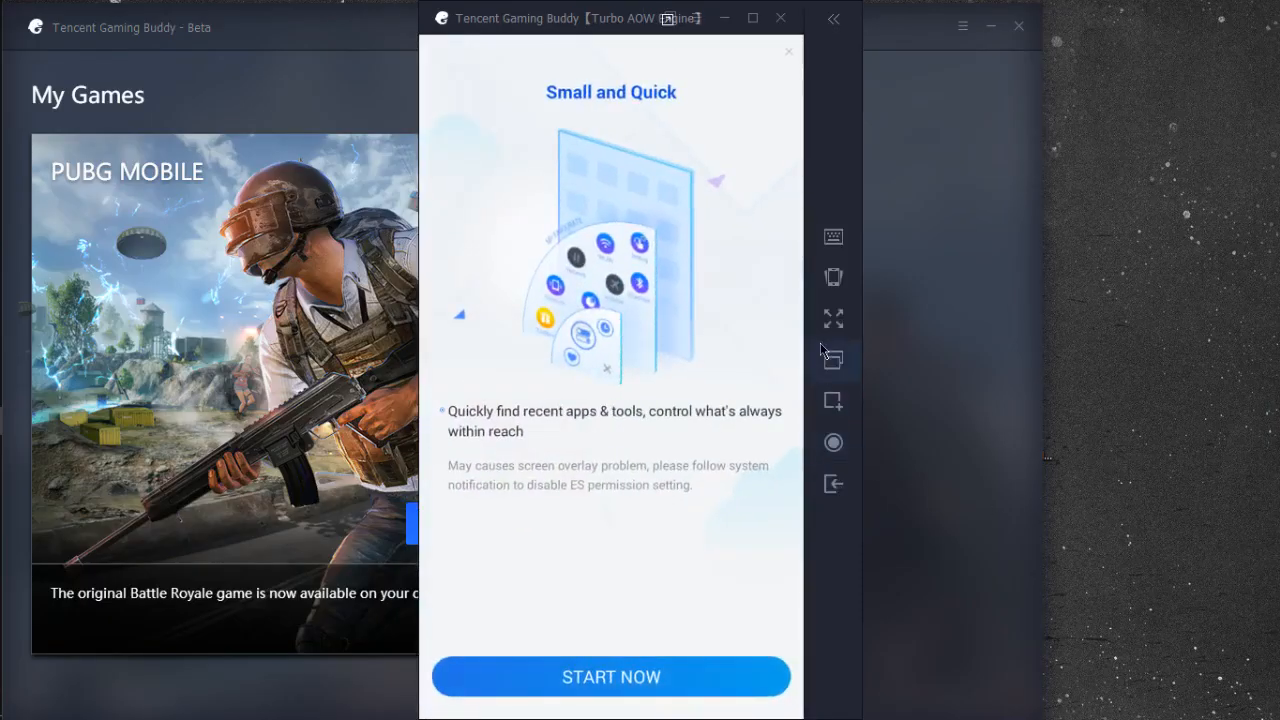
click(611, 676)
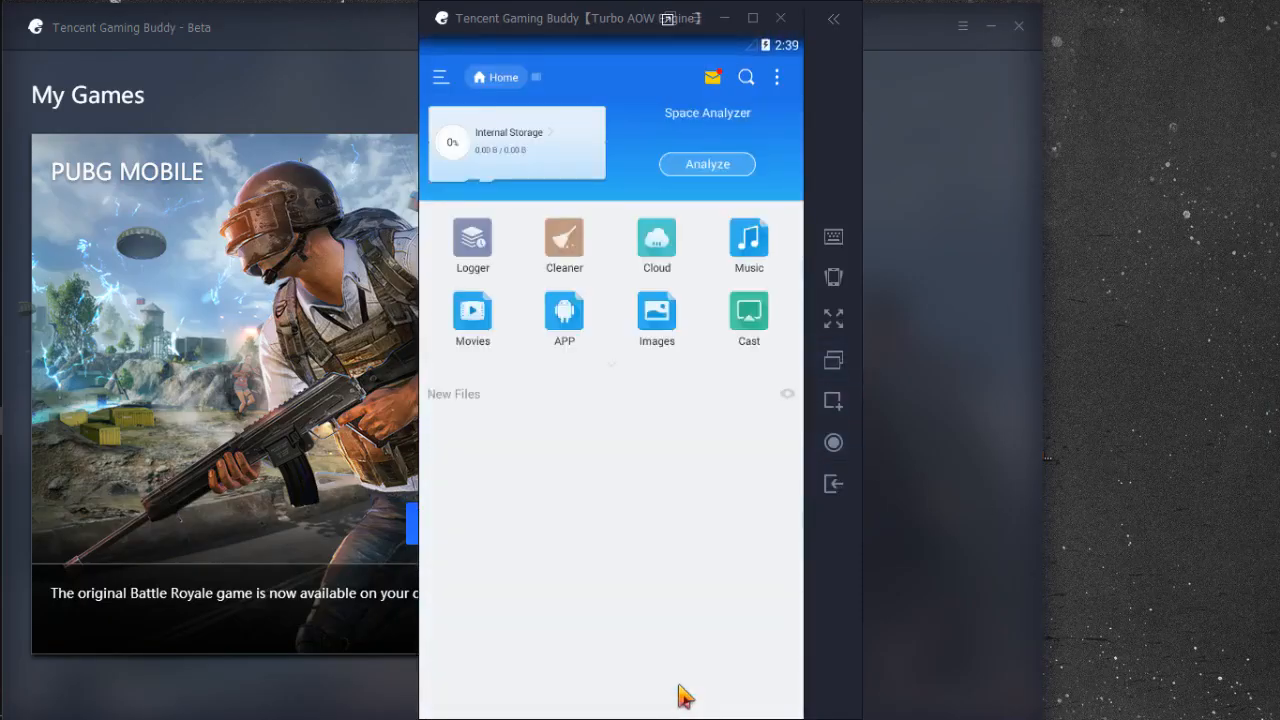
key(f11)
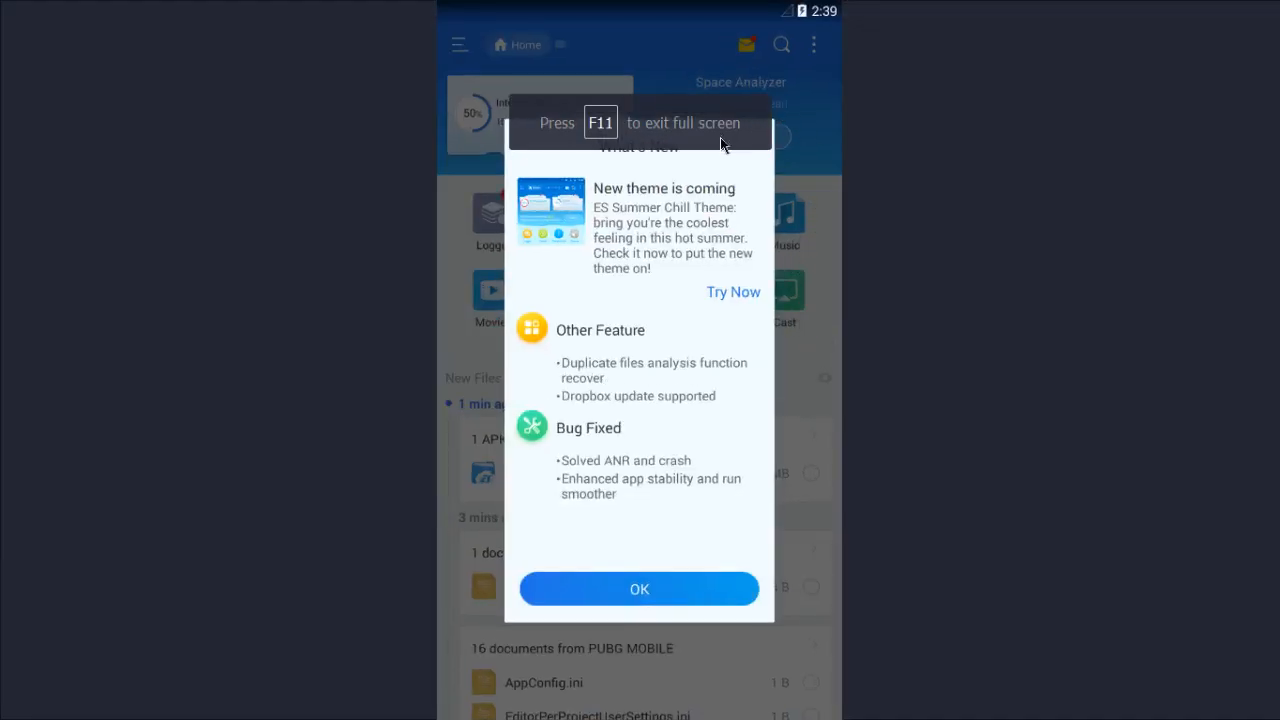
mouse_move(765, 143)
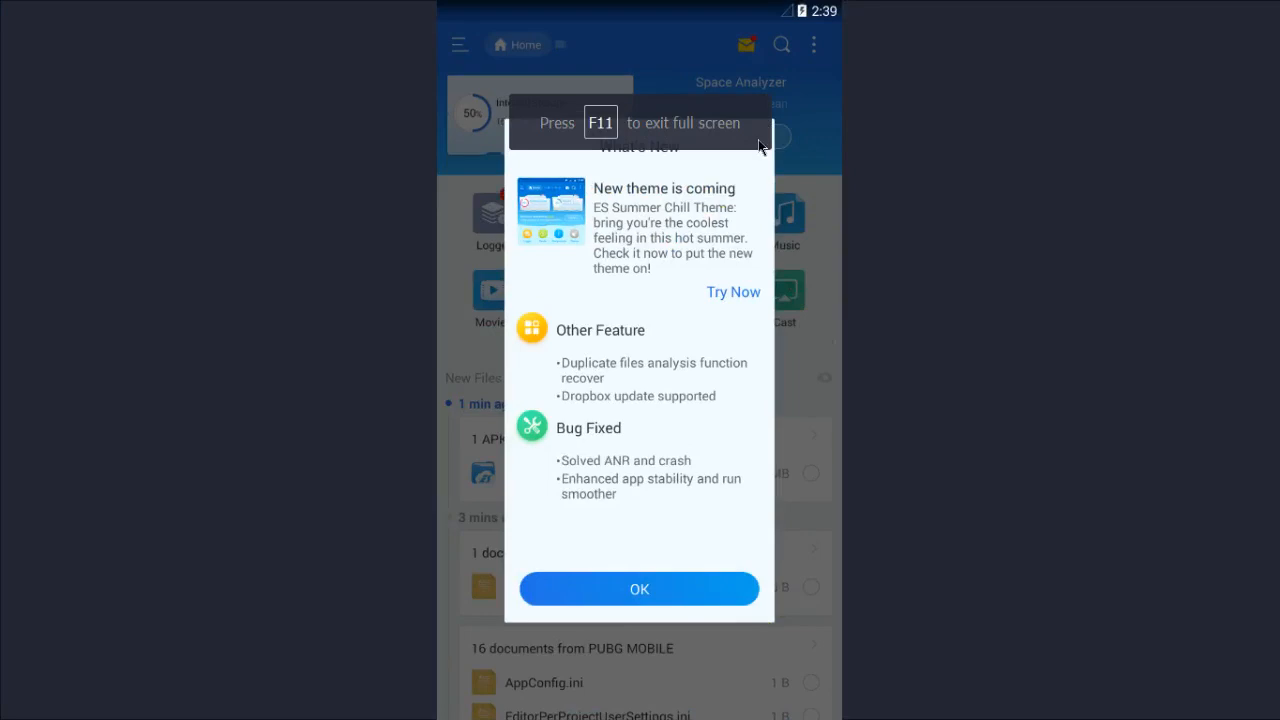
click(639, 588)
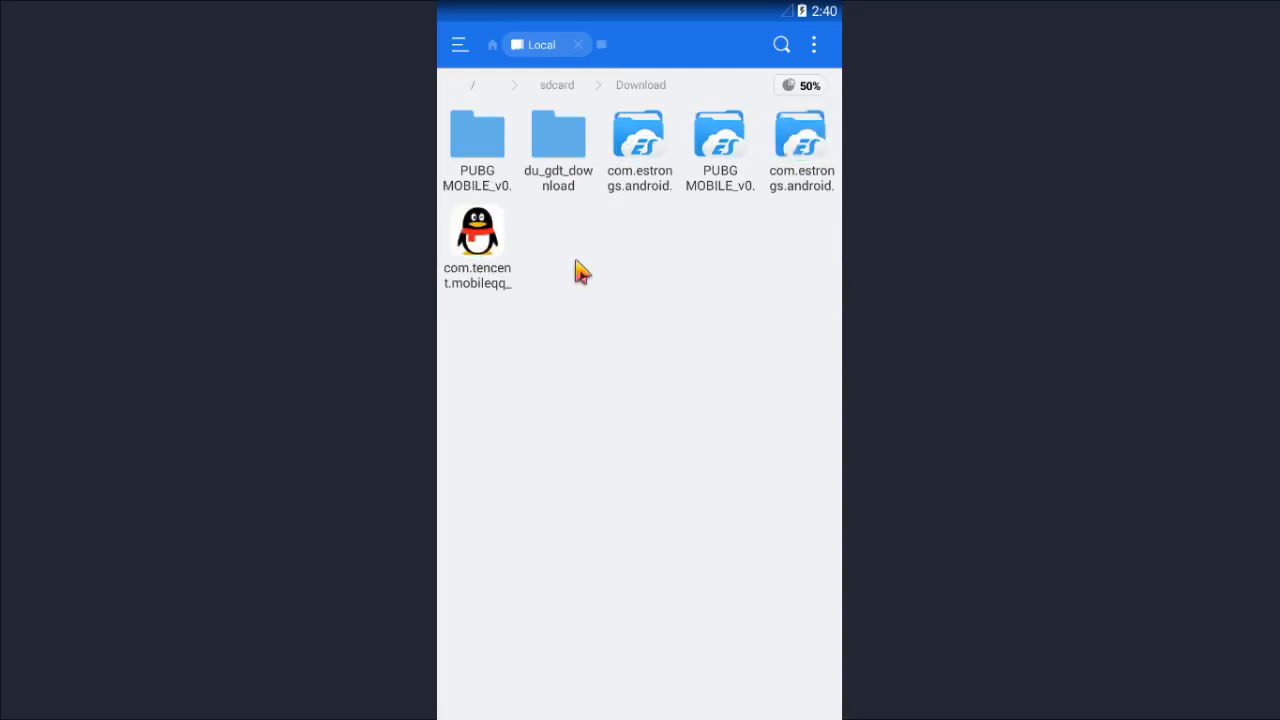
mouse_move(639, 291)
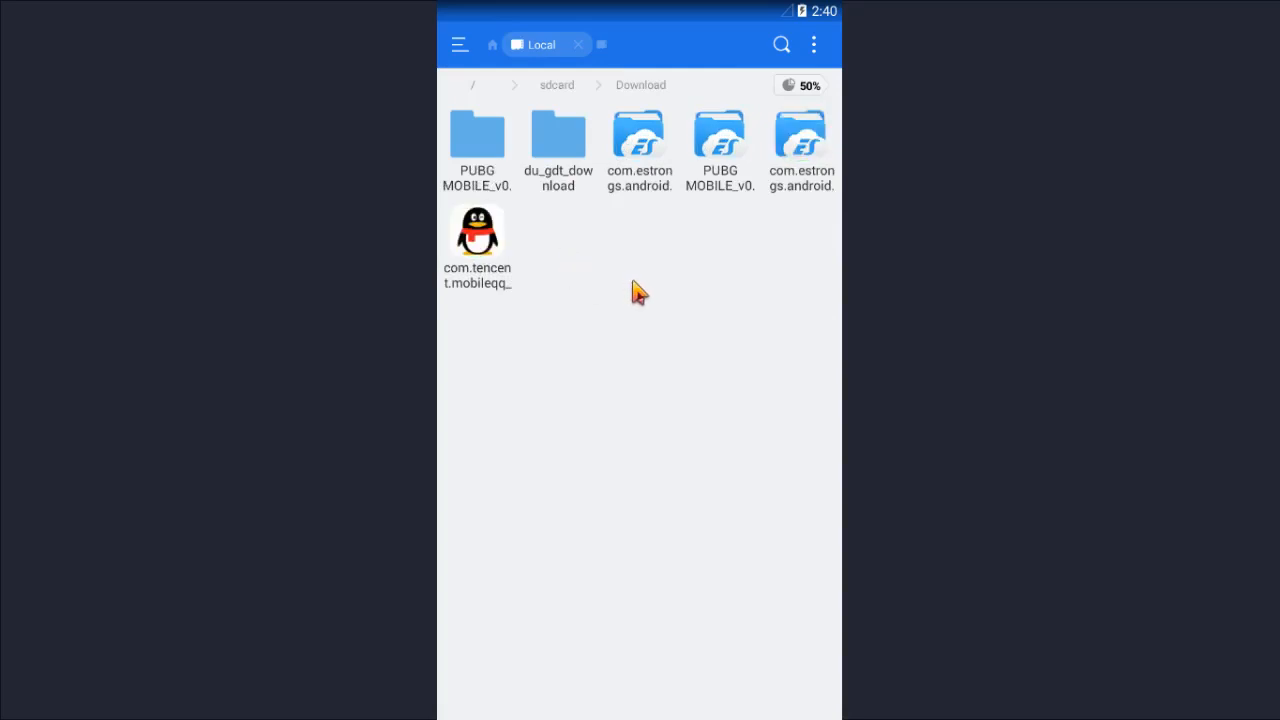
mouse_move(565, 175)
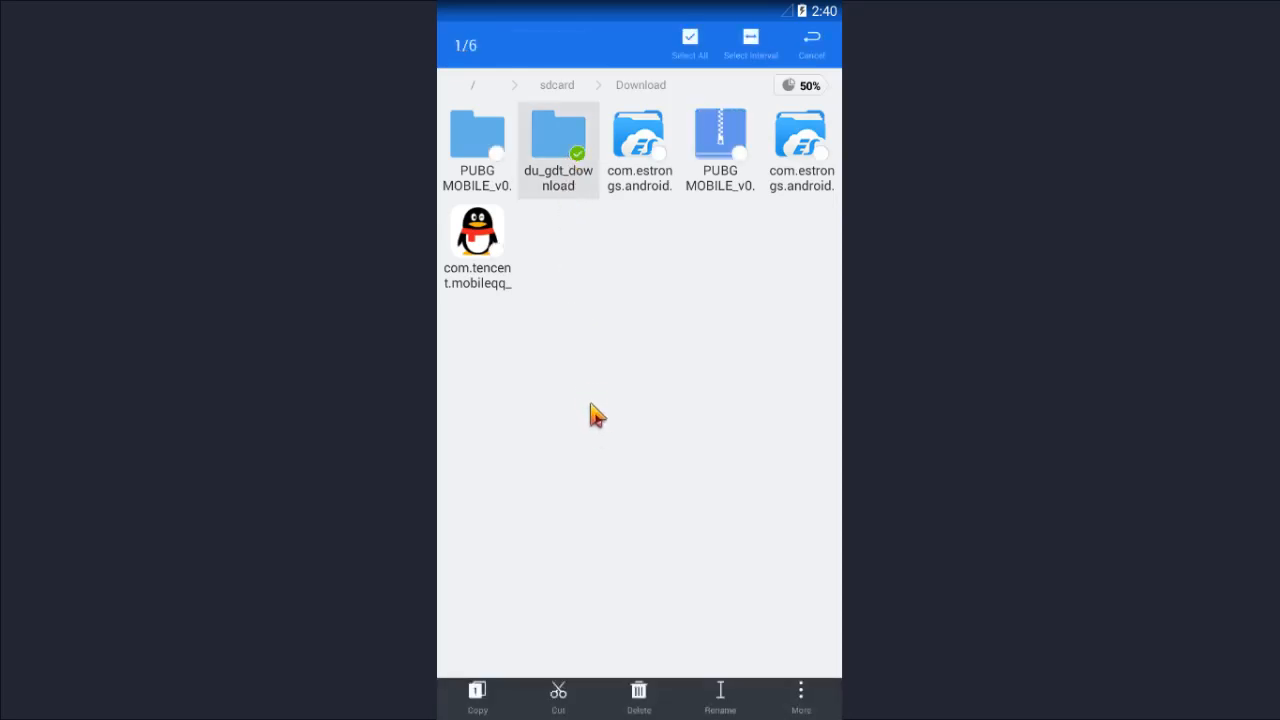
Rename the PUBG MOBILE .xapk in Download to PUBG MOBILE_v0.6.0_apkpure.com.zip.
click(720, 697)
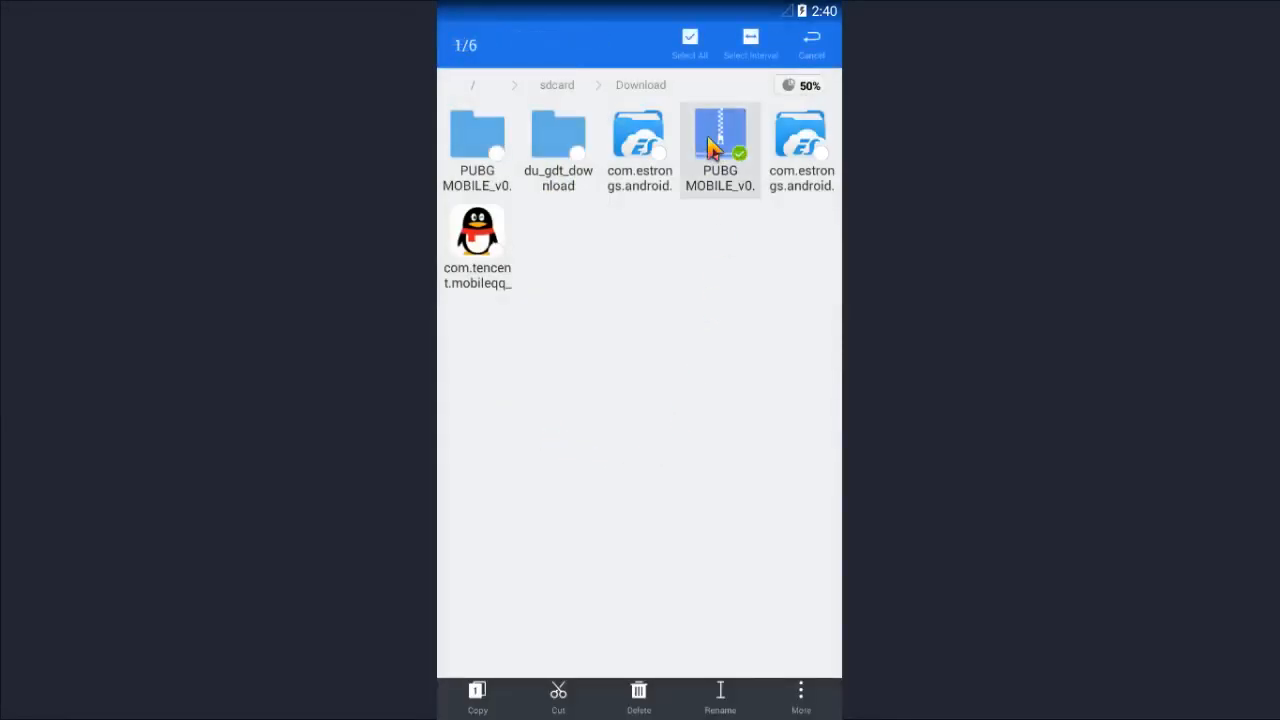
click(719, 697)
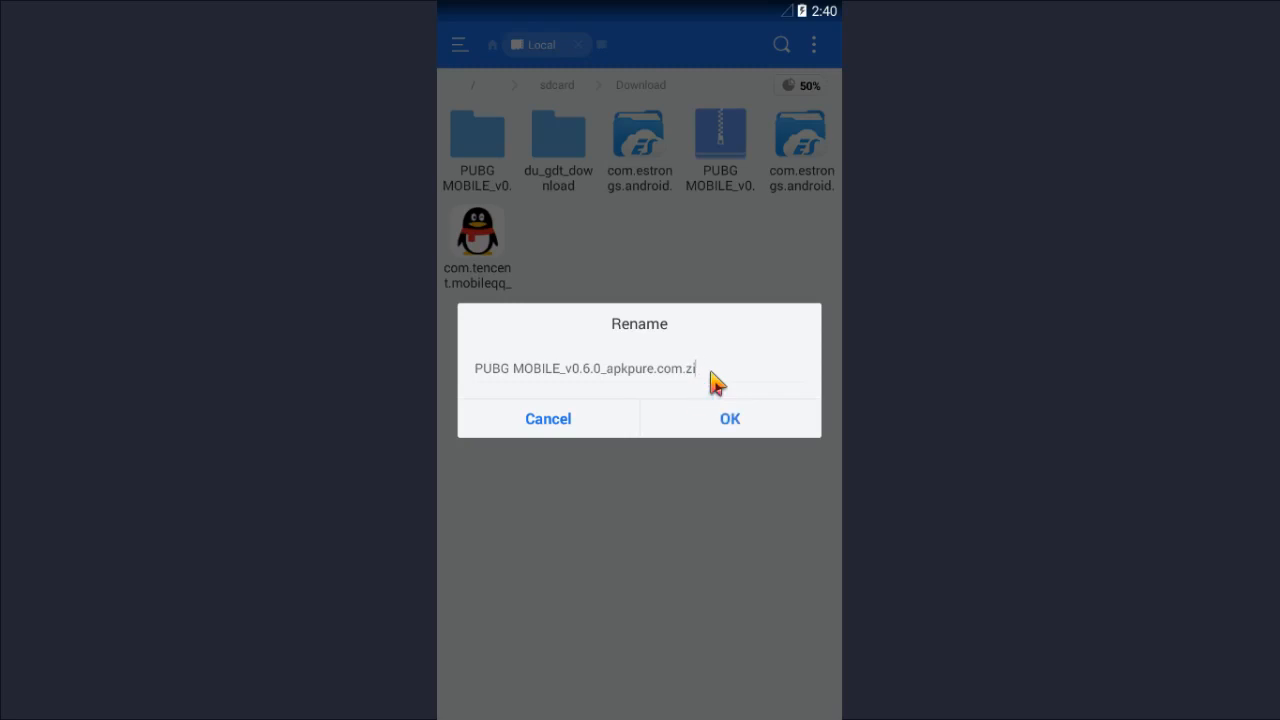
text(xap)
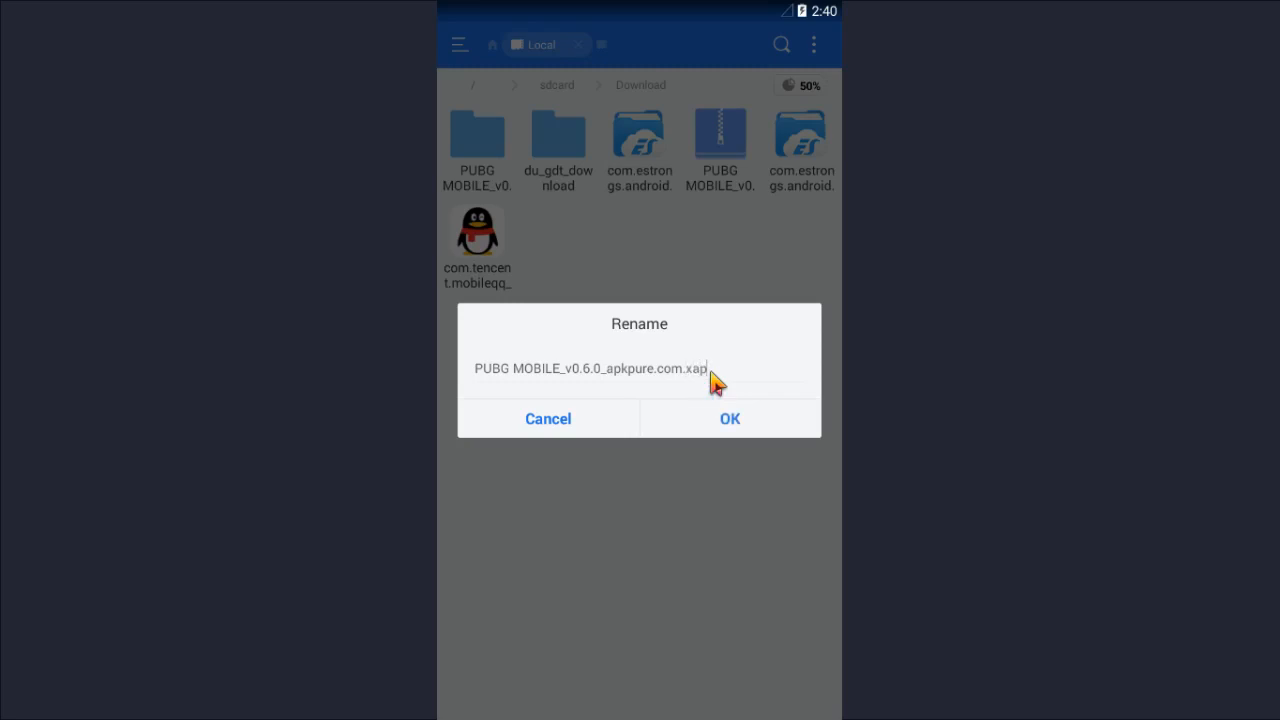
click(729, 418)
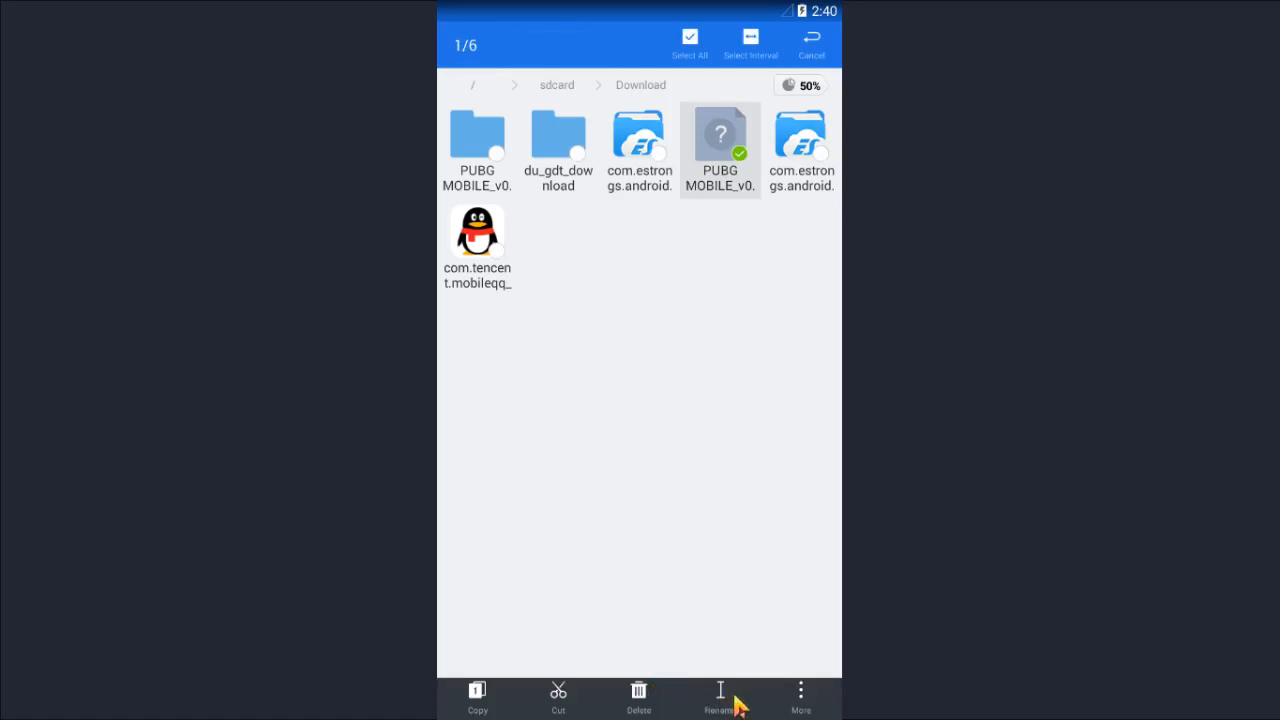
click(719, 697)
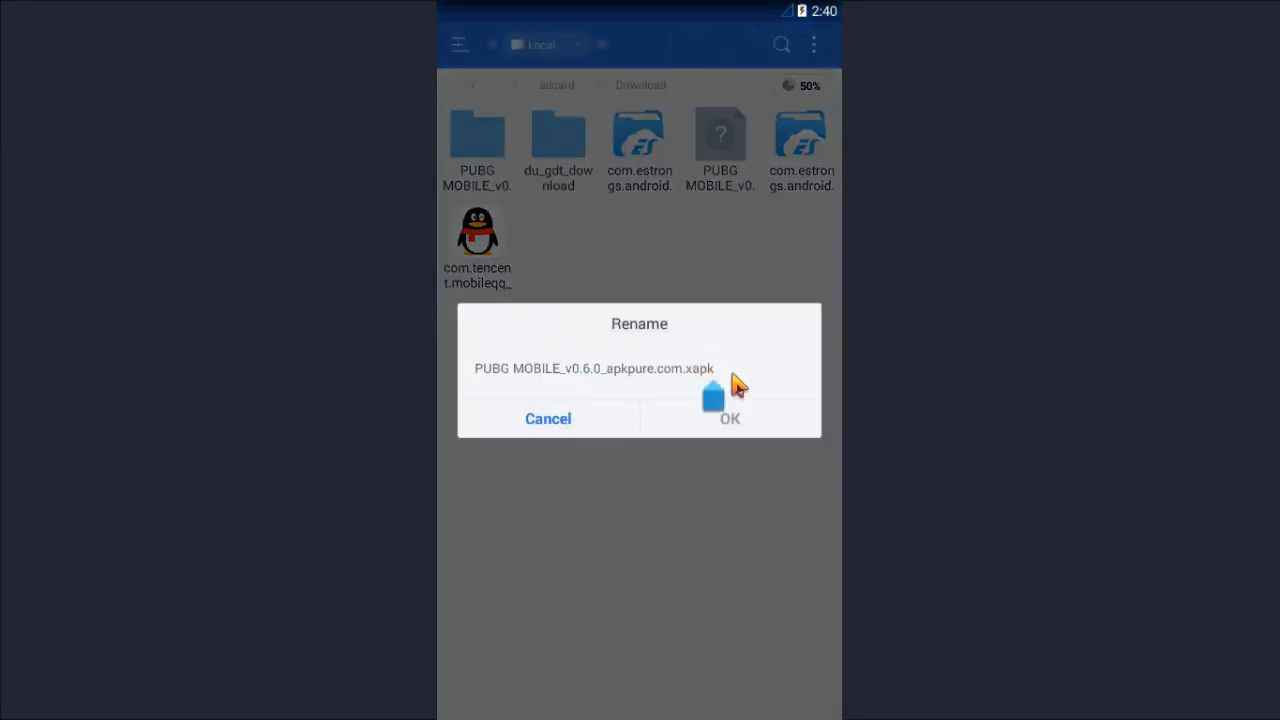
text(.zip)
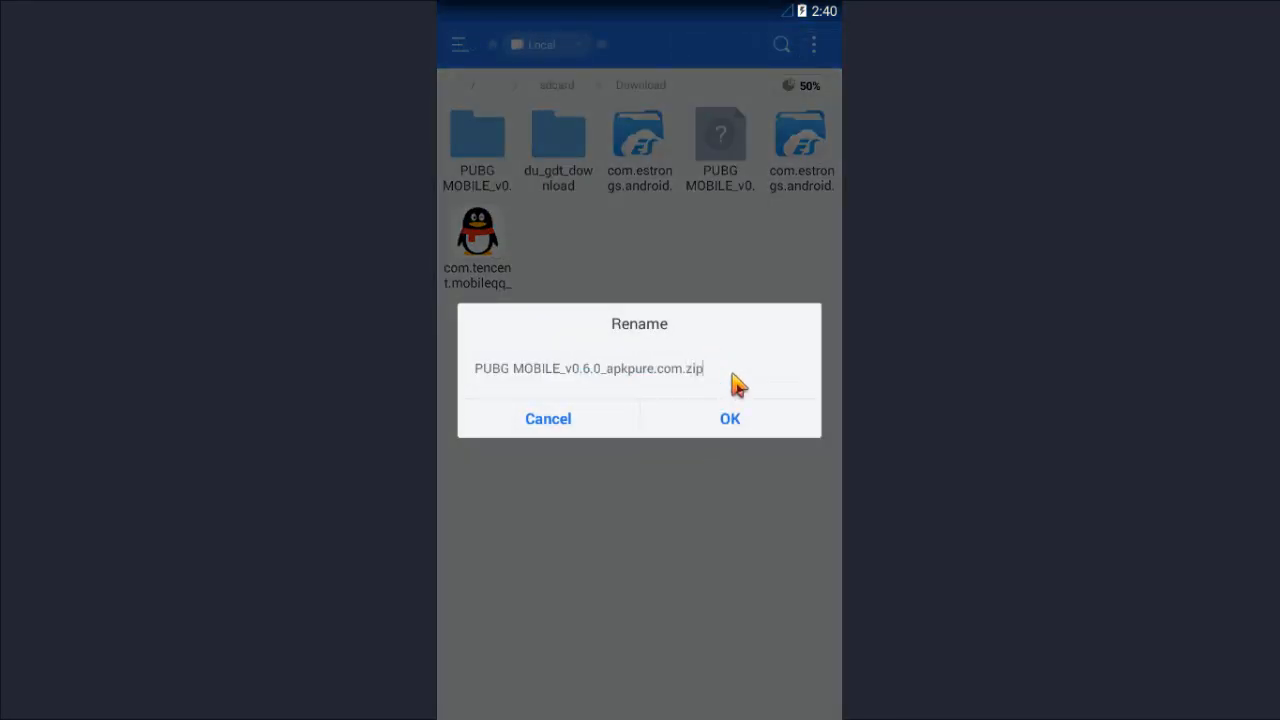
click(729, 418)
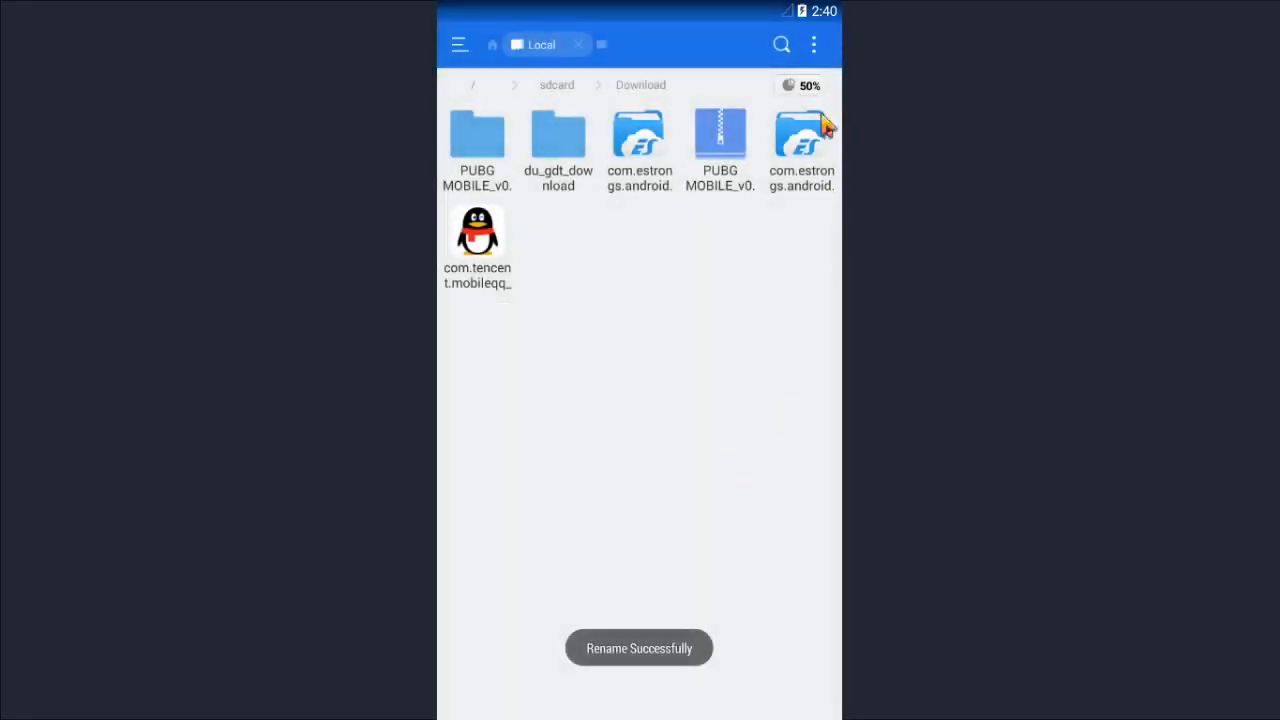
Open the PUBG zip in ES Zip Viewer, extract its four files, and check Message Box.
click(719, 135)
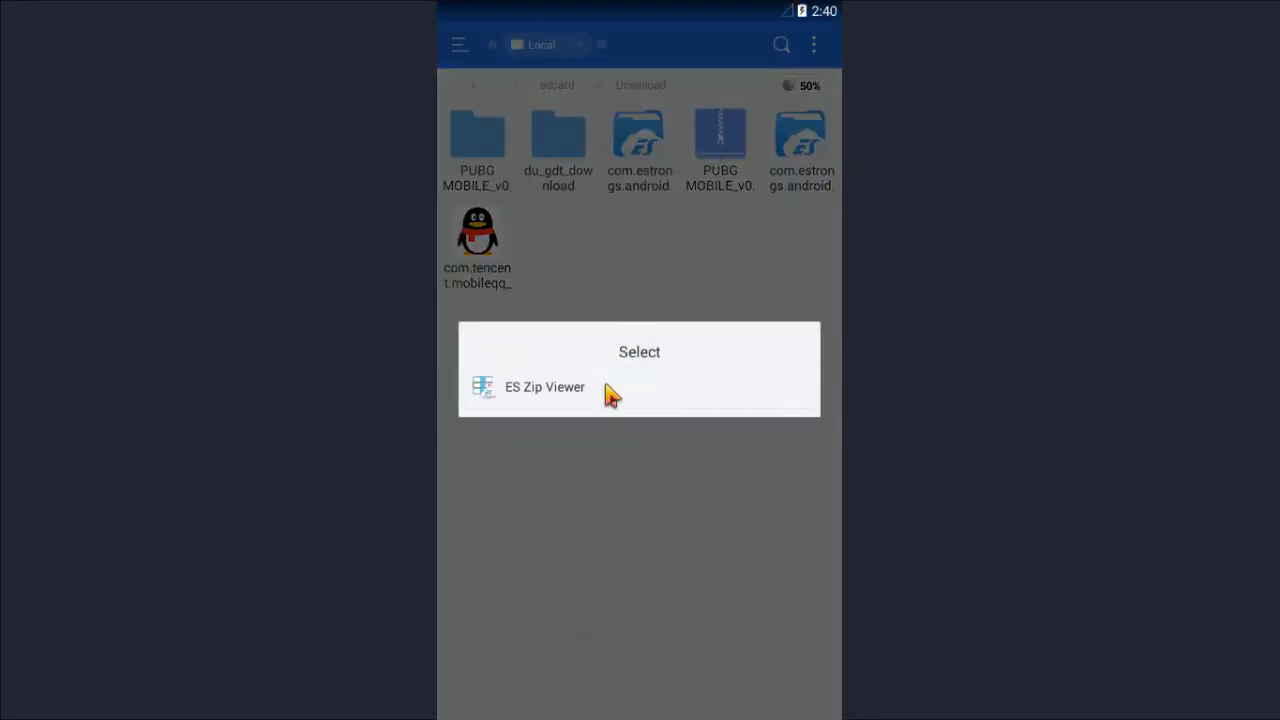
click(544, 387)
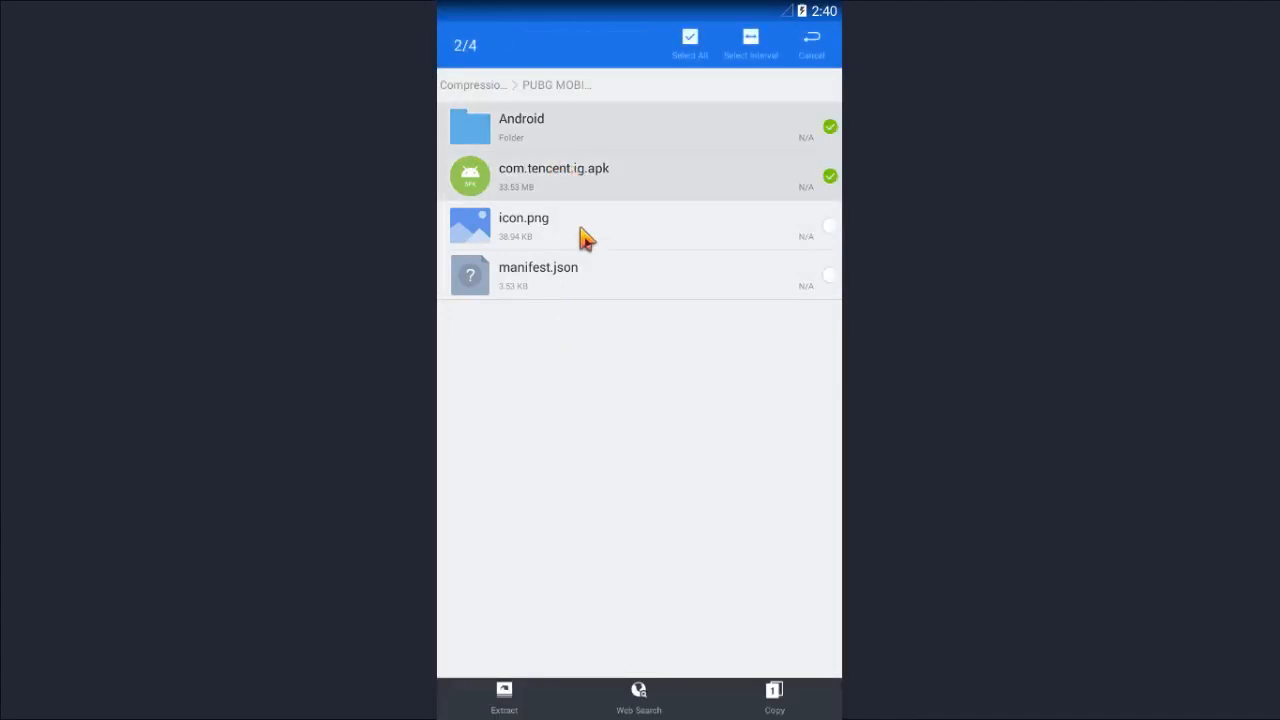
click(689, 42)
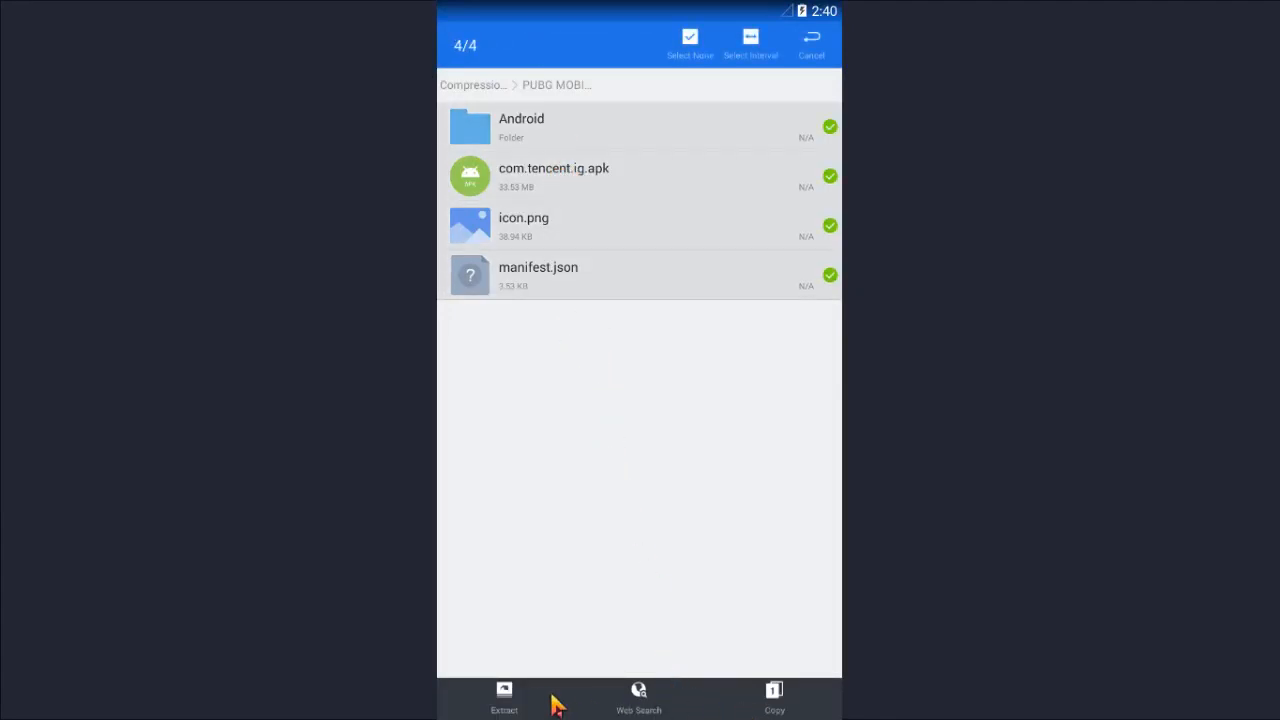
click(504, 698)
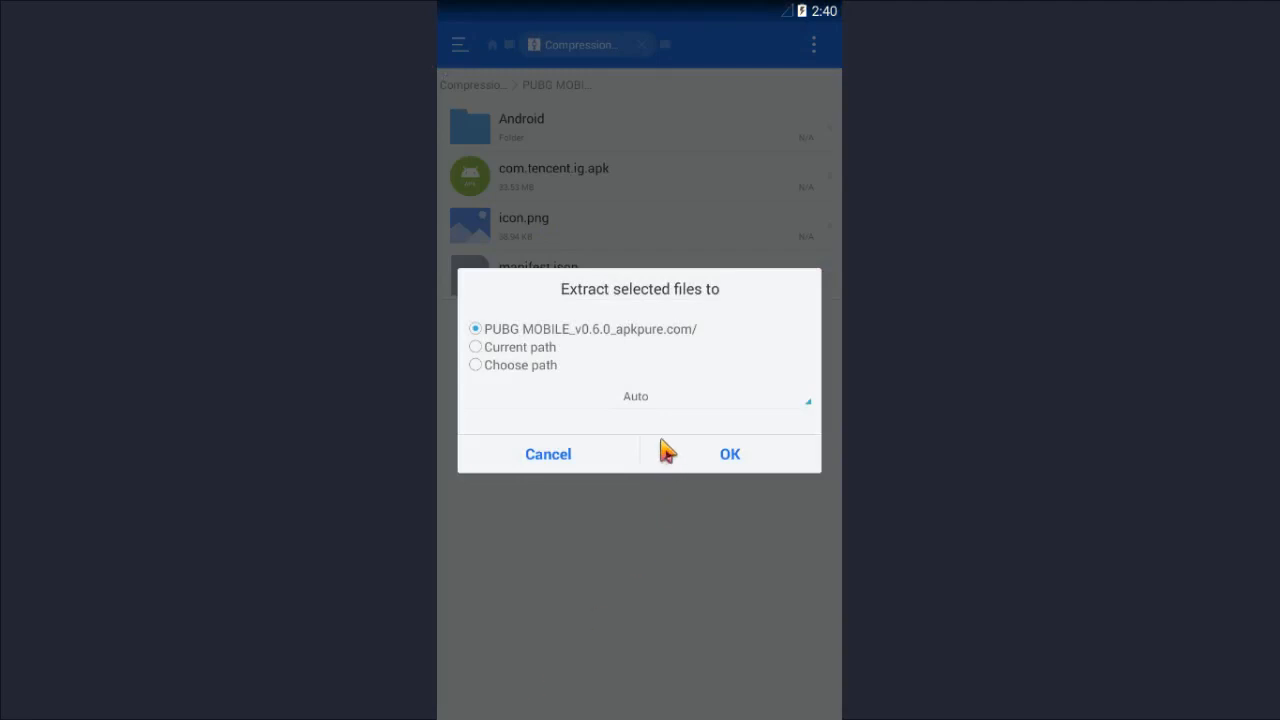
mouse_move(565, 472)
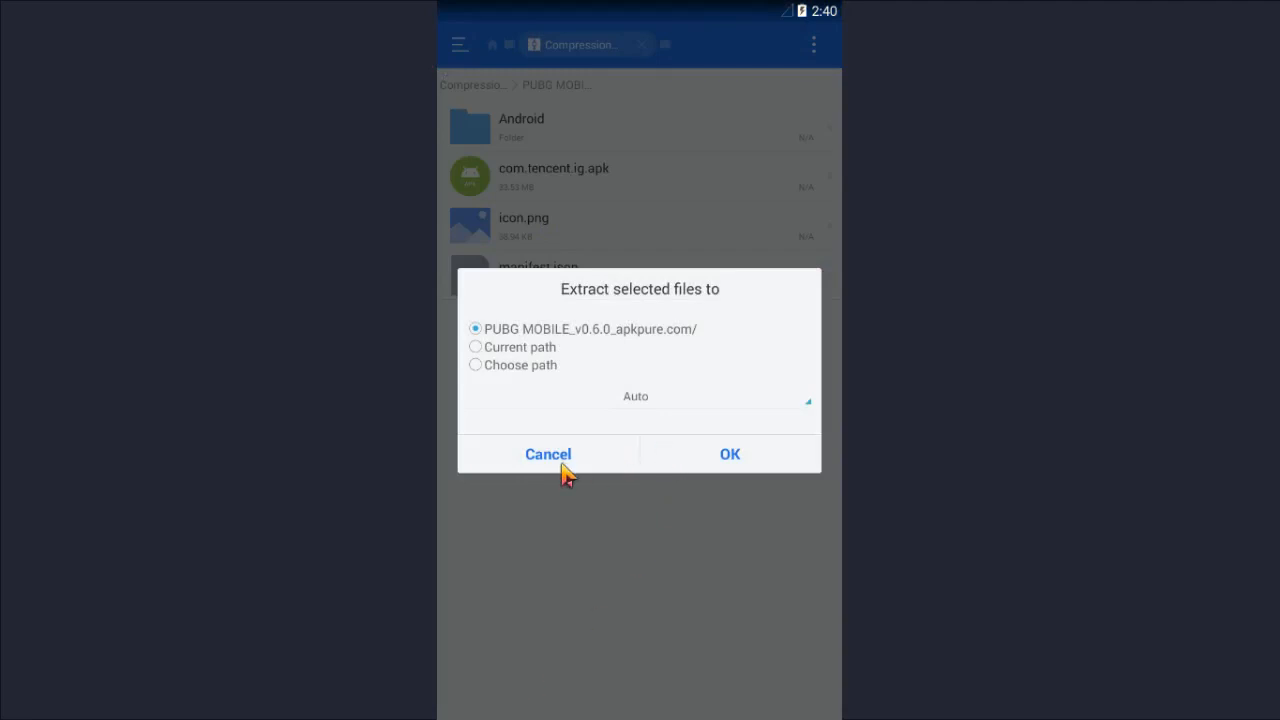
click(548, 454)
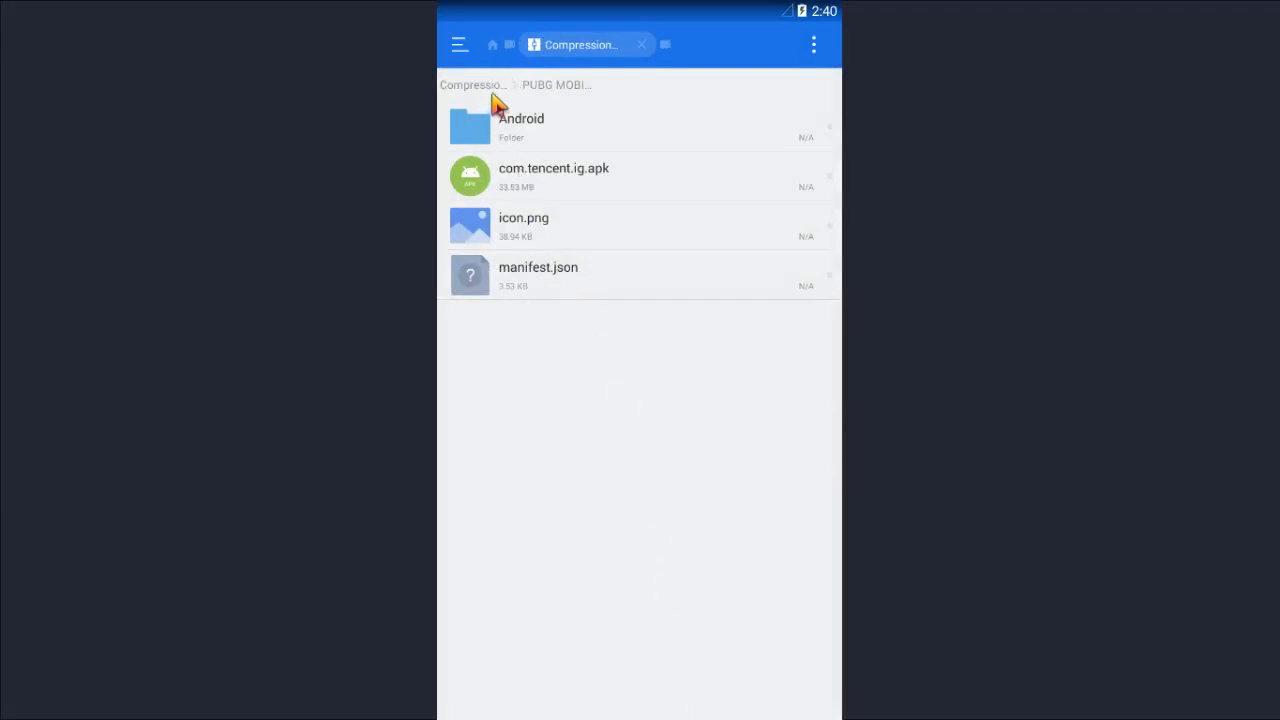
mouse_move(492, 96)
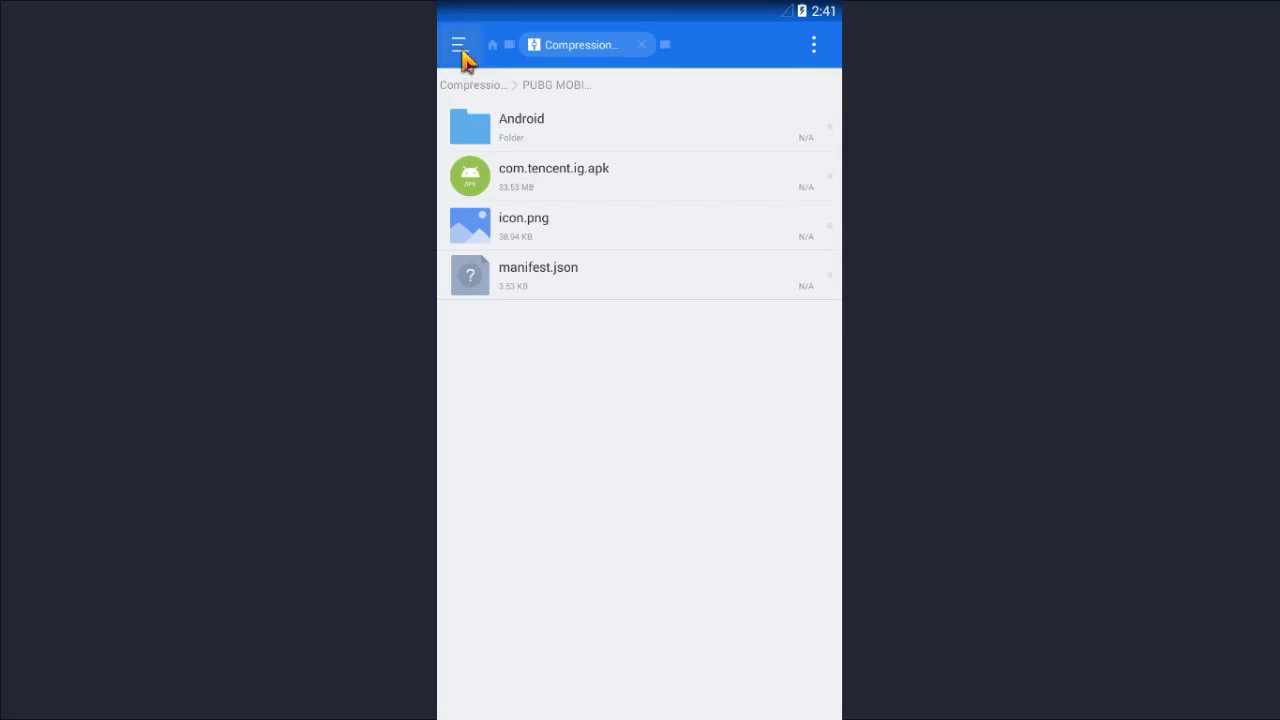
click(458, 44)
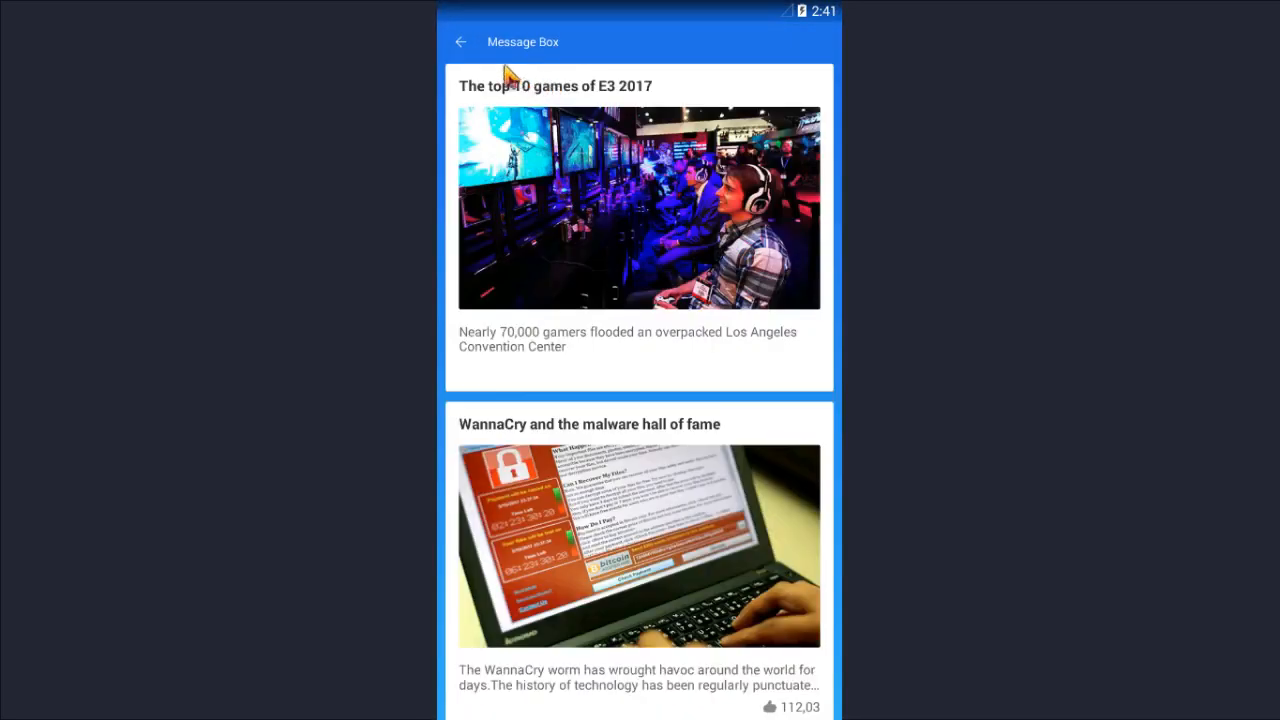
click(460, 41)
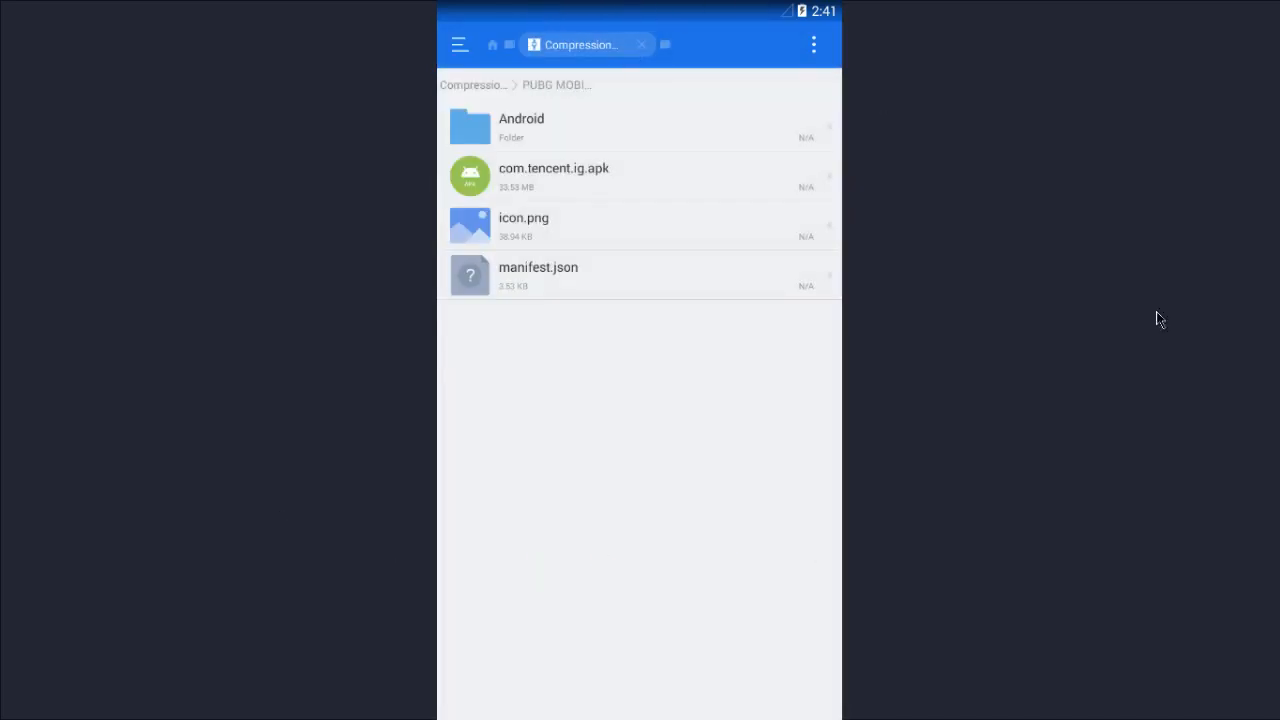
mouse_move(1135, 509)
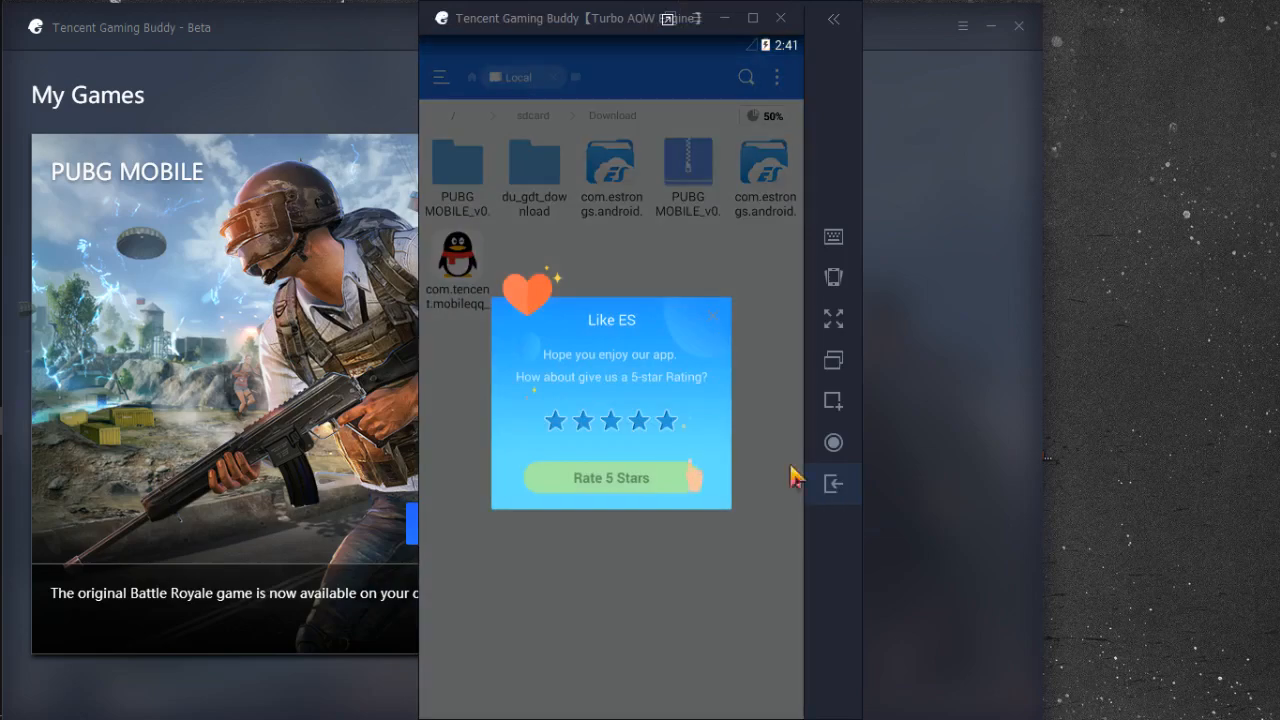
Copy the obb folder from the extracted PUBG MOBILE > Android, then open sdcard/Android.
click(712, 316)
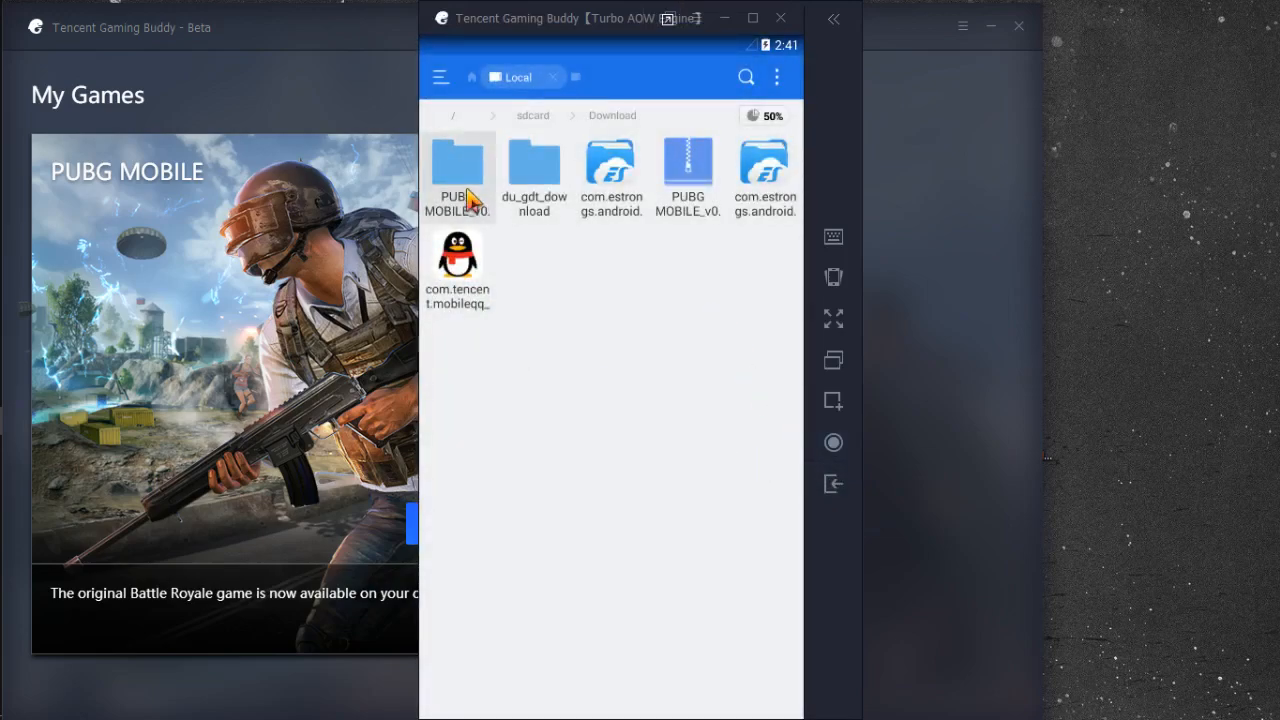
double_click(457, 170)
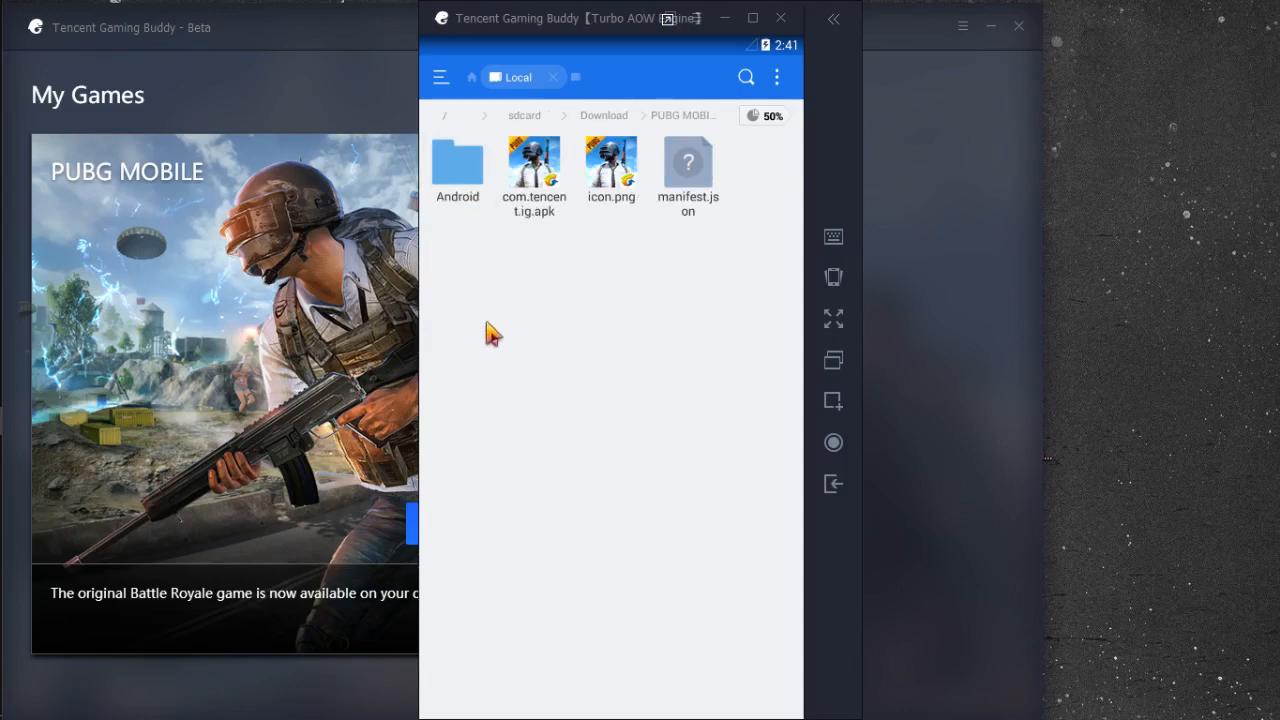
double_click(457, 165)
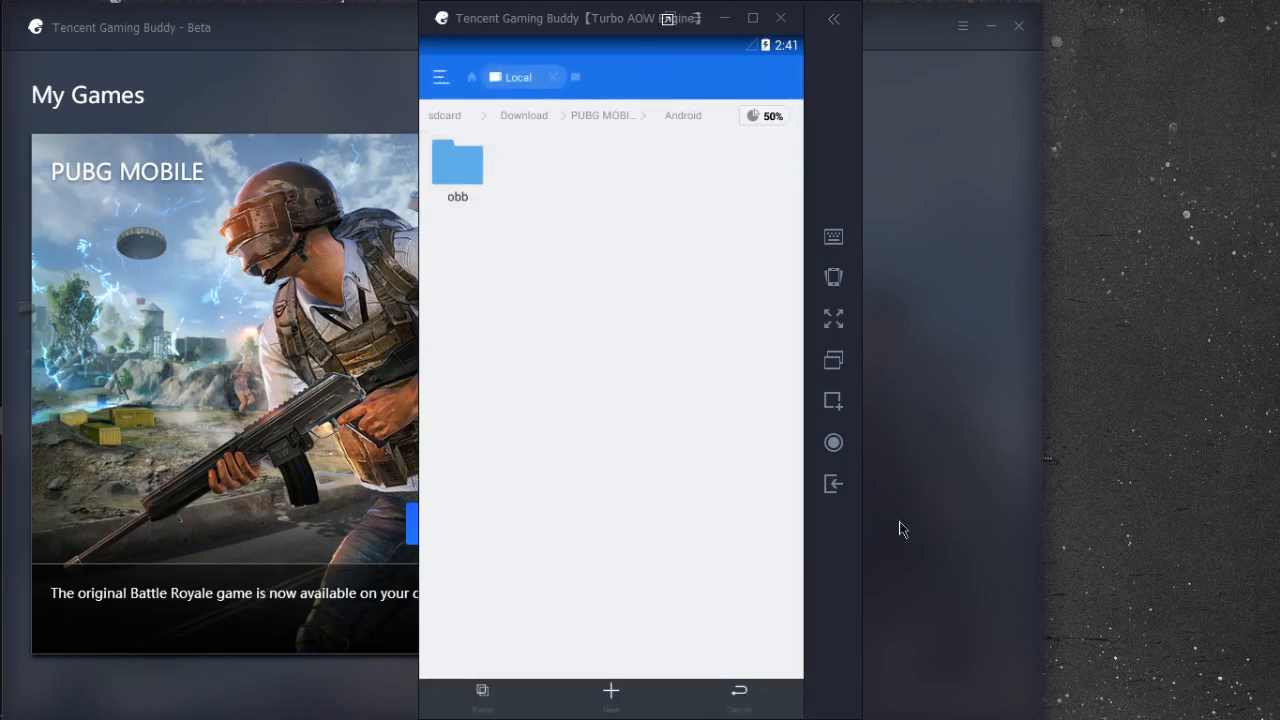
mouse_move(452, 125)
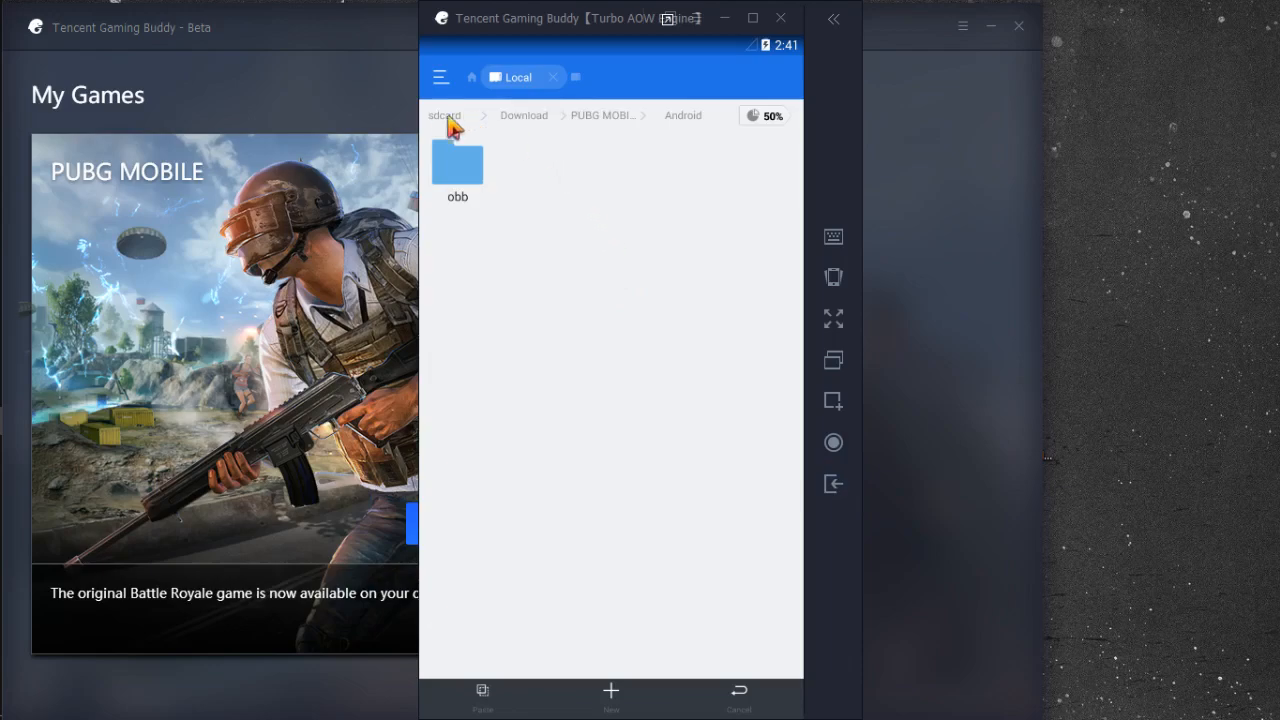
click(444, 115)
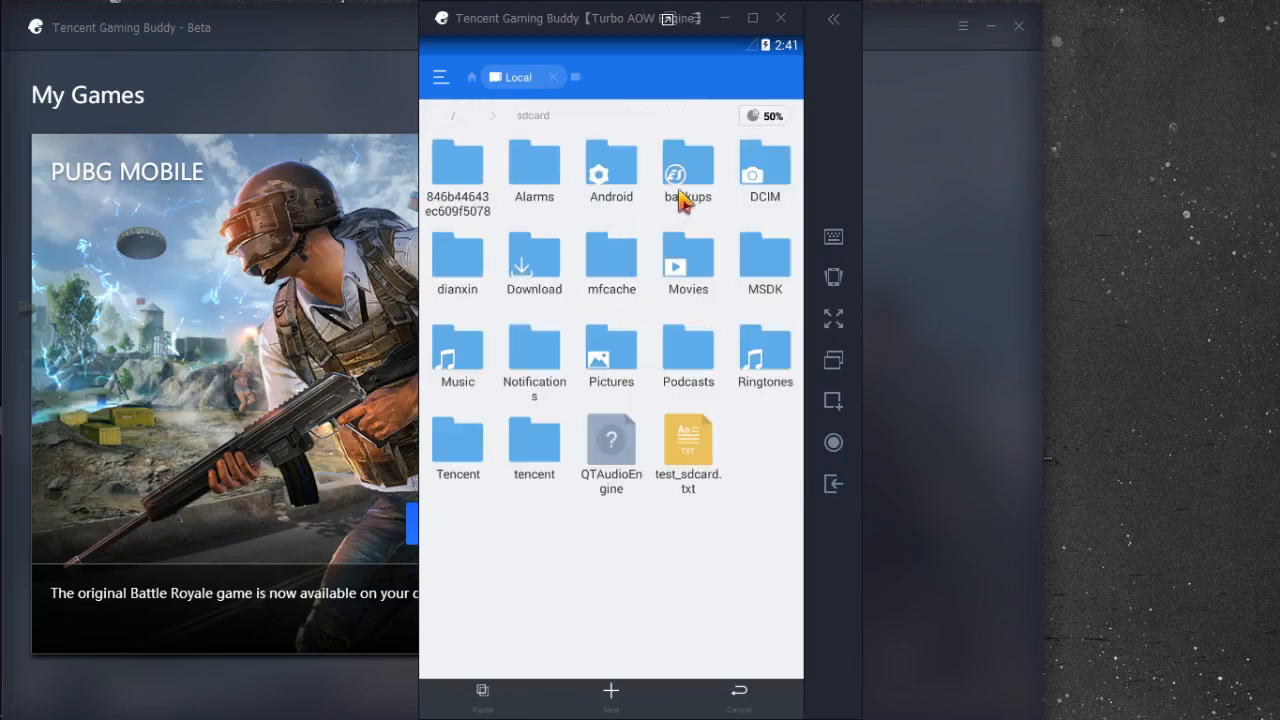
double_click(610, 165)
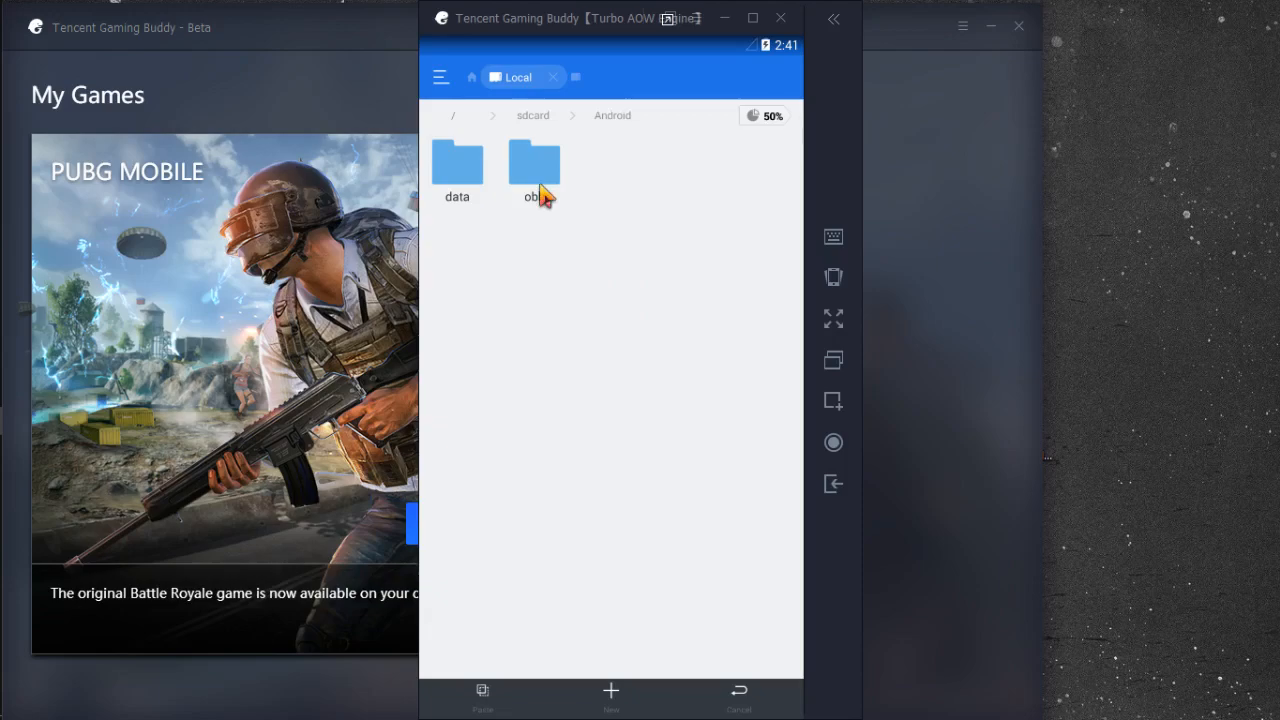
mouse_move(572, 356)
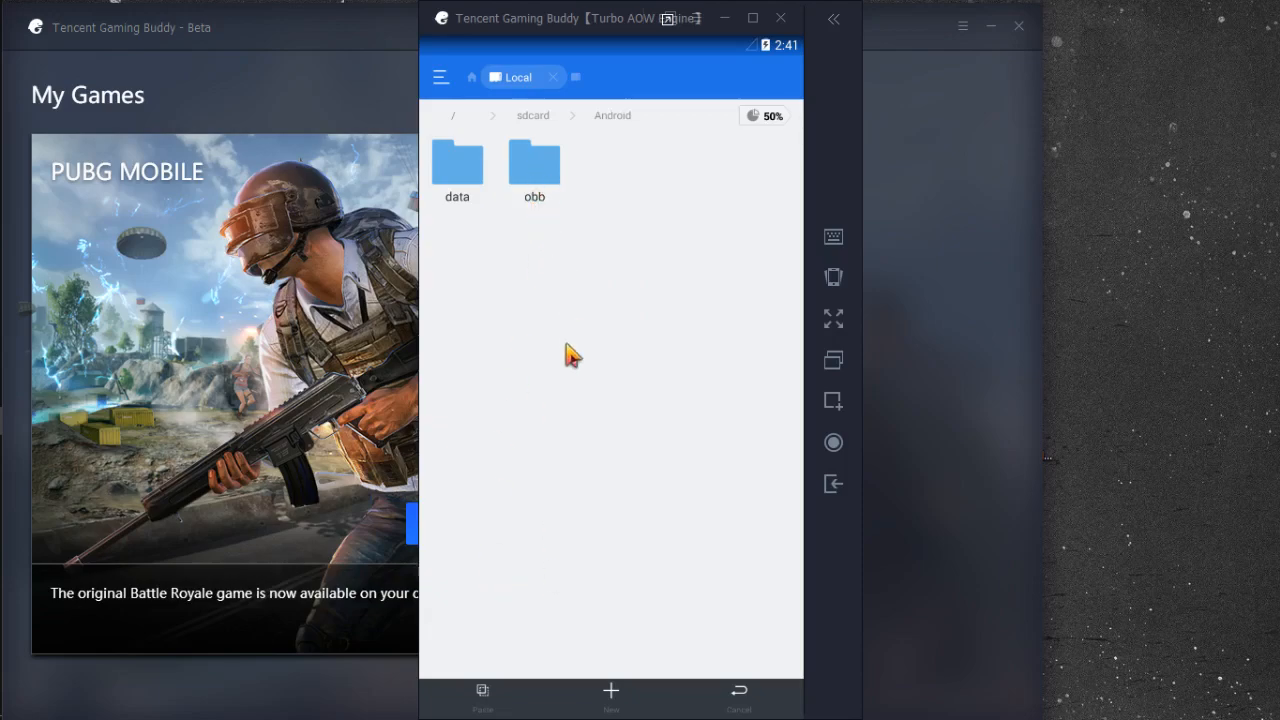
mouse_move(609, 589)
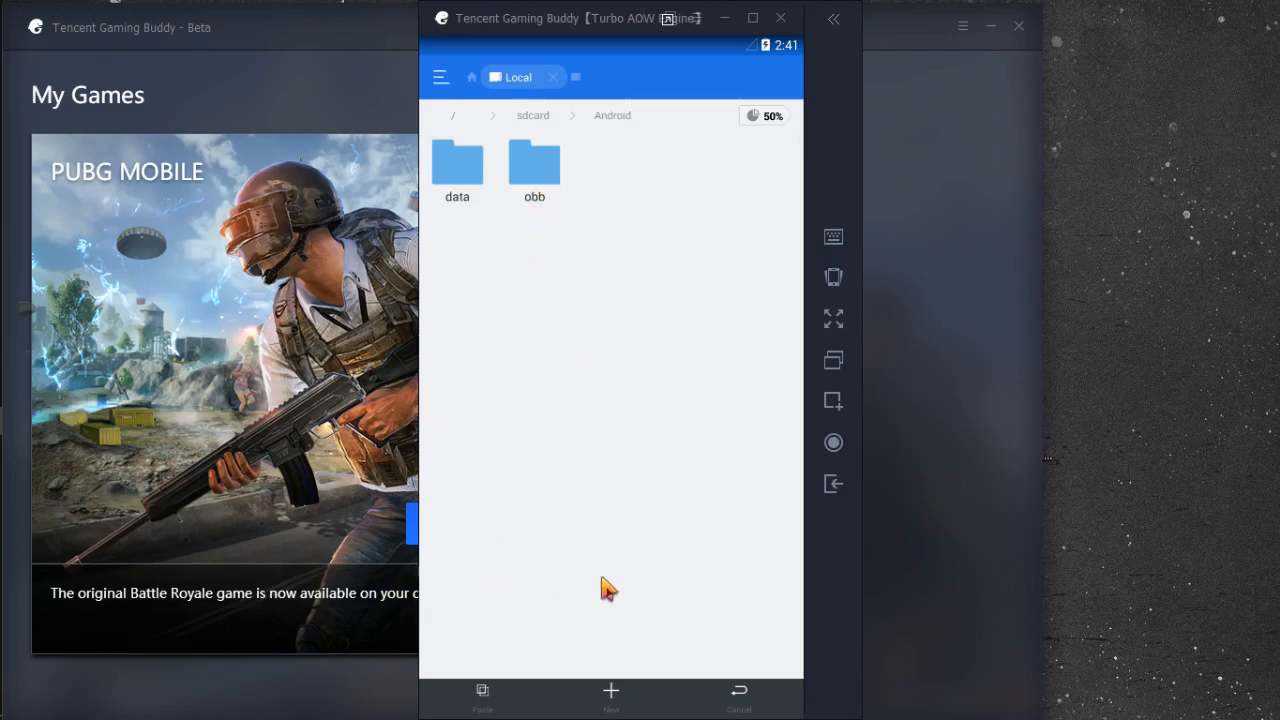
mouse_move(833, 484)
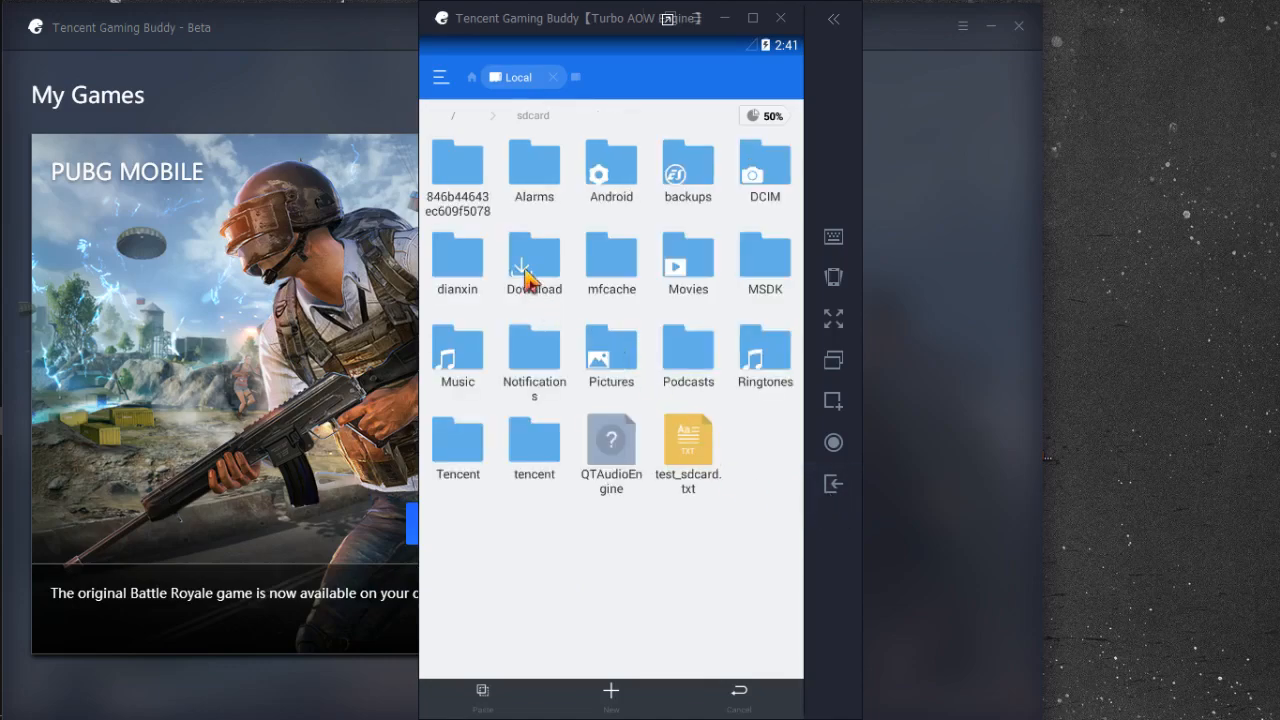
Install com.tencent.ig.apk from Download/PUBG MOBILE using the Package installer.
double_click(534, 257)
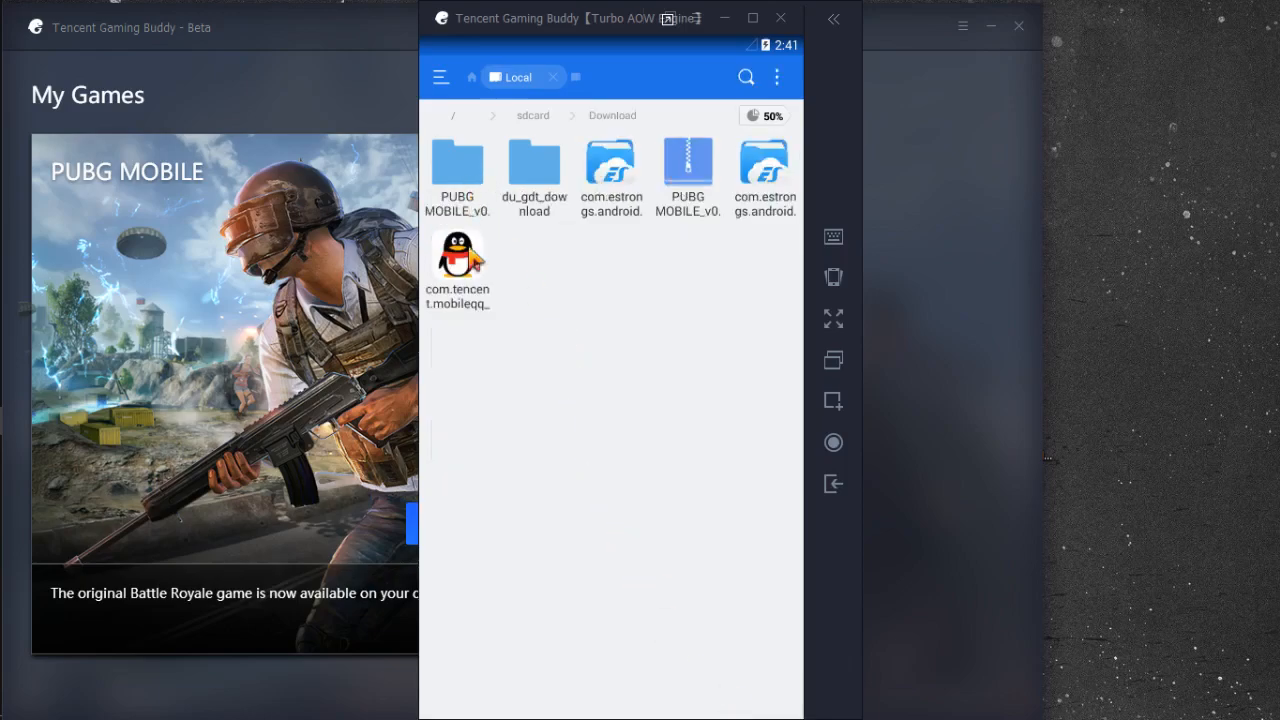
mouse_move(460, 180)
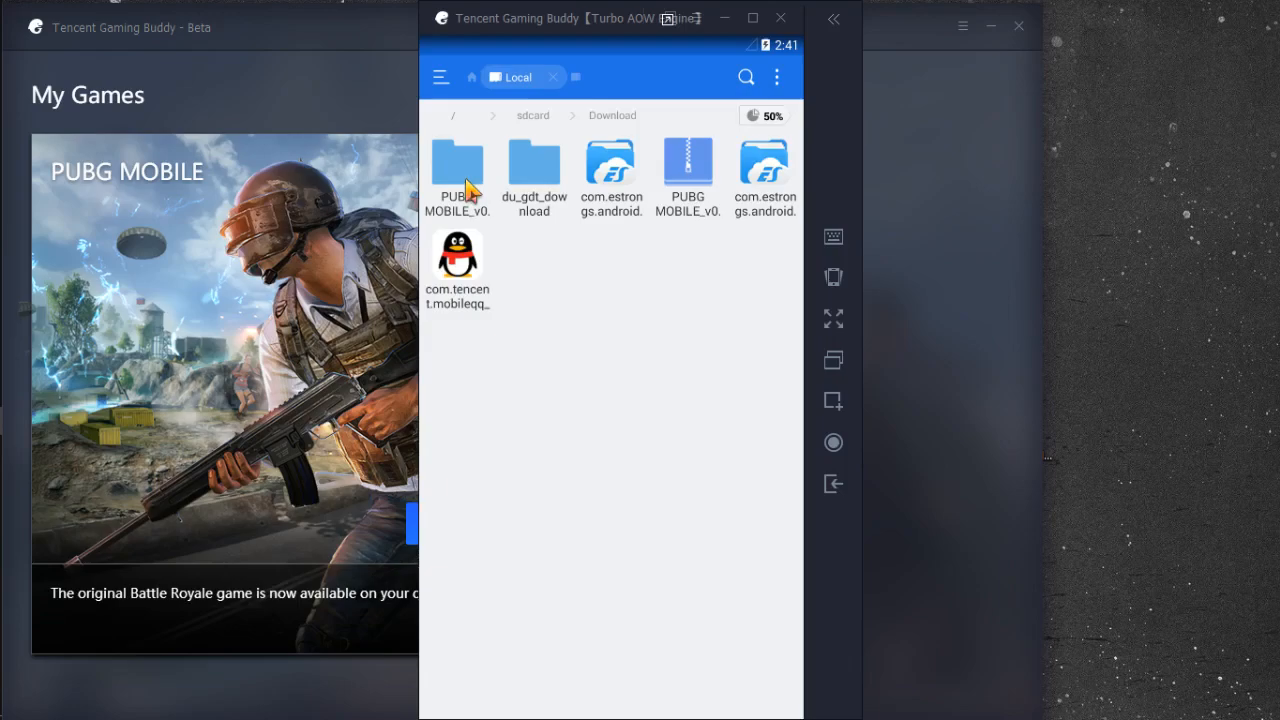
double_click(457, 165)
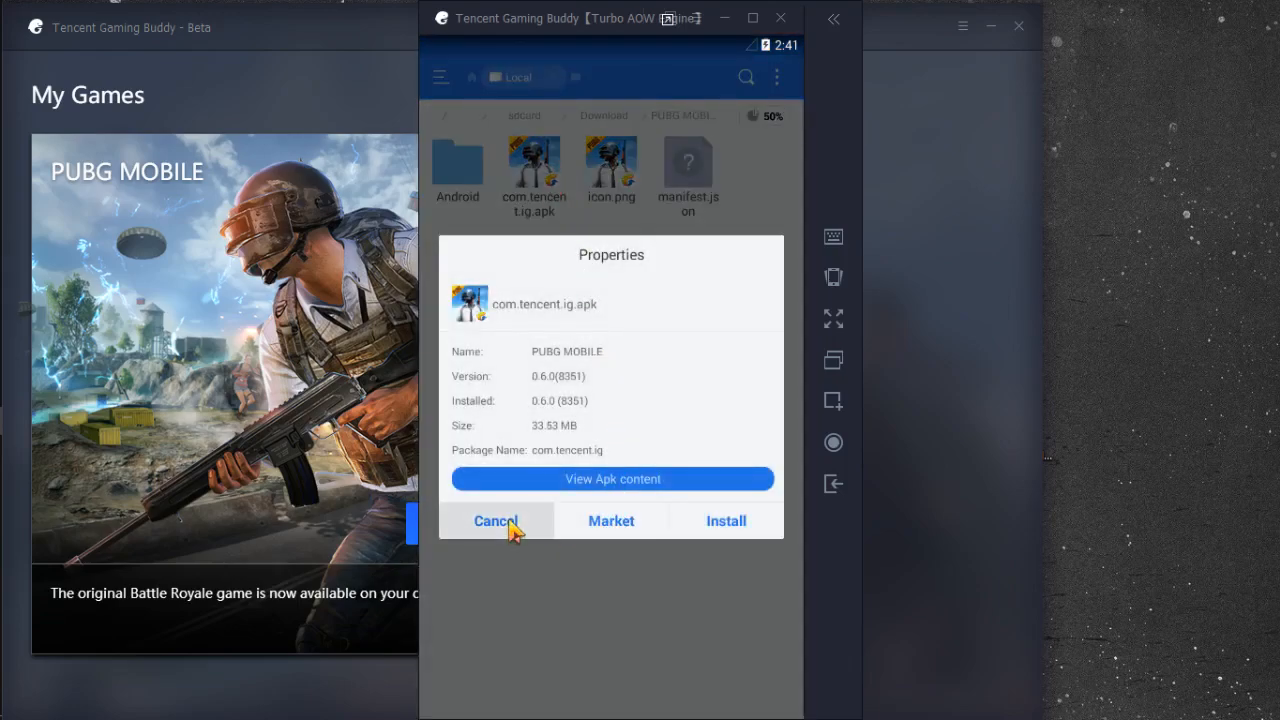
click(726, 520)
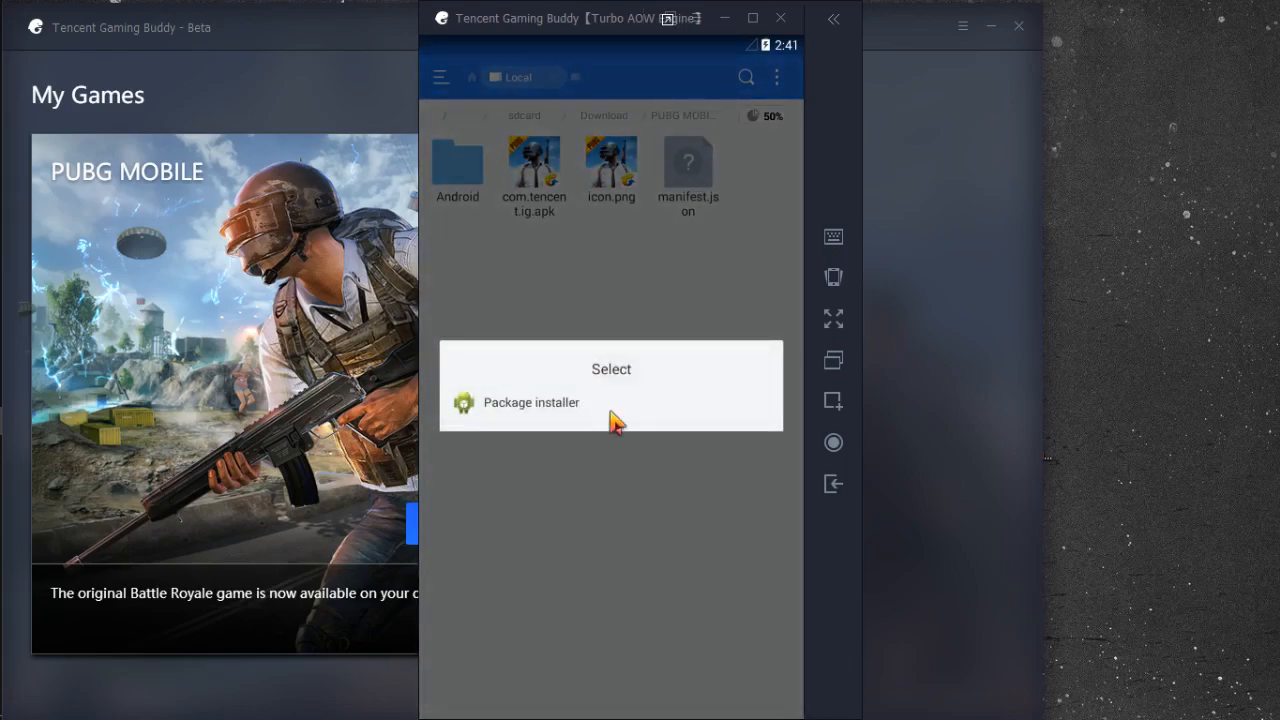
click(531, 402)
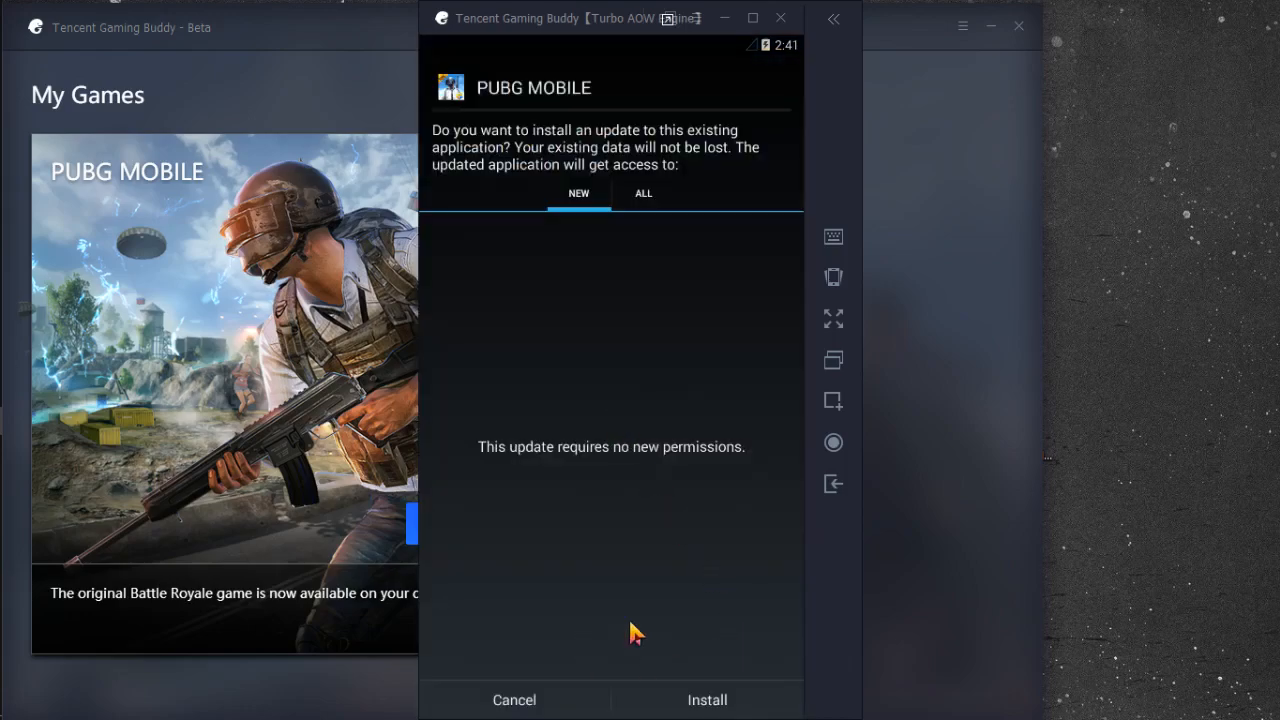
mouse_move(833, 484)
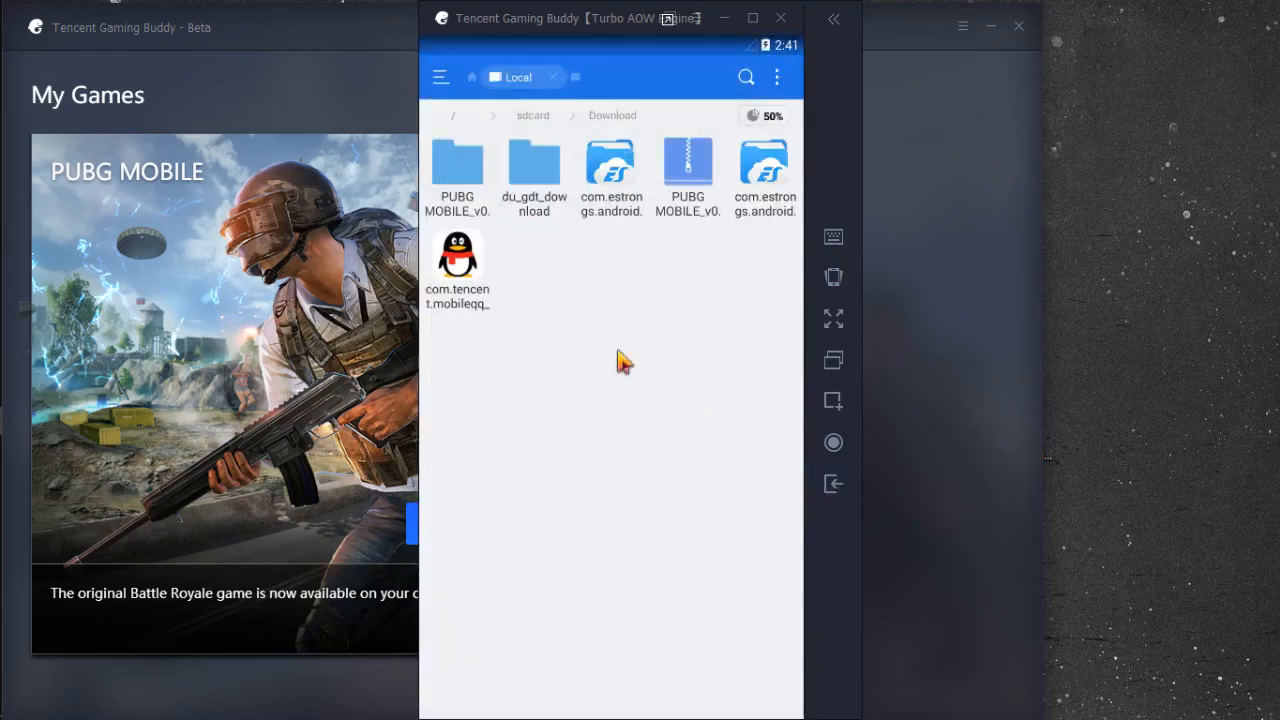
Return to the emulator home screen and launch PUBG MOBILE.
double_click(457, 165)
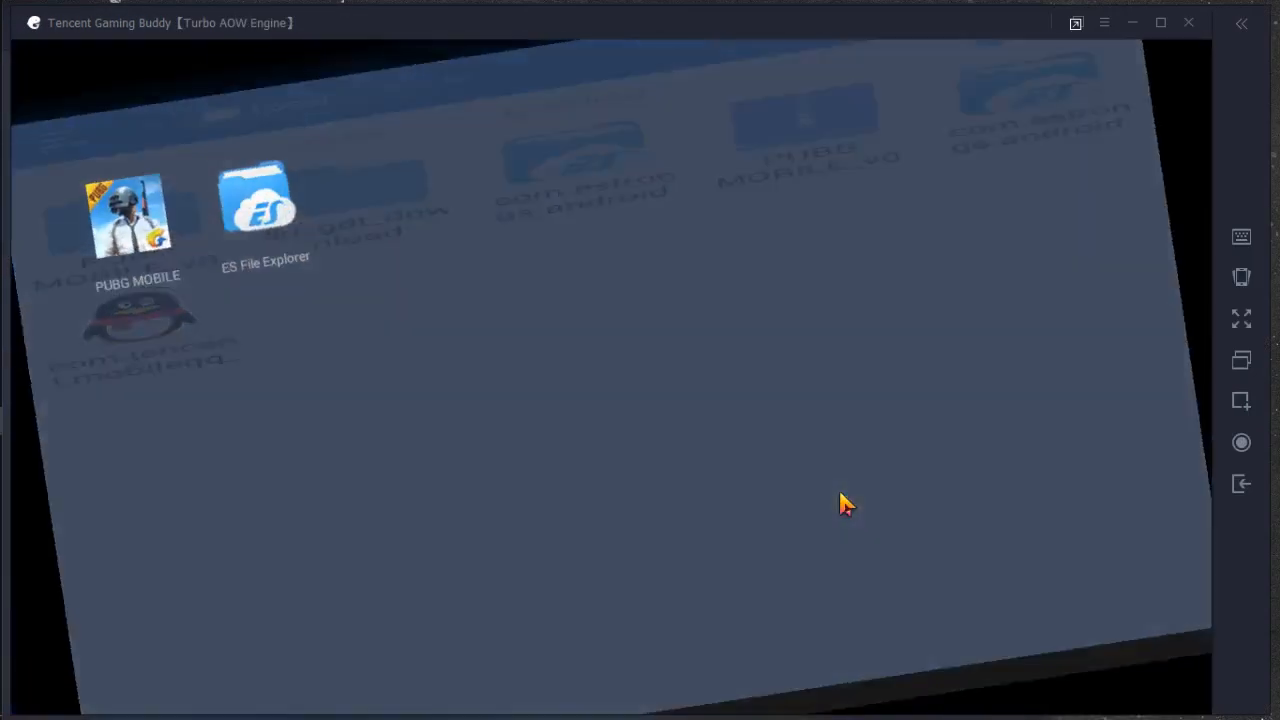
double_click(130, 215)
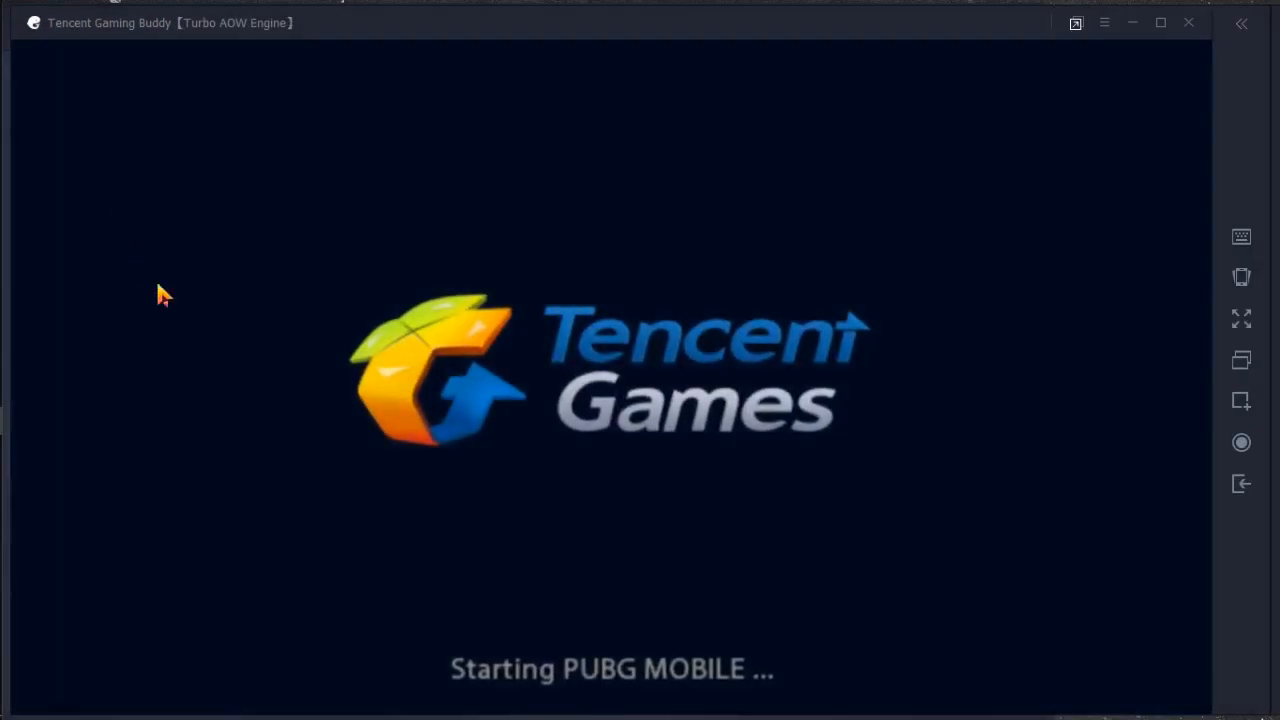
mouse_move(865, 672)
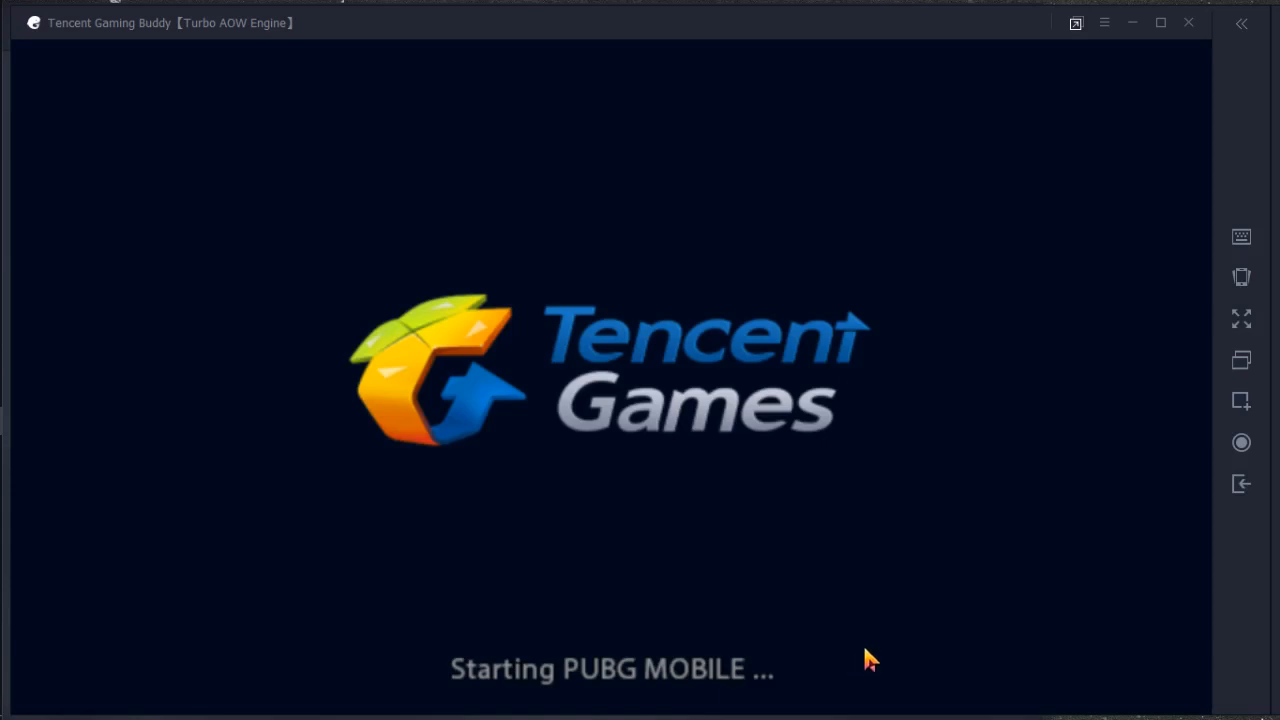
mouse_move(5, 297)
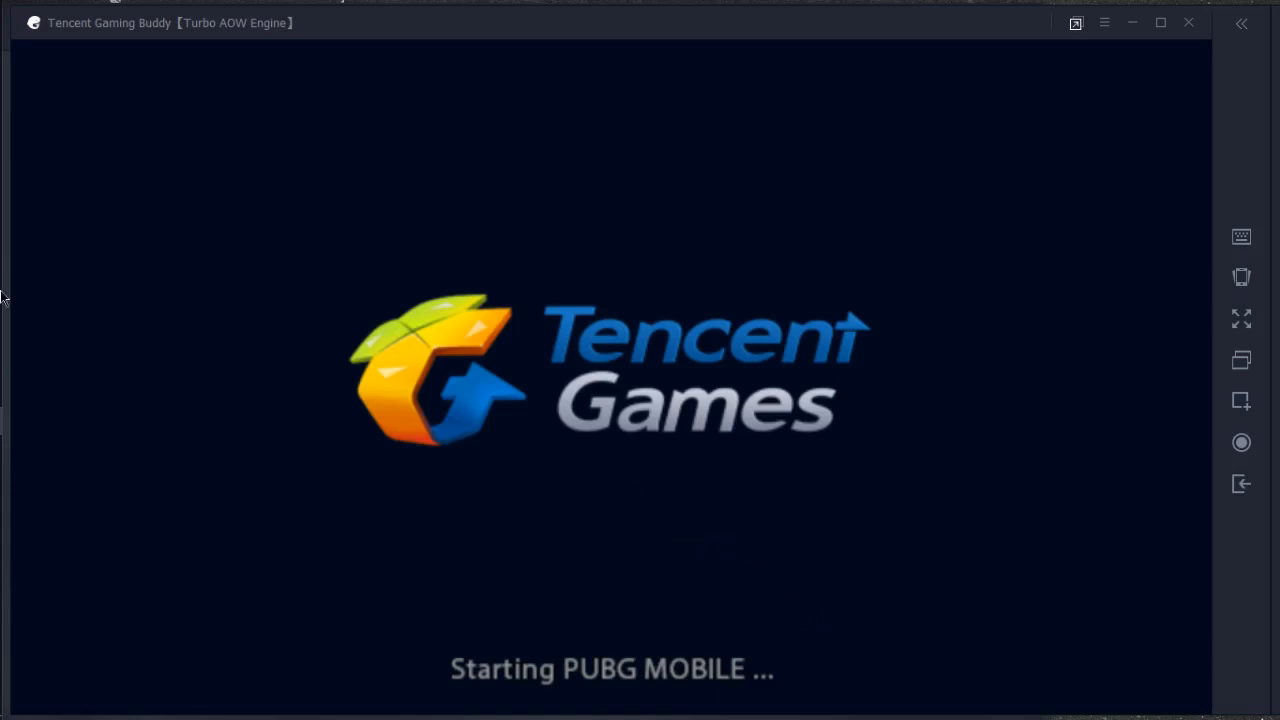